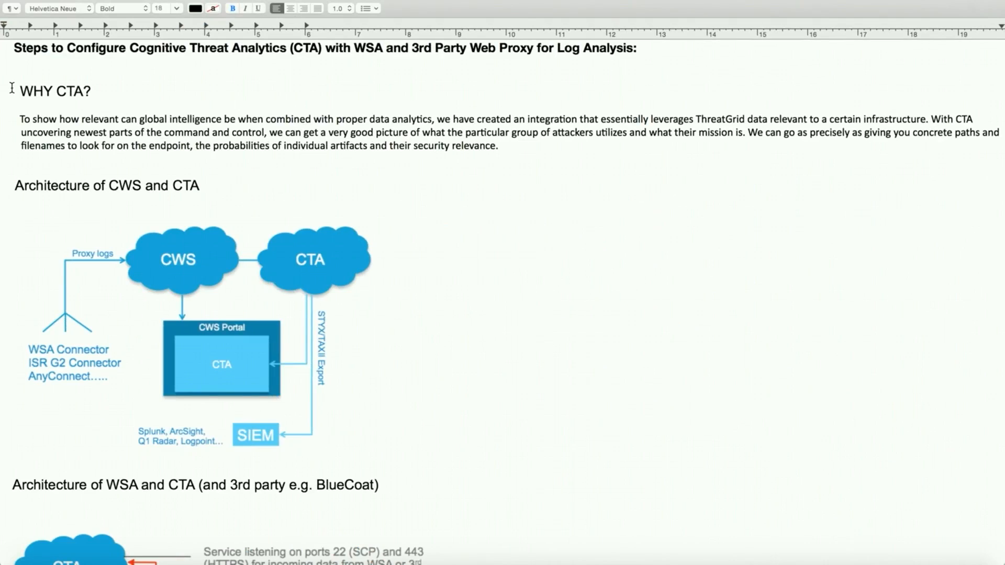
- Repeatedly select the same control near the top of the TextEdit window
click(555, 48)
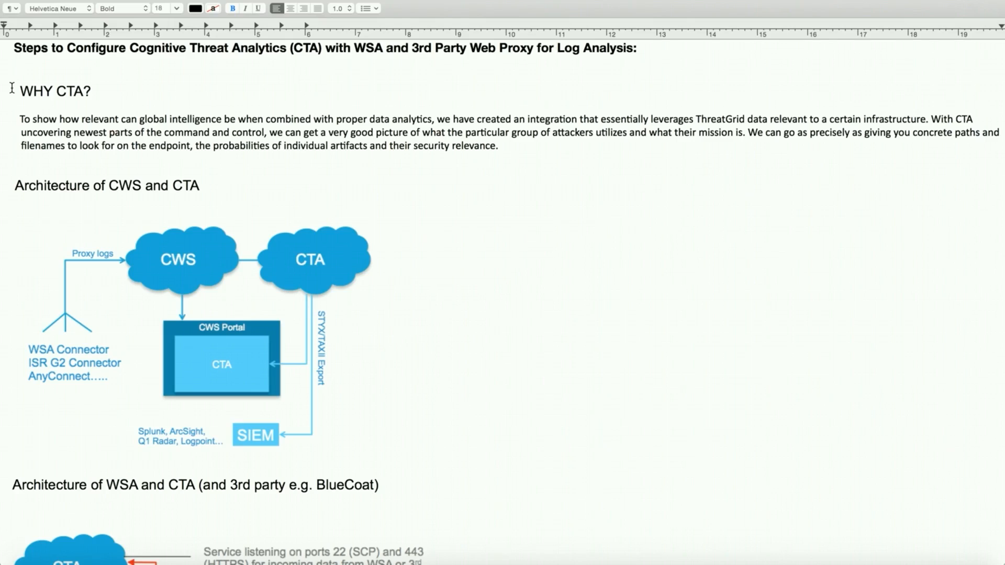
click(556, 49)
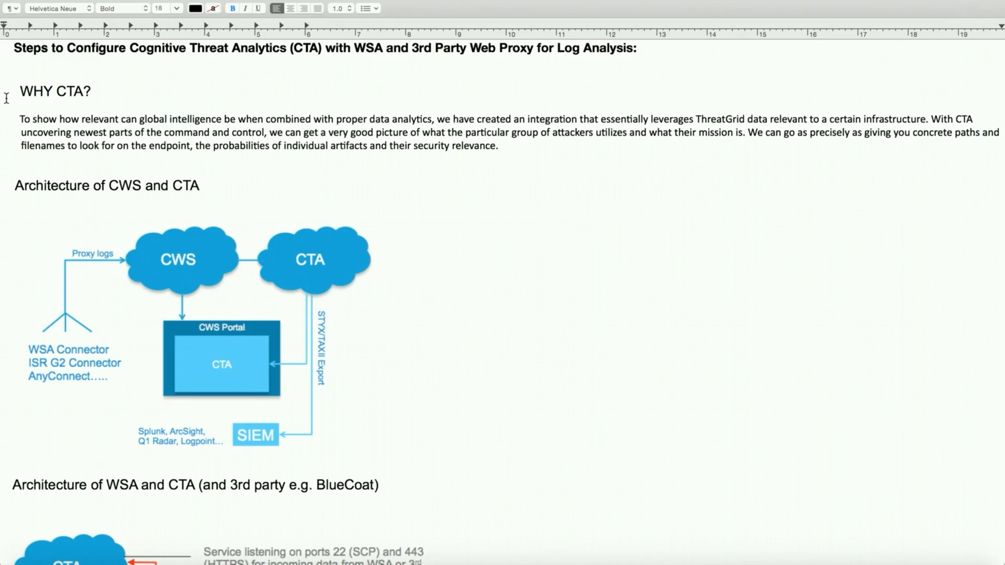
click(556, 48)
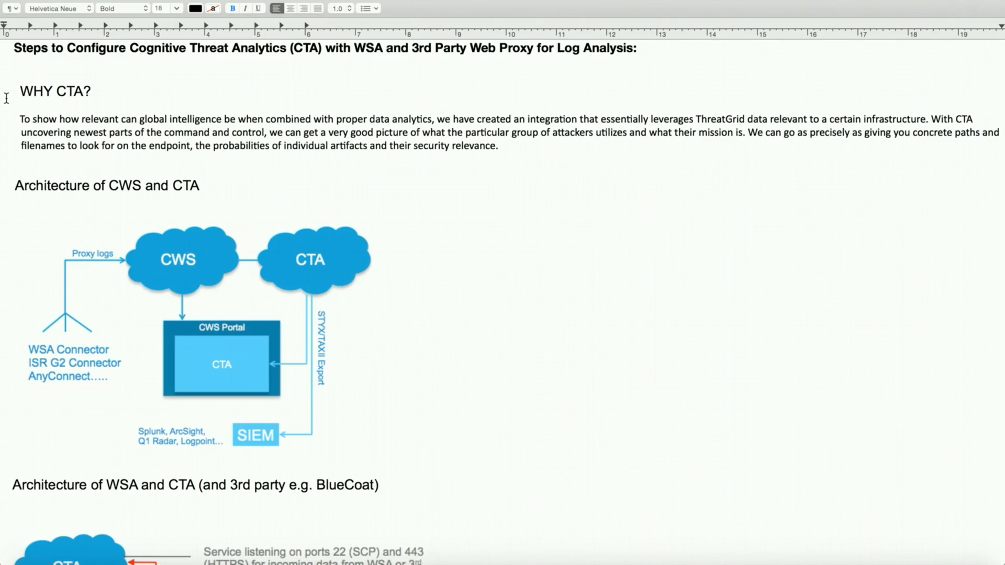
click(554, 48)
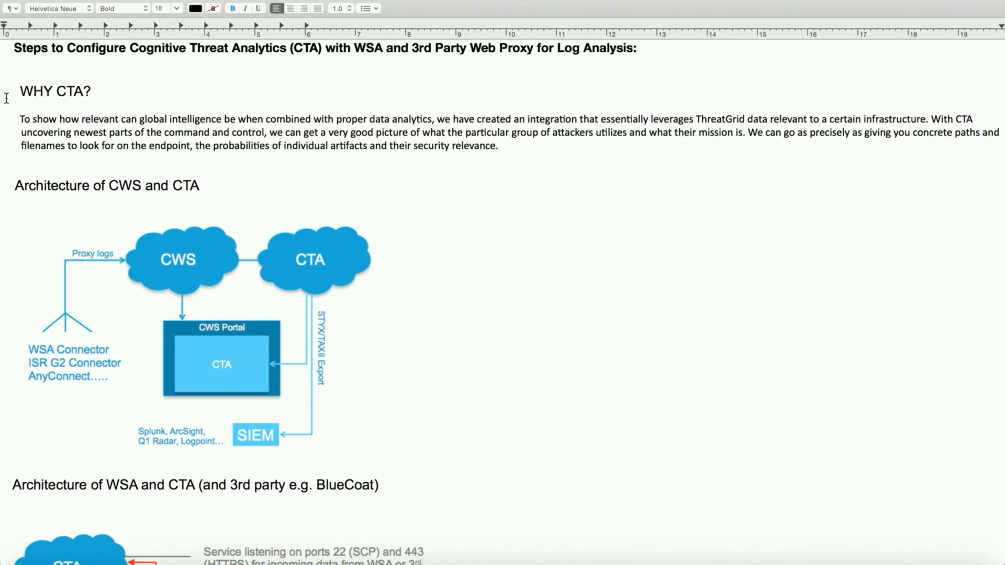
click(555, 48)
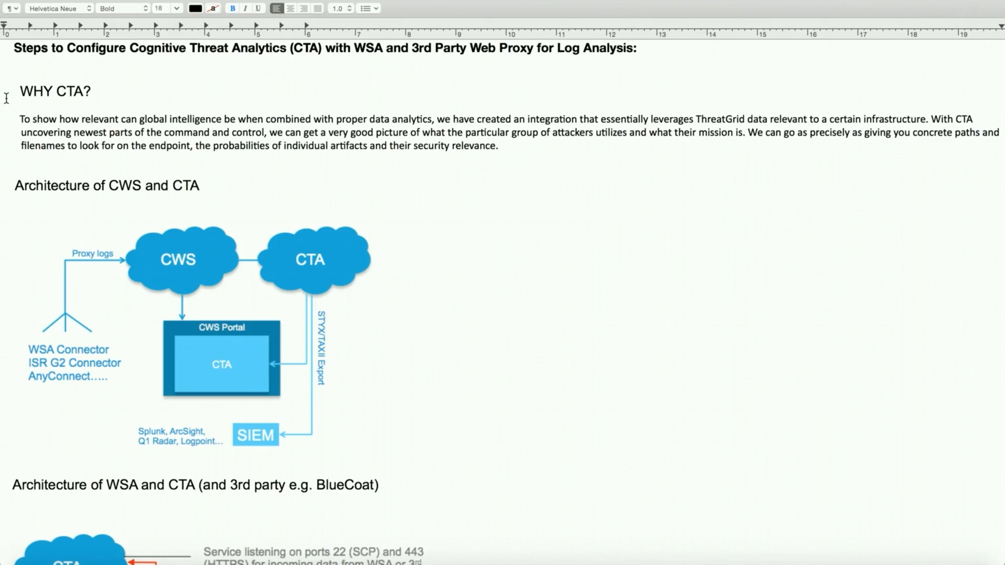
click(554, 48)
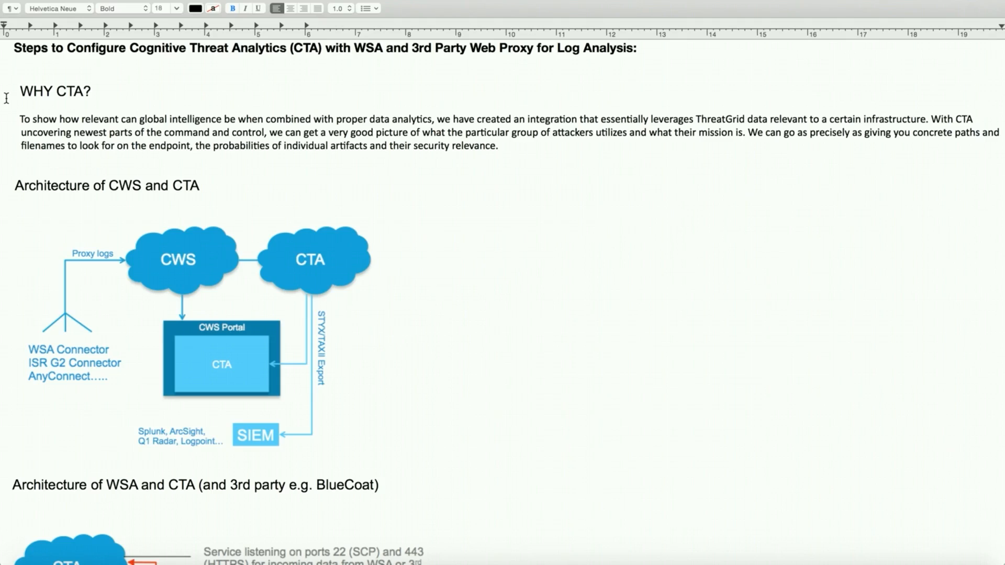
click(555, 49)
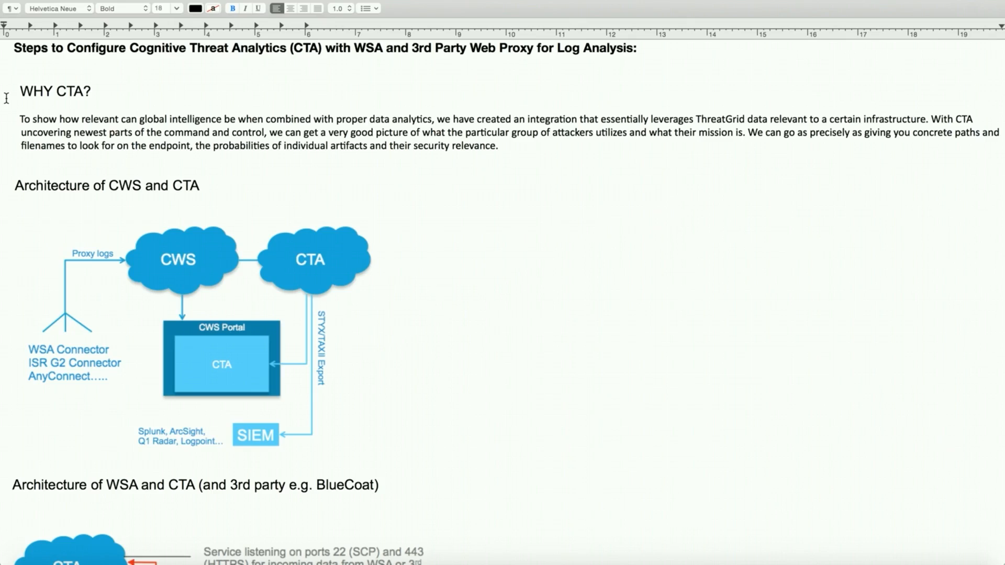
click(556, 48)
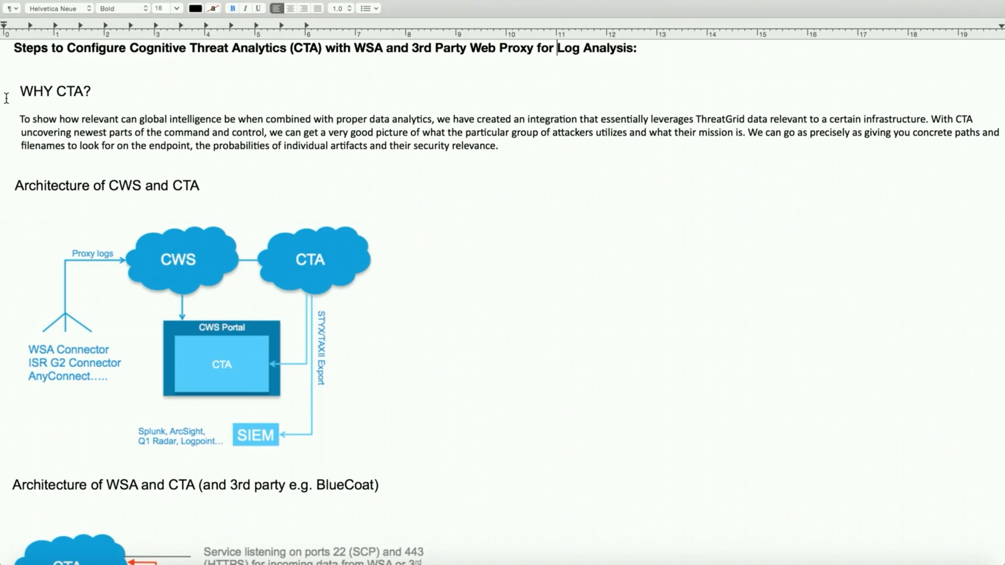
mouse_move(634, 397)
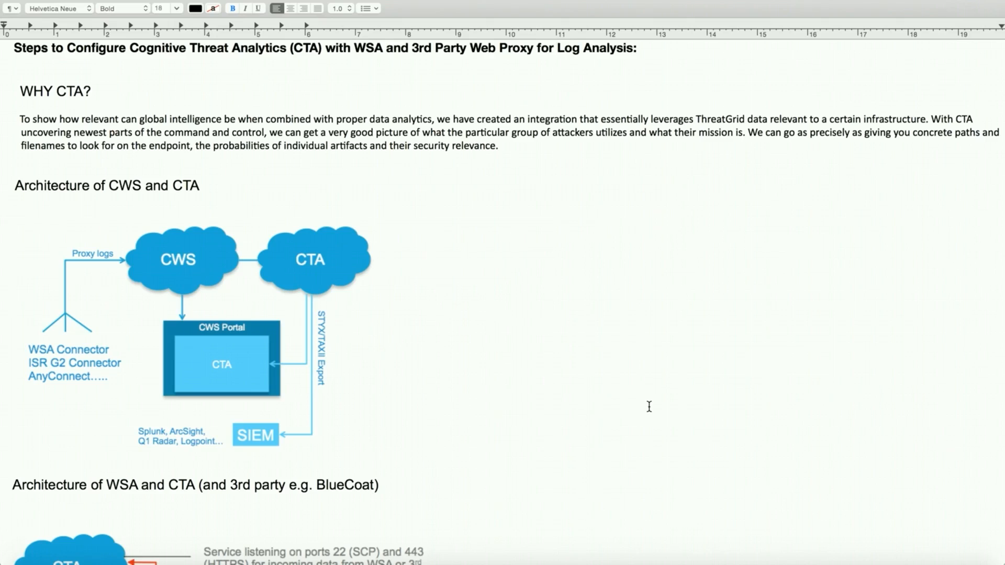
- Scroll past the CWS diagram to the WSA and third-party proxy architecture diagram
scroll(down, 3)
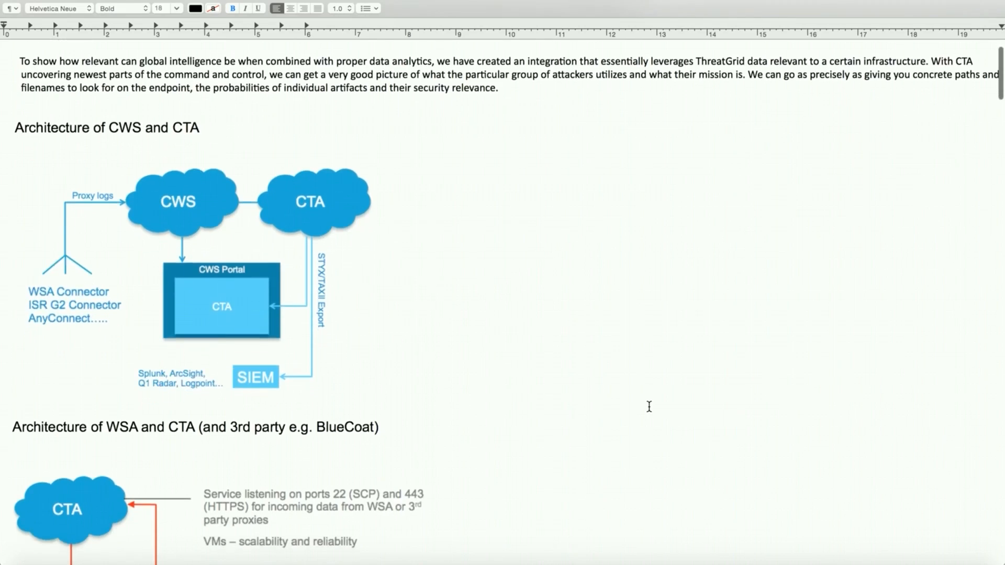
scroll(down, 3)
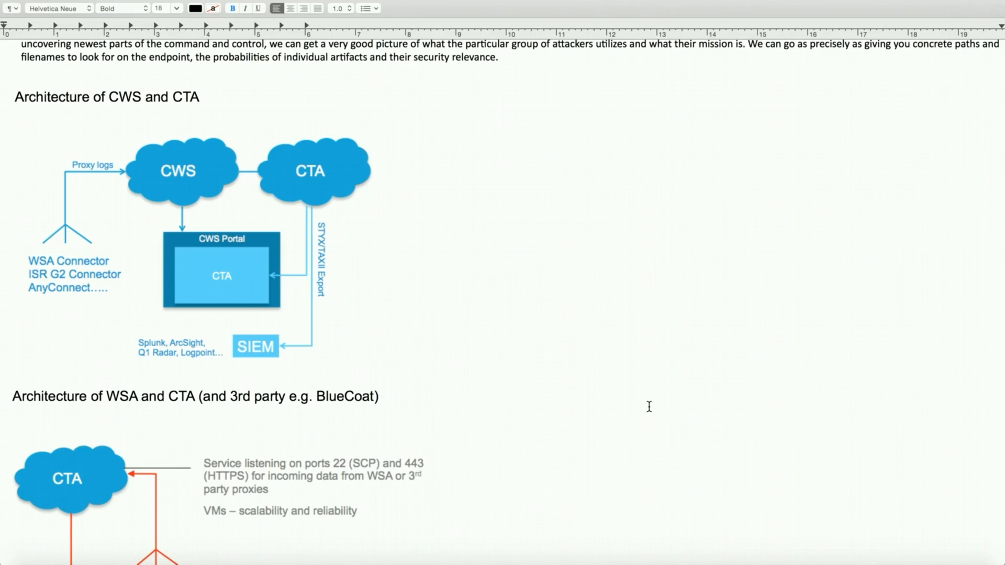
scroll(down, 3)
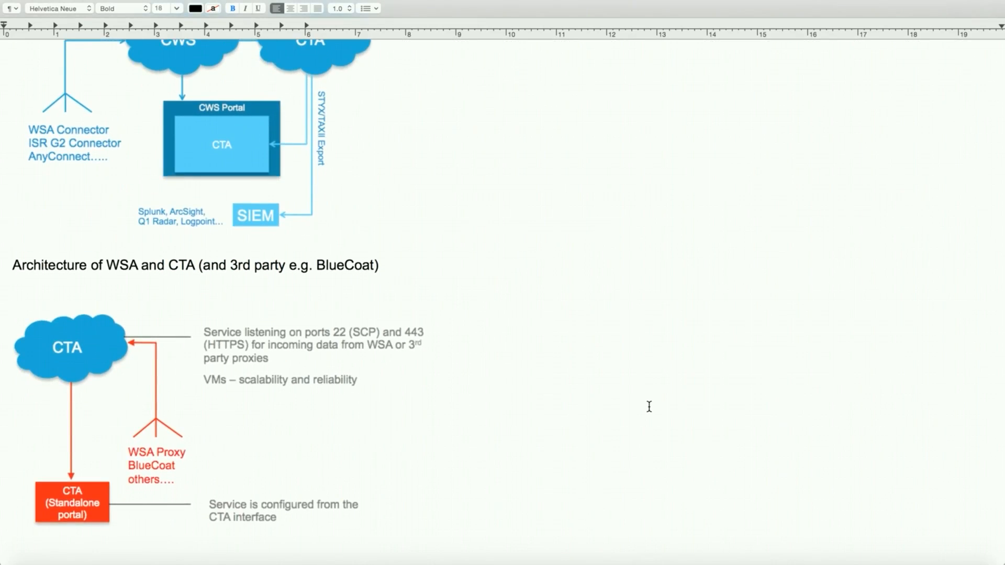
mouse_move(648, 456)
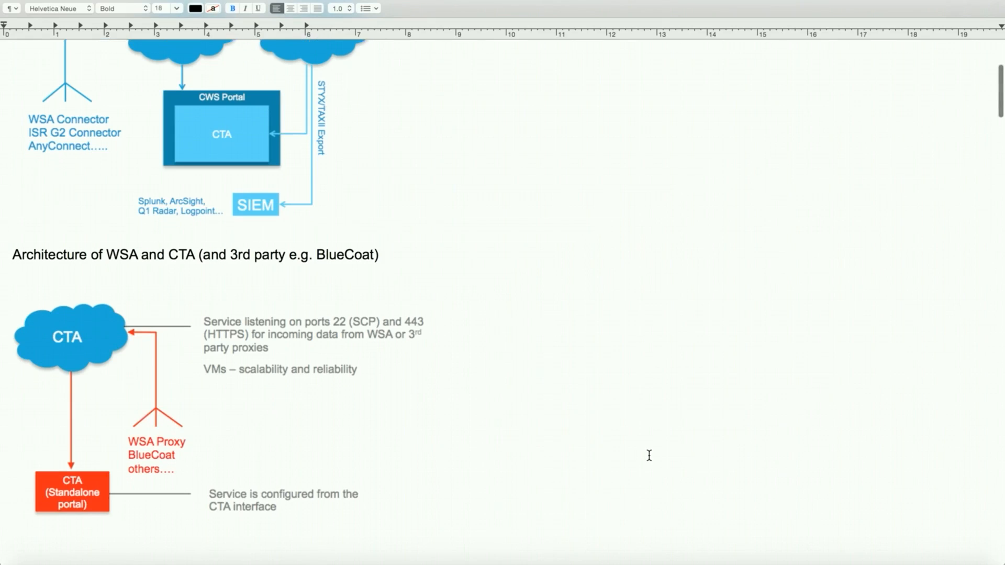
scroll(down, 3)
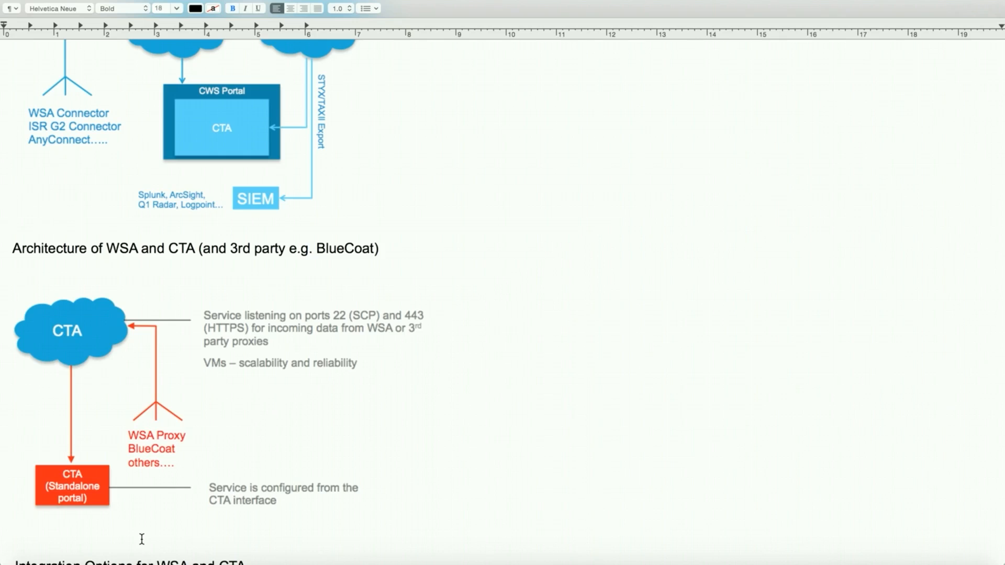
mouse_move(658, 458)
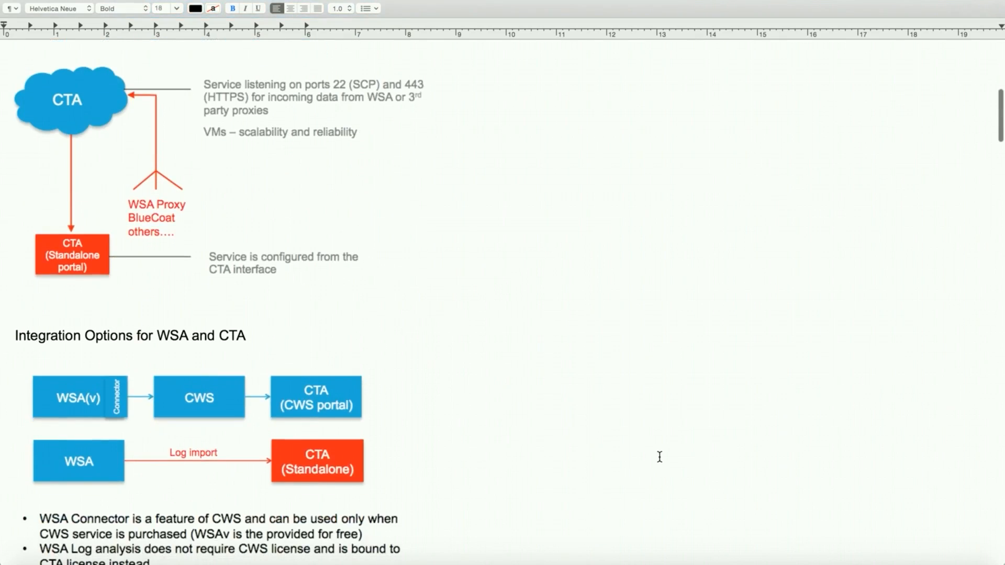
- Scroll past Integration Options to the CWS portal versus standalone CTA portal section
scroll(down, 3)
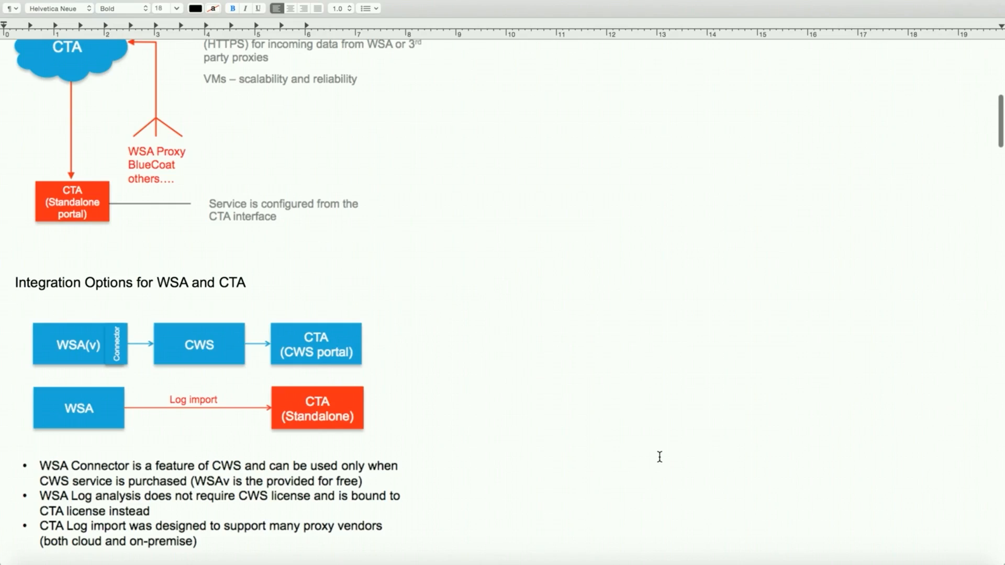
scroll(down, 3)
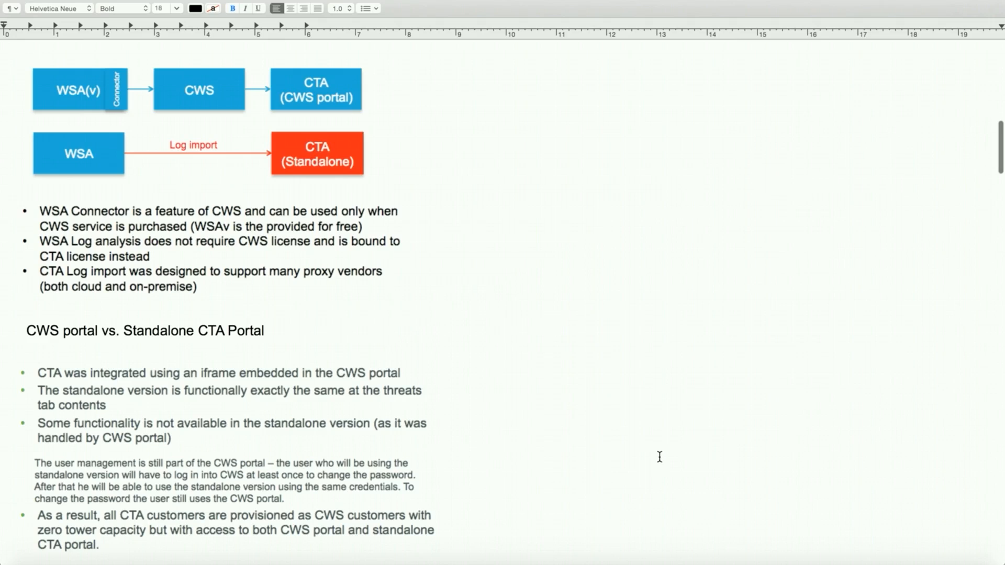
scroll(down, 3)
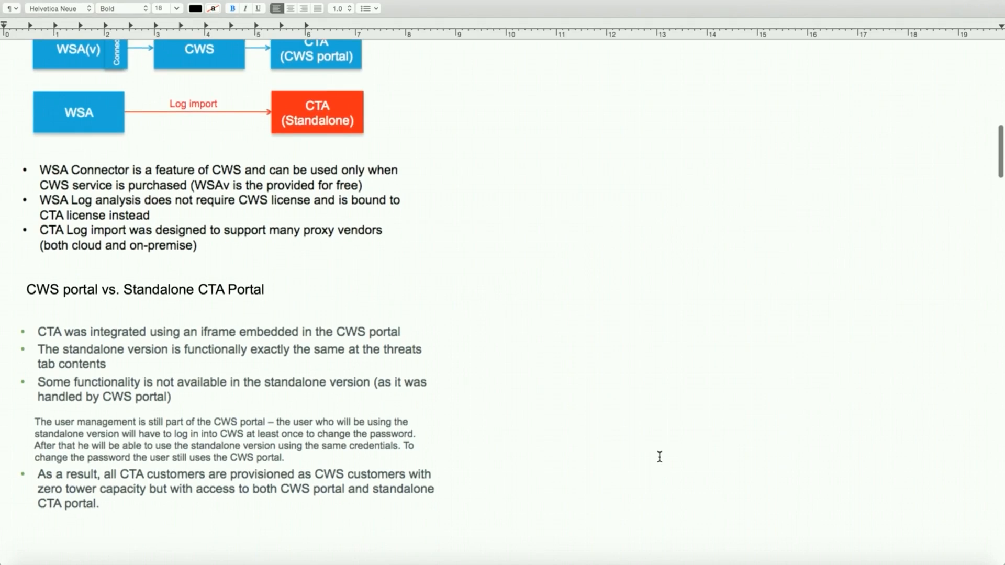
scroll(down, 3)
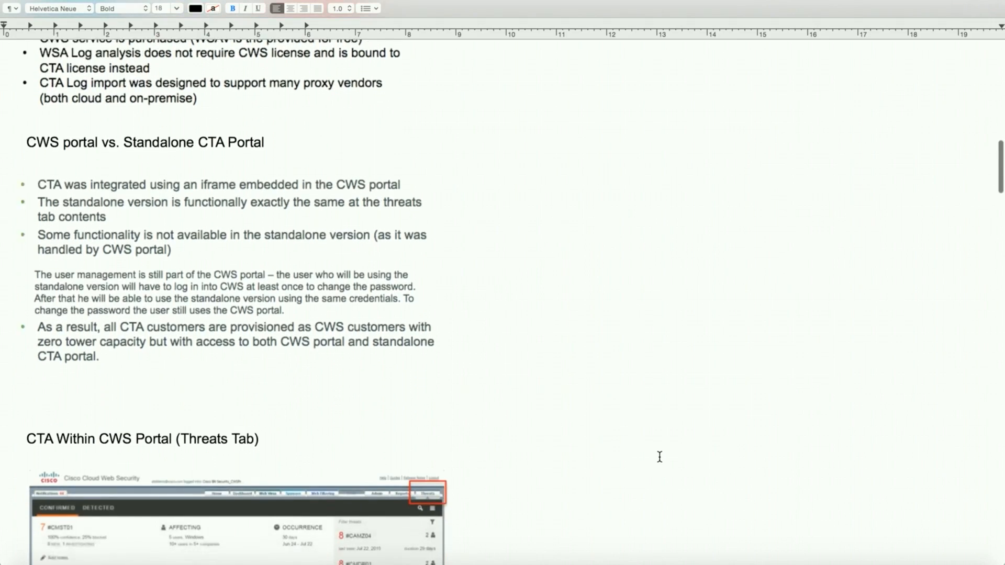
- Scroll past the Caveat bullets to the 'Steps: Part 1 - Configure CTA & ADD devices' heading
scroll(down, 3)
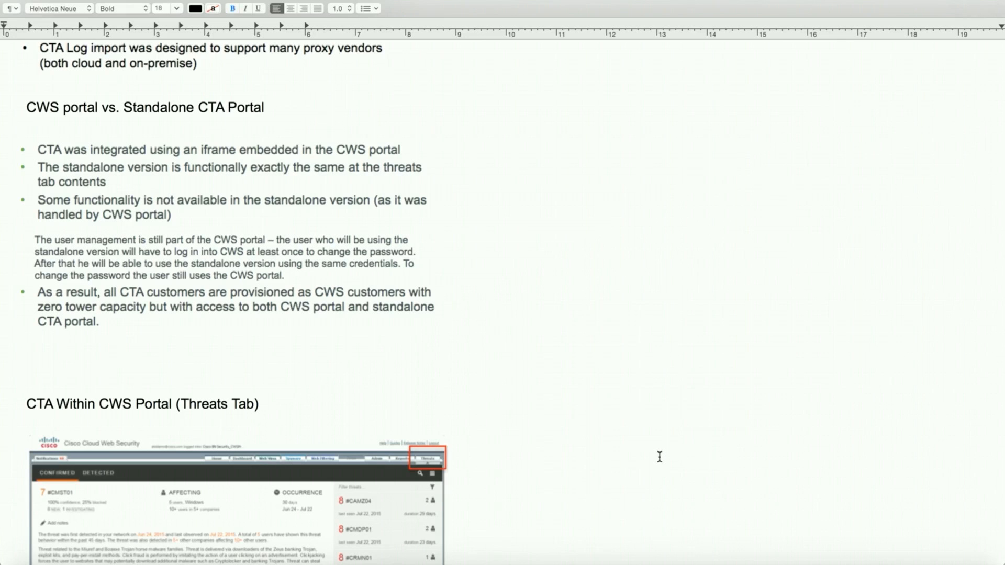
scroll(down, 3)
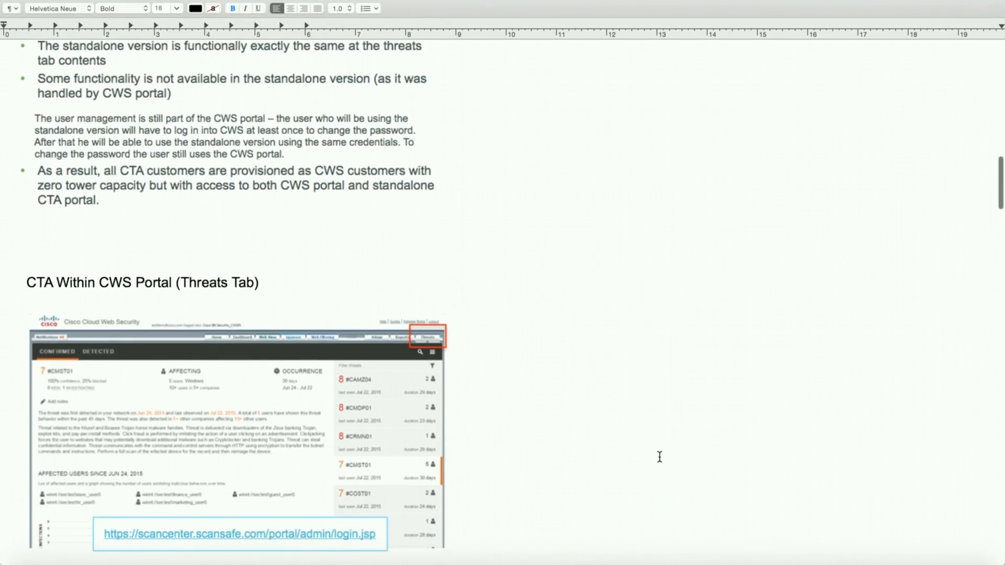
scroll(down, 3)
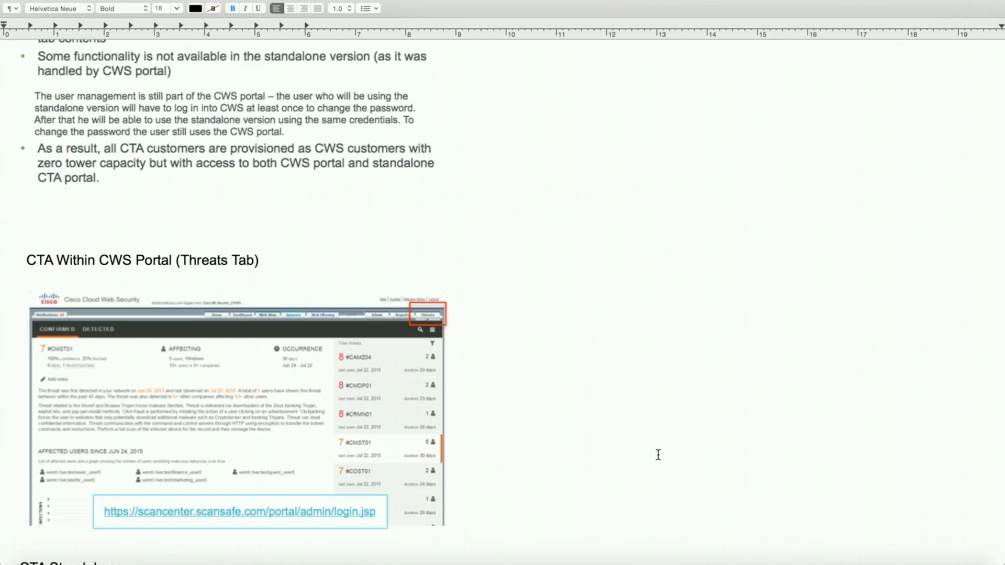
mouse_move(528, 350)
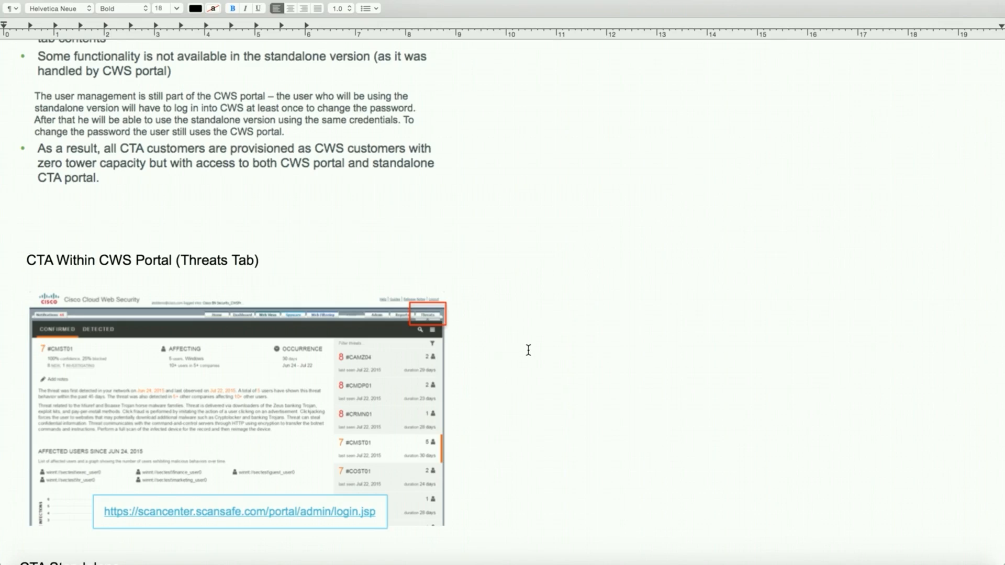
mouse_move(591, 384)
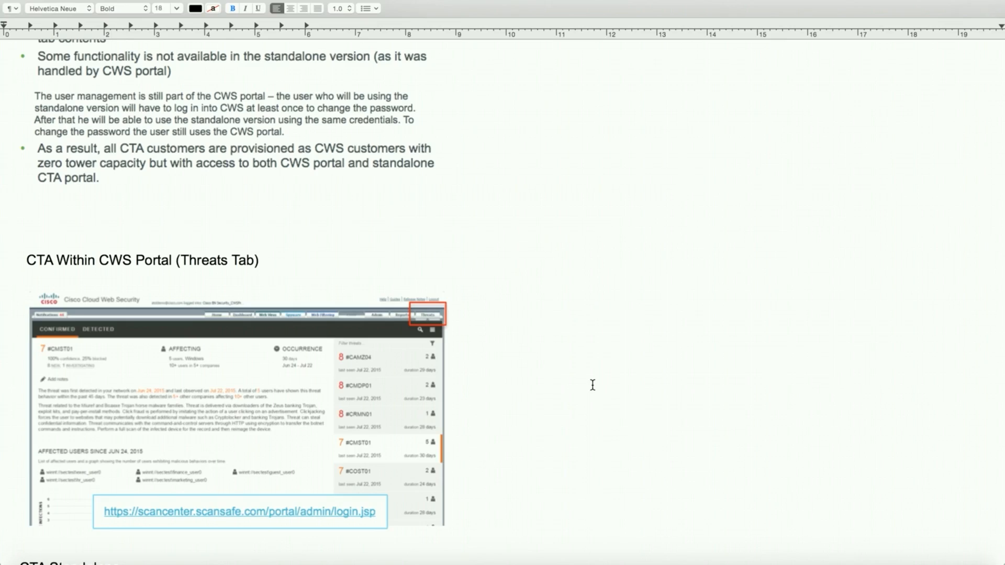
scroll(down, 3)
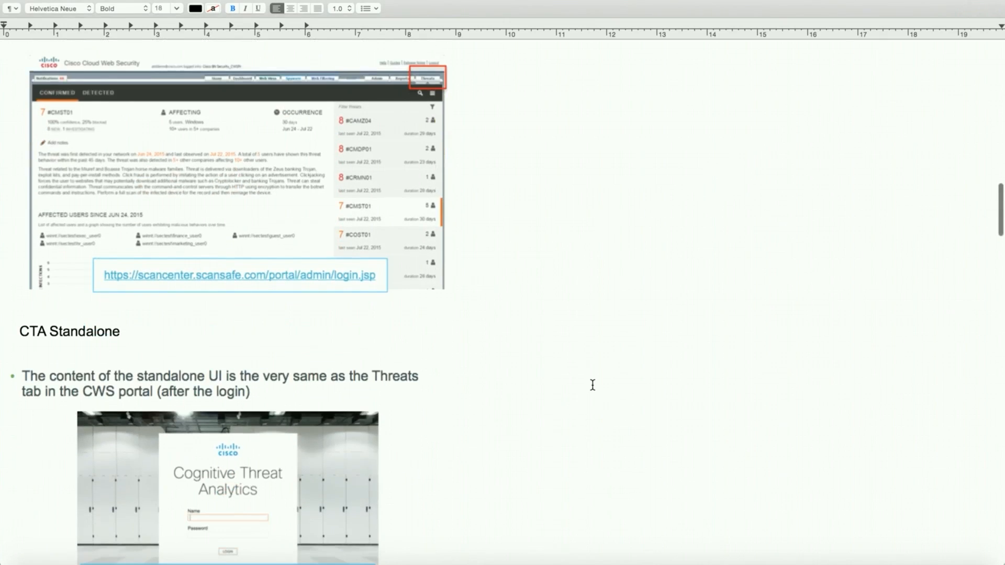
scroll(down, 3)
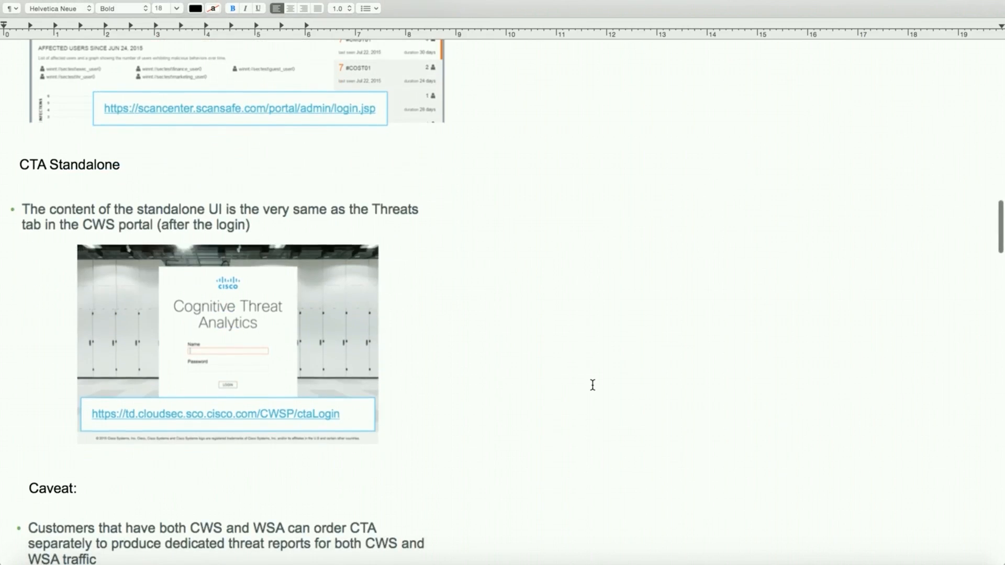
scroll(down, 3)
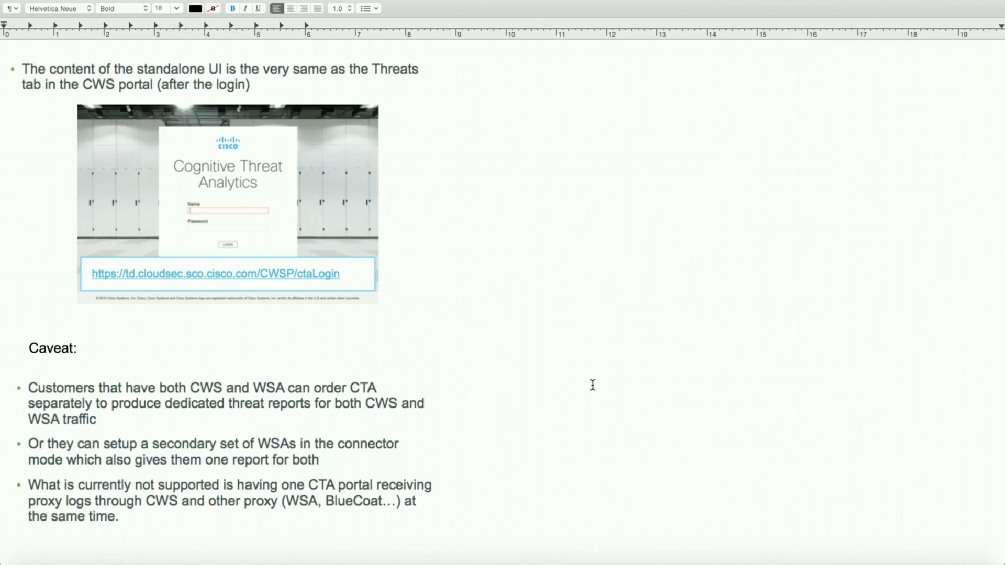
scroll(down, 3)
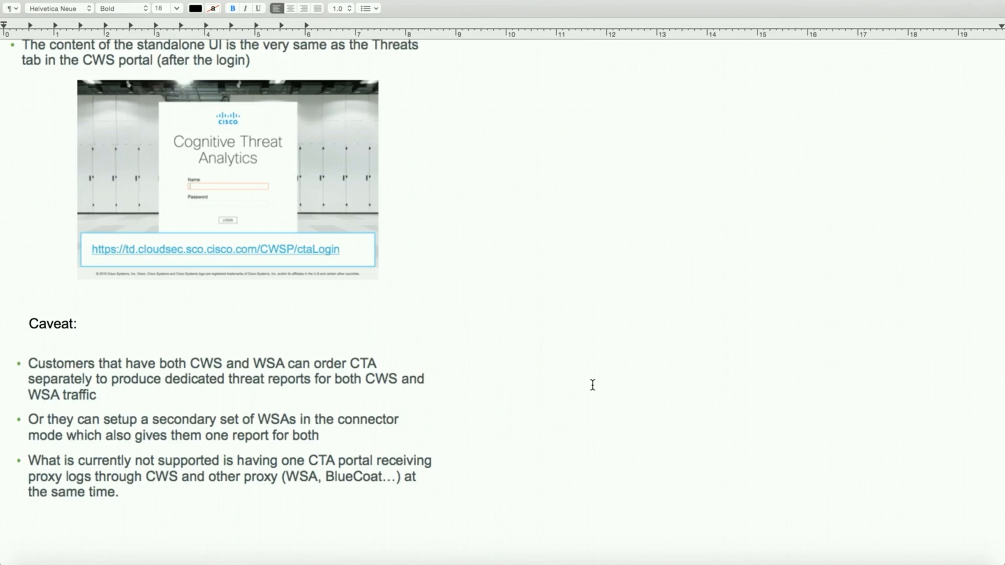
scroll(down, 3)
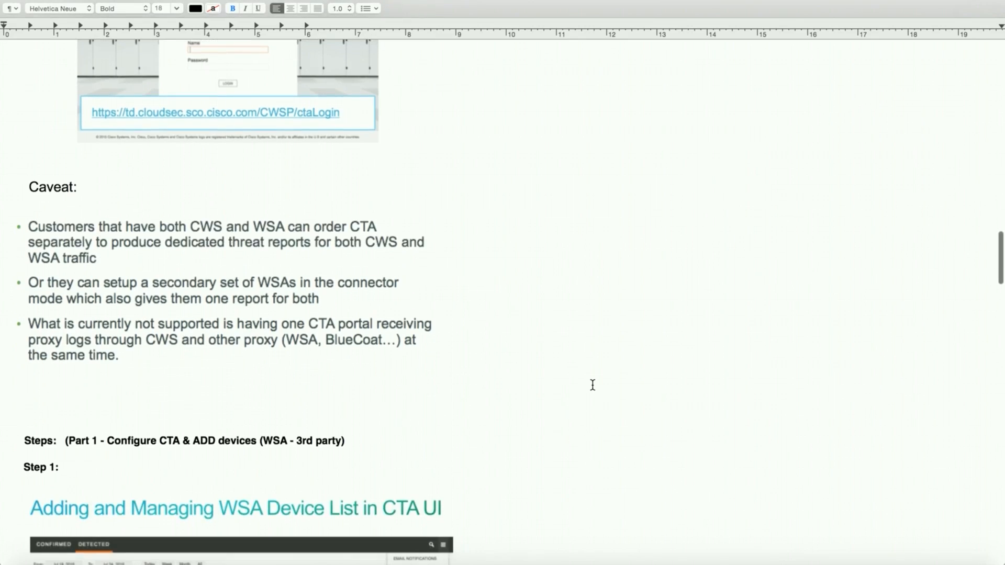
- Scroll until Step 1's device-accounts screenshots are fully visible, with Step 2 below
scroll(down, 3)
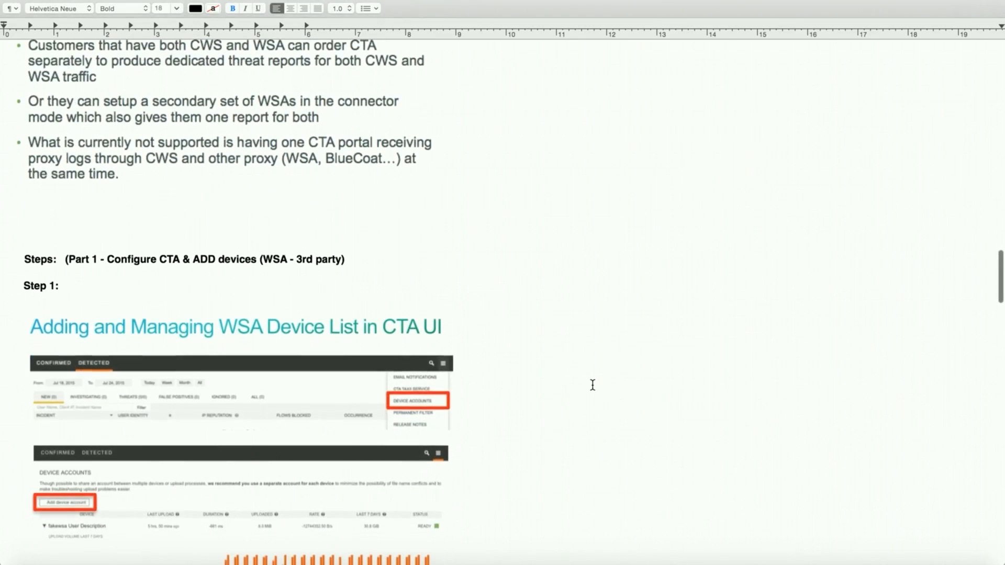
scroll(down, 3)
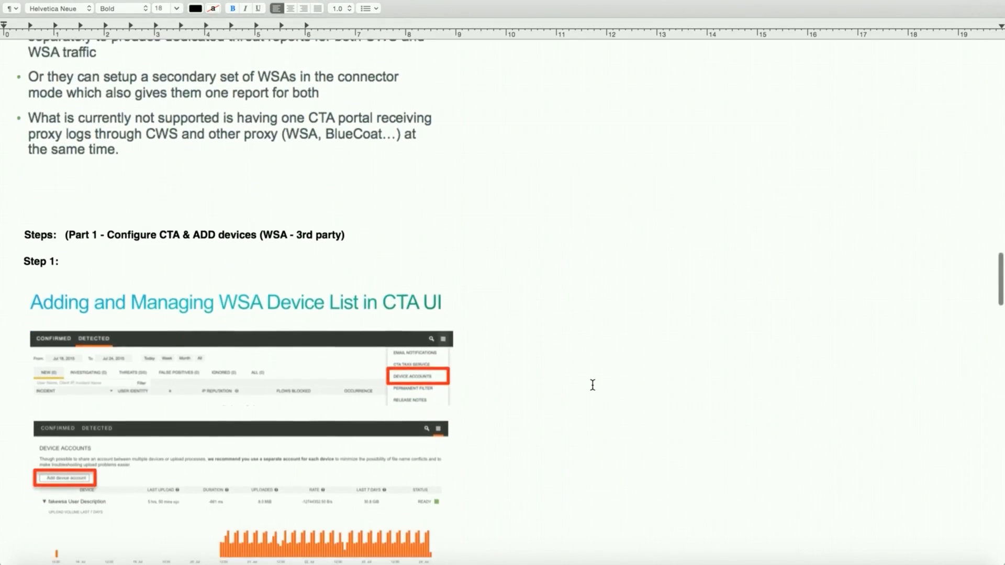
scroll(down, 3)
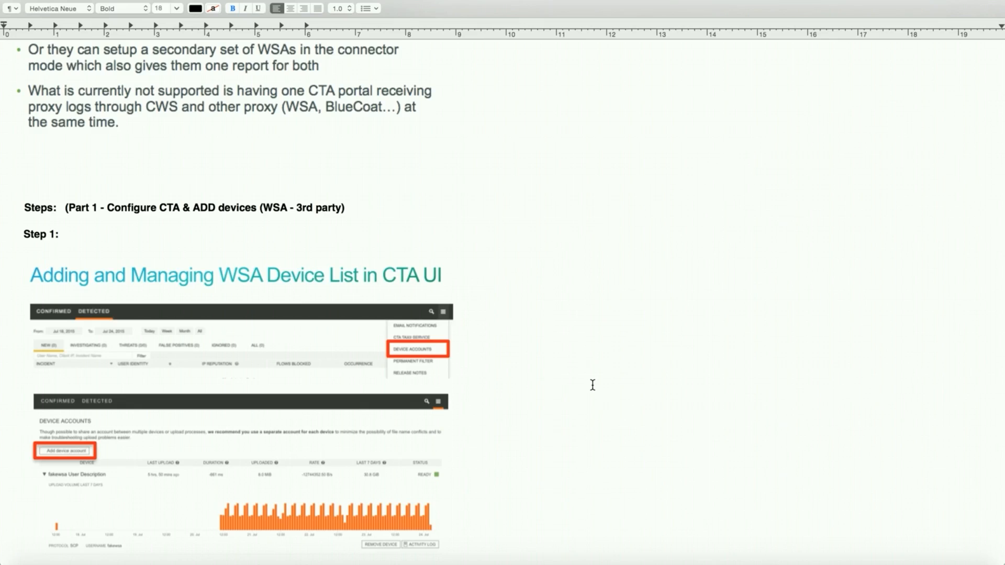
scroll(down, 3)
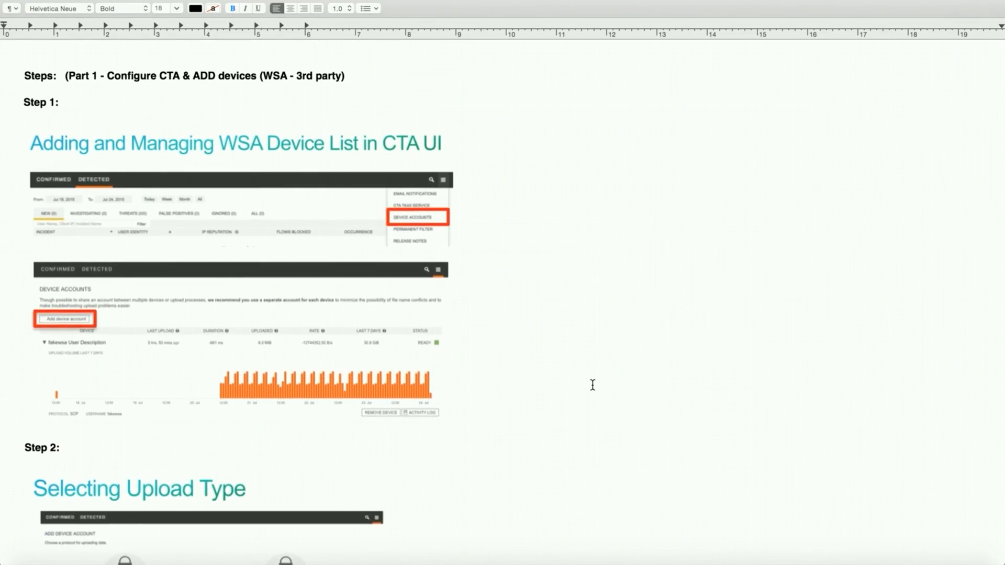
- Scroll through the Step 2 upload type and Step 3 New Device Configuration screenshots to Part 2
scroll(down, 3)
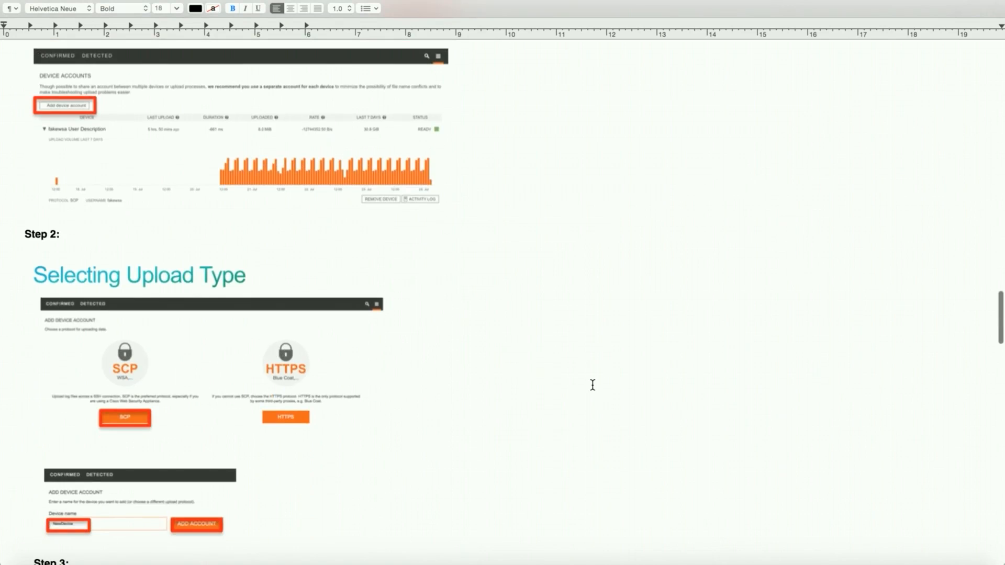
scroll(down, 3)
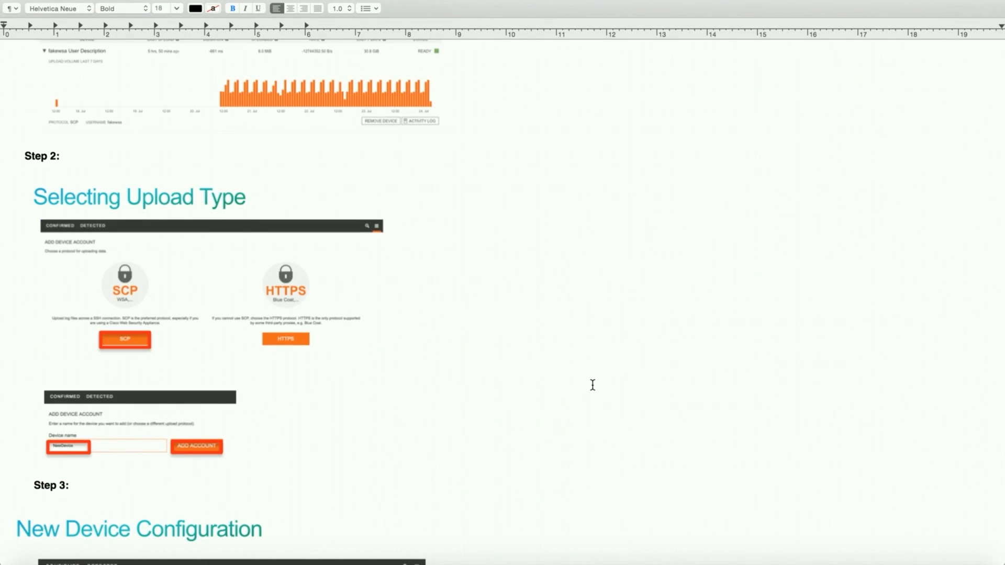
scroll(down, 3)
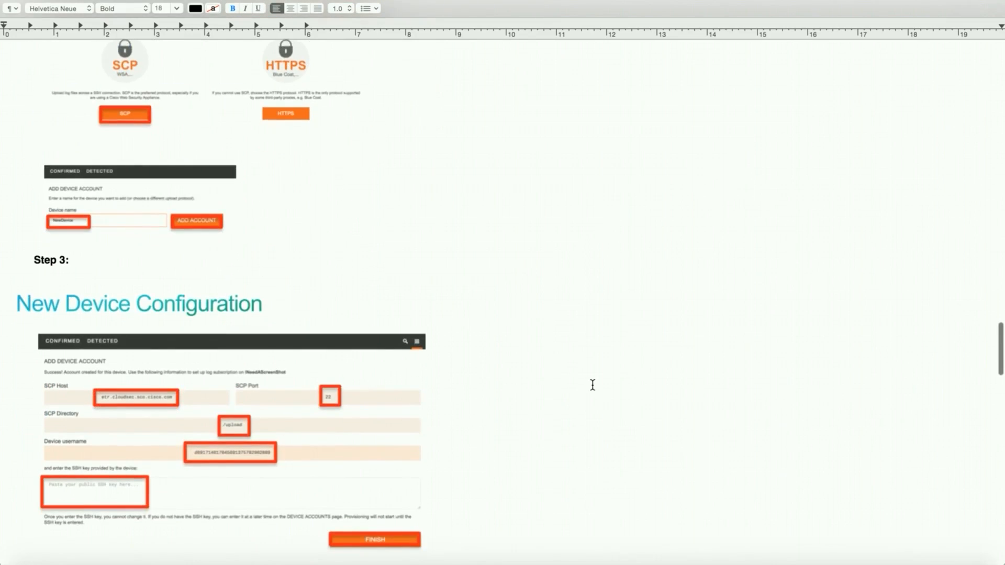
scroll(down, 3)
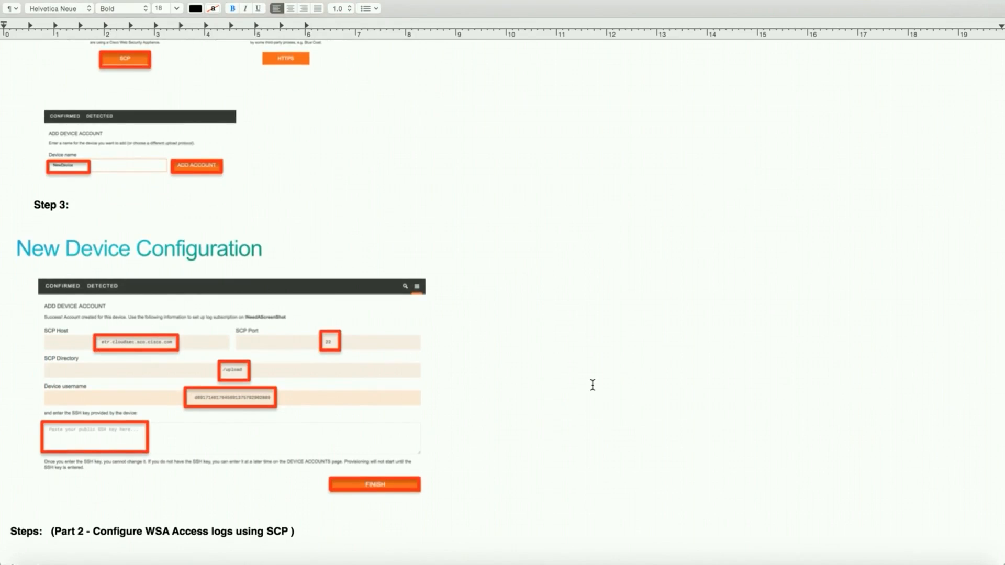
scroll(down, 3)
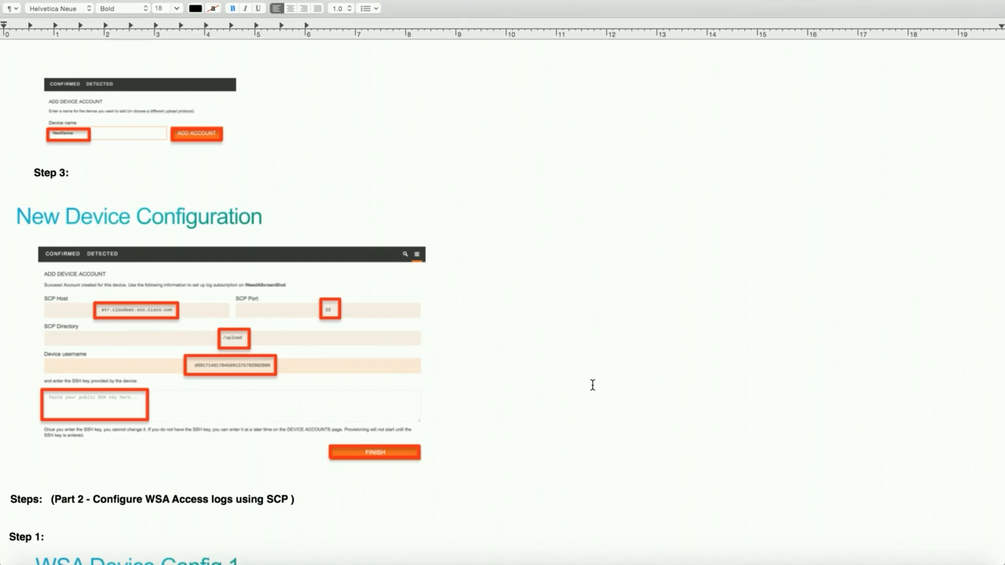
- Scroll through WSA Device Config 1–3, Verification and Activity Log, then back to the top
scroll(down, 3)
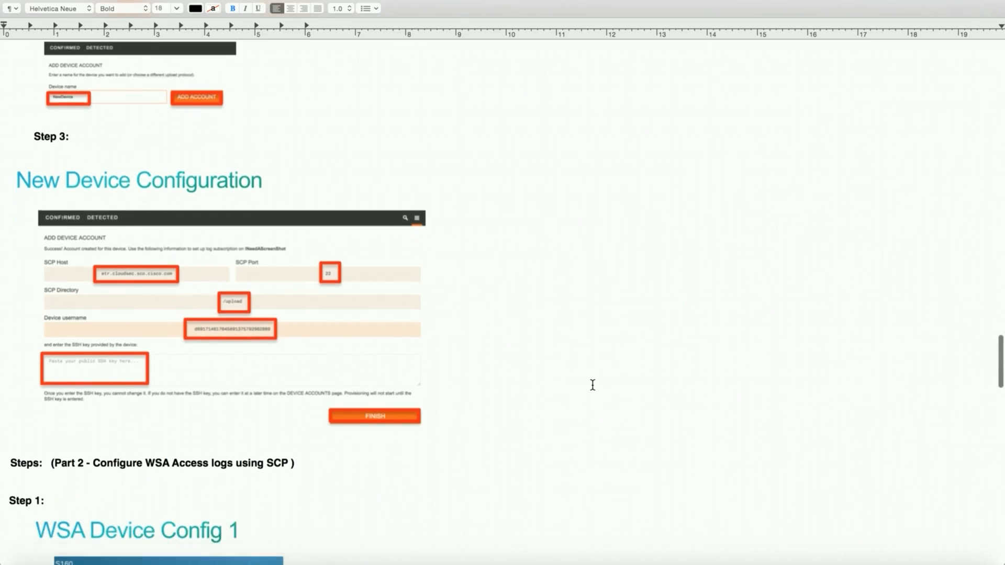
scroll(down, 3)
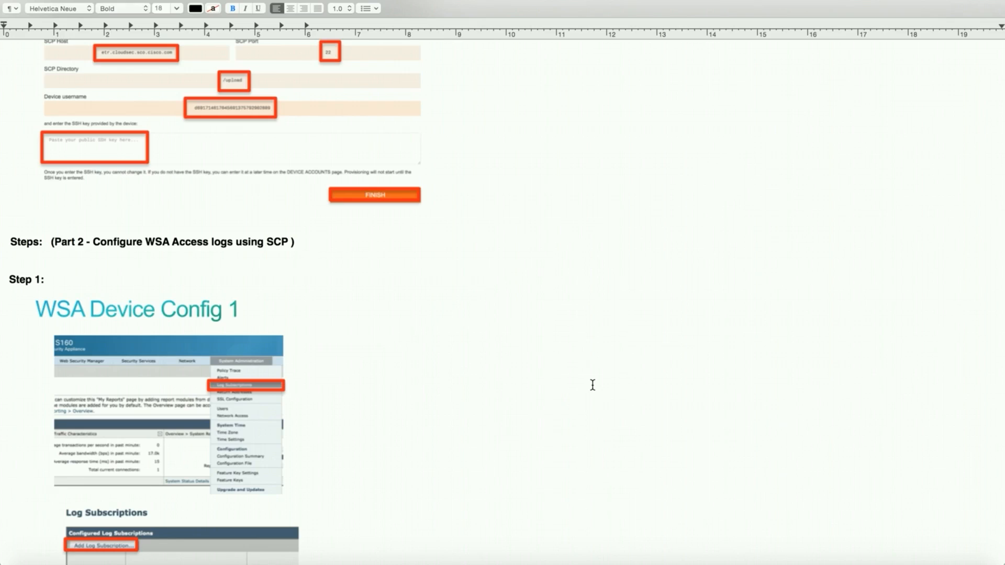
scroll(down, 3)
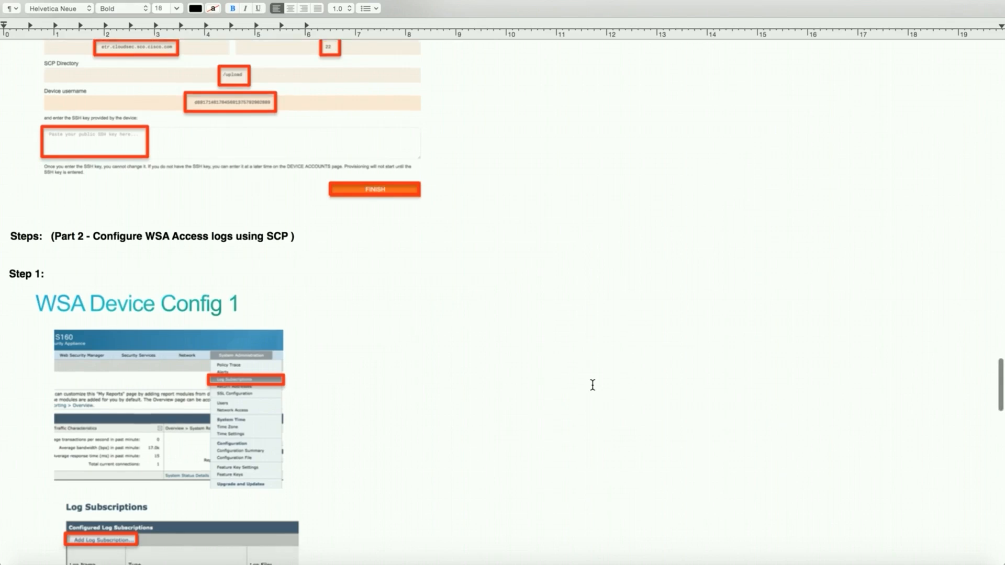
scroll(down, 3)
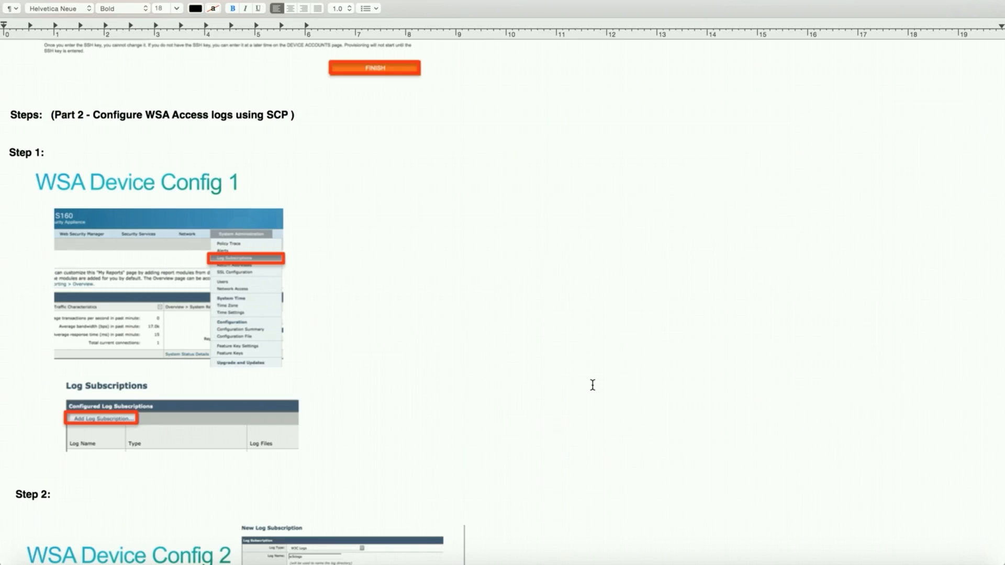
scroll(down, 3)
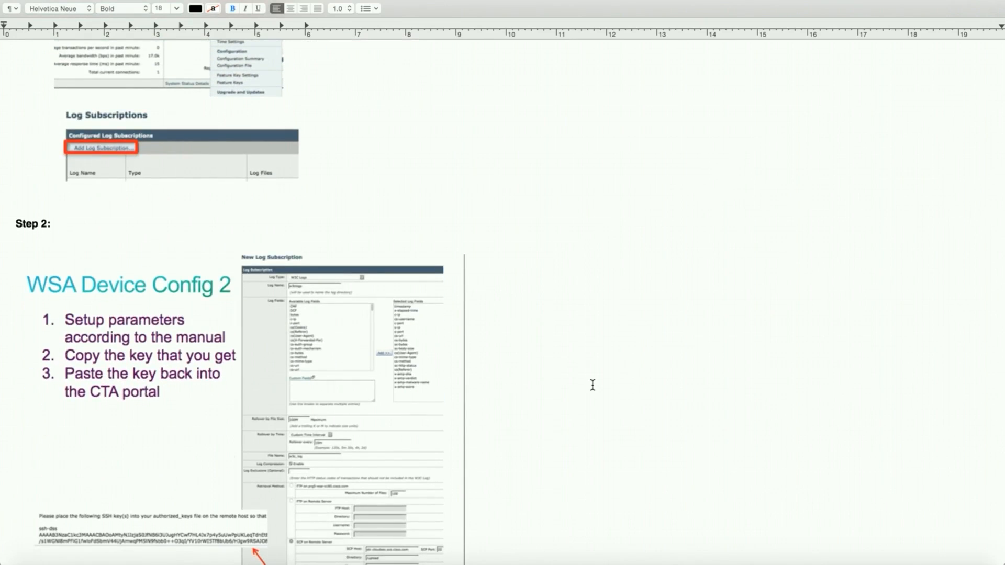
scroll(down, 3)
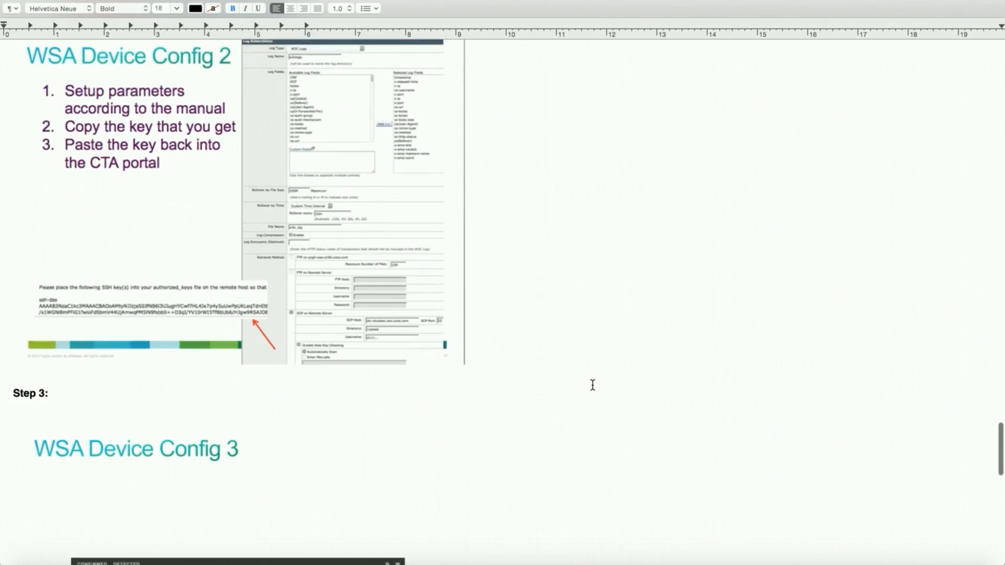
scroll(down, 3)
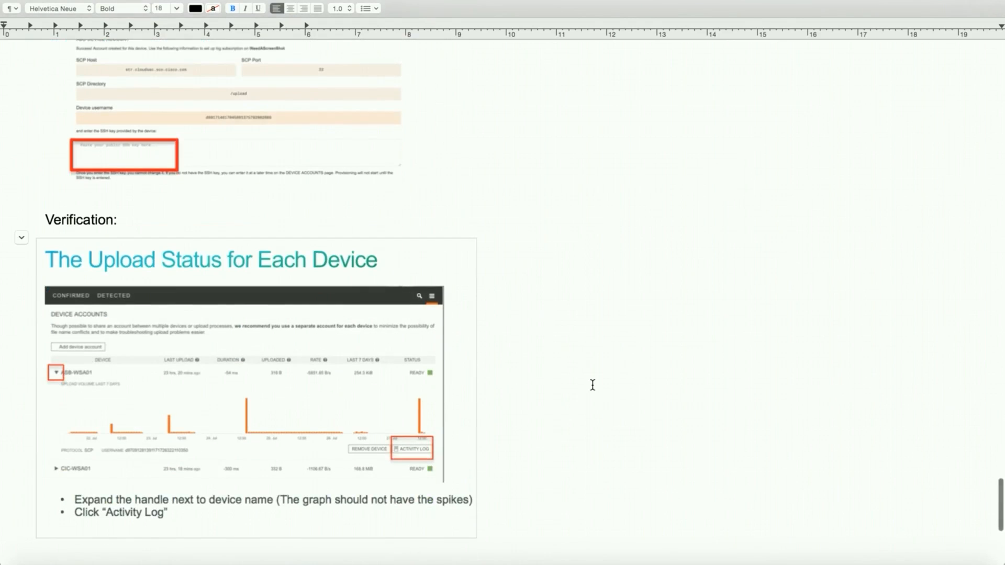
scroll(down, 3)
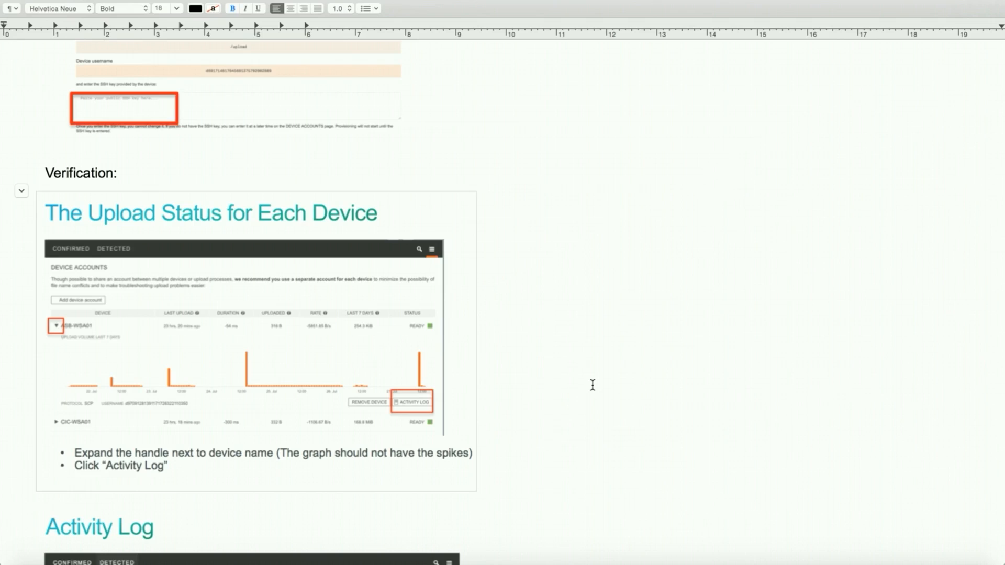
scroll(down, 3)
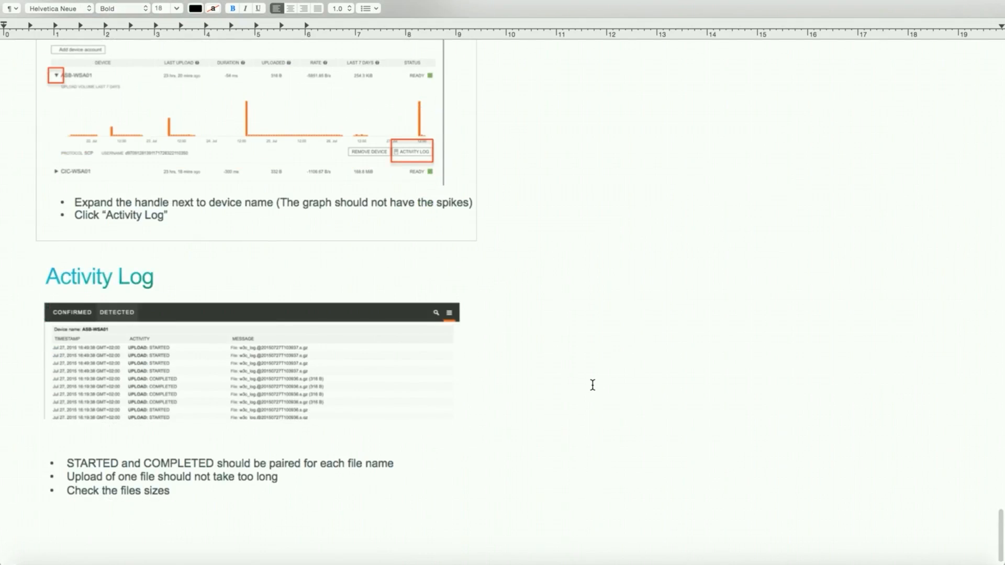
scroll(down, 3)
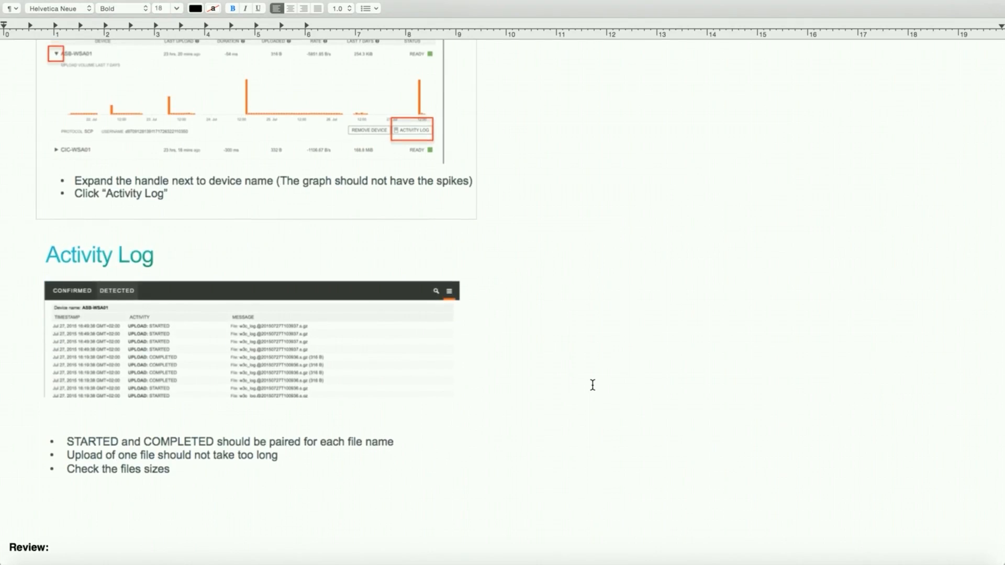
scroll(down, 3)
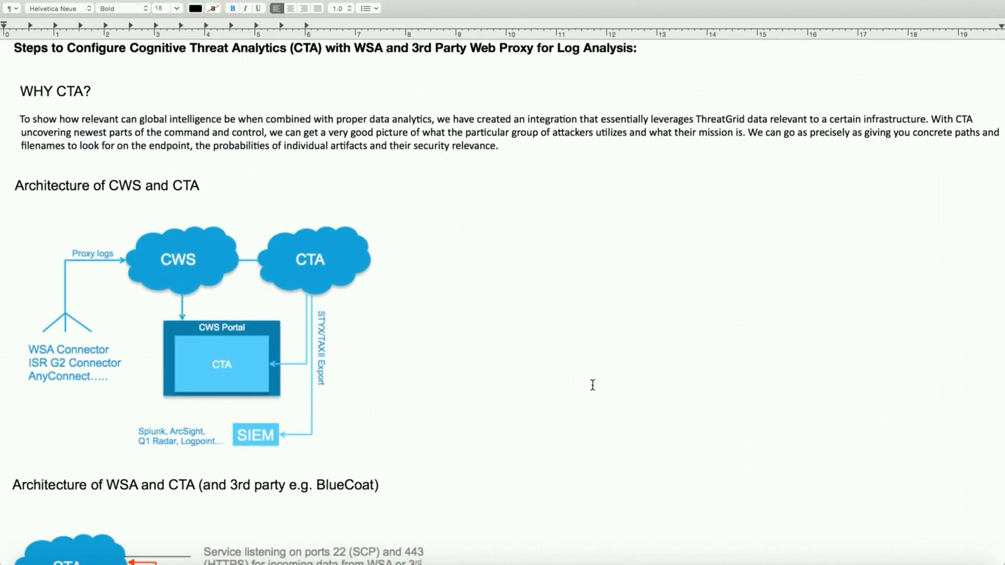
- Scroll to the CTA Within CWS Portal screenshot and the CTA Standalone notes
scroll(down, 3)
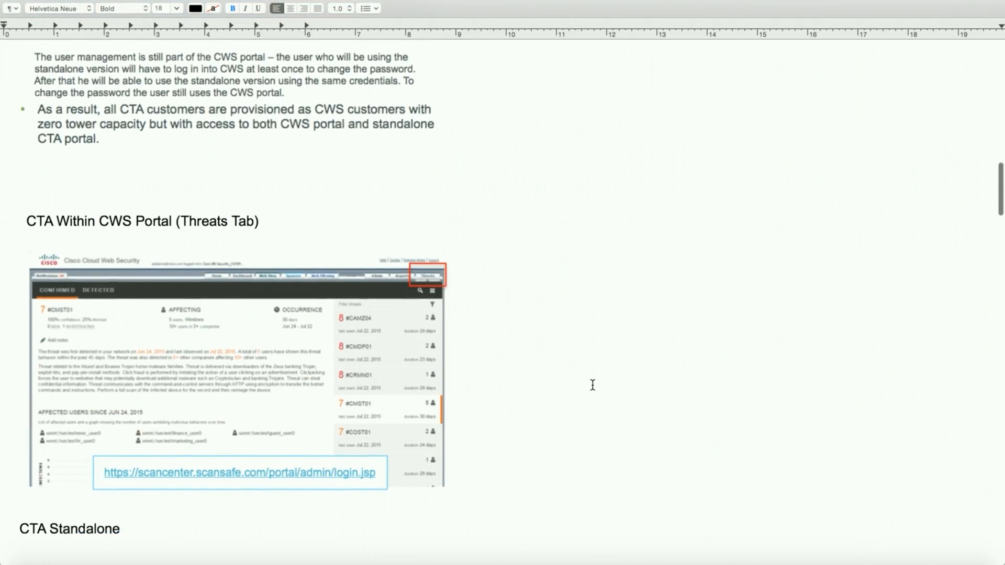
scroll(down, 3)
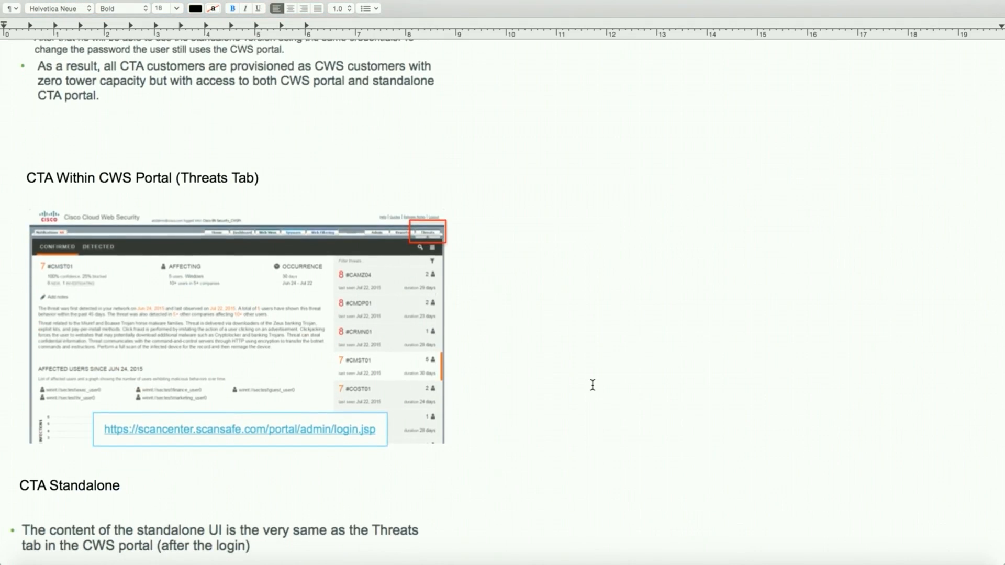
mouse_move(837, 437)
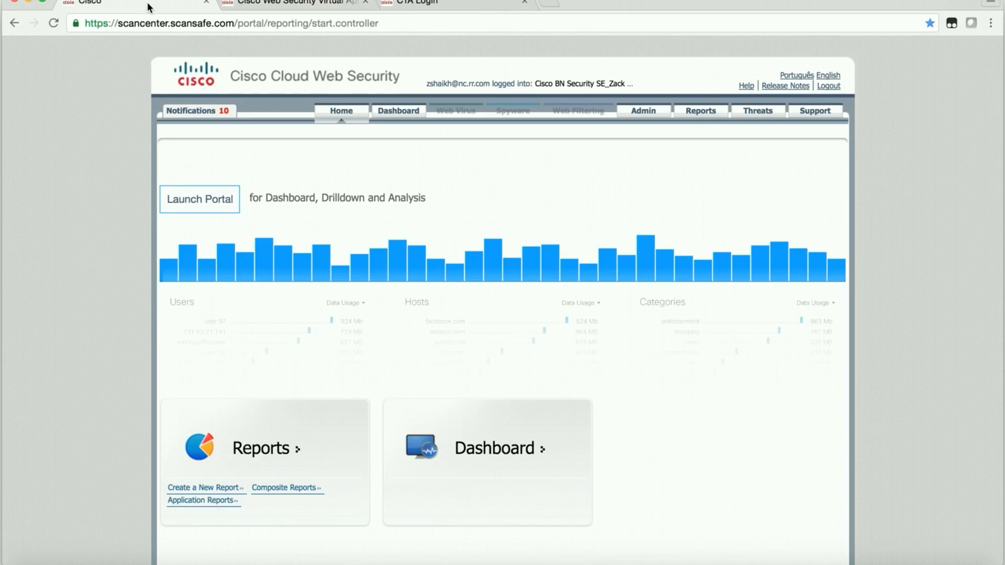
mouse_move(84, 83)
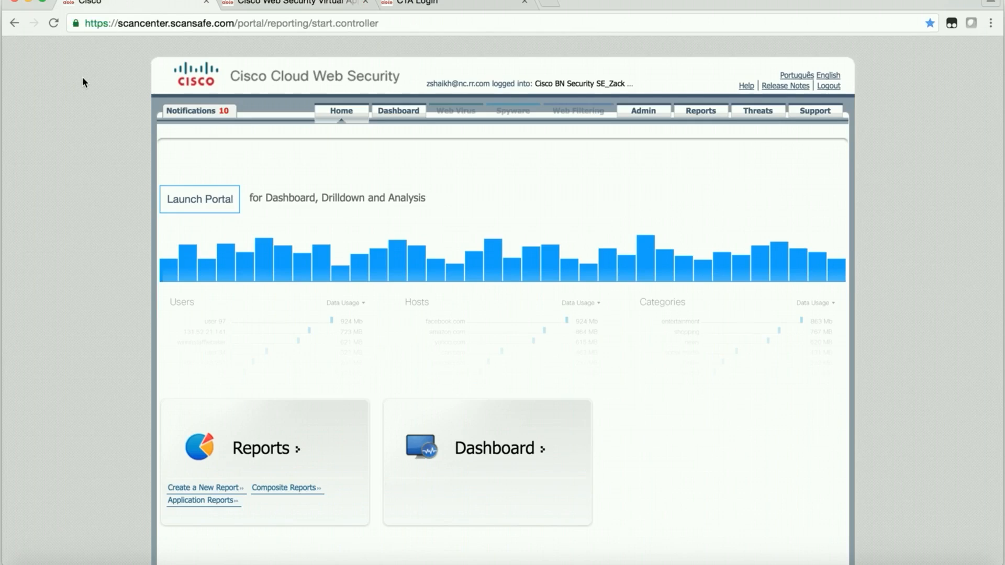
mouse_move(661, 136)
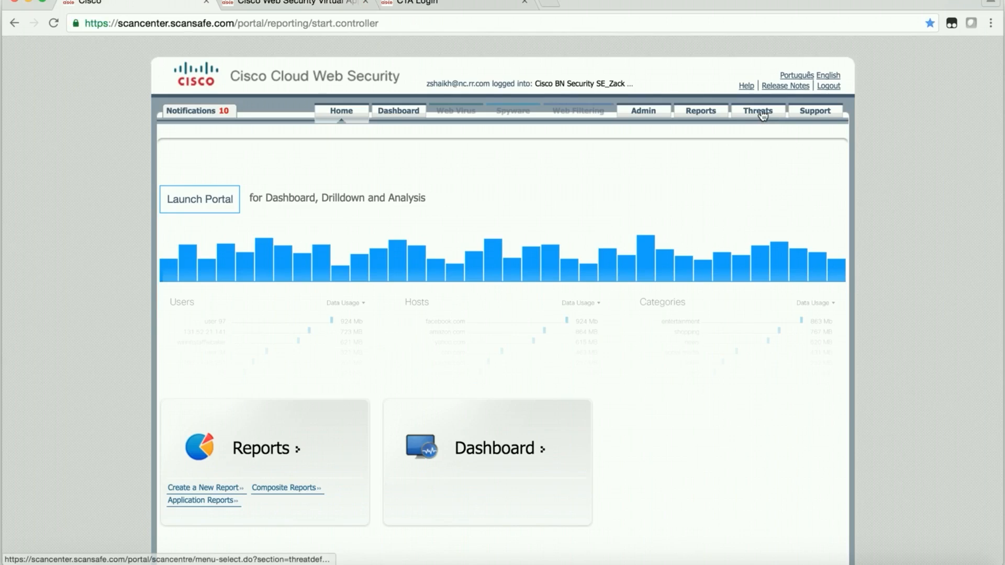
- Load the CWS Threats dashboard, which reports 0 unresolved threats
click(759, 110)
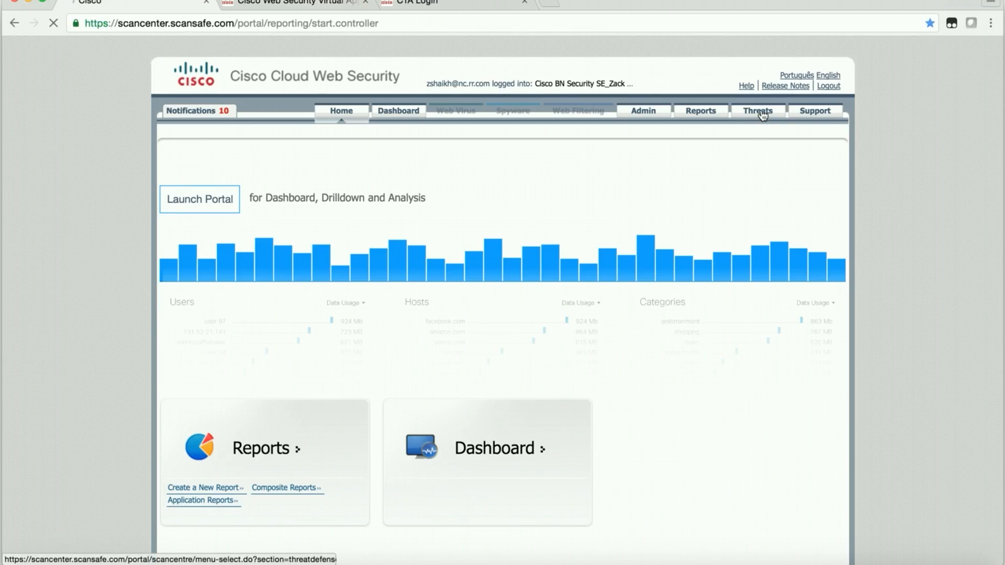
click(759, 110)
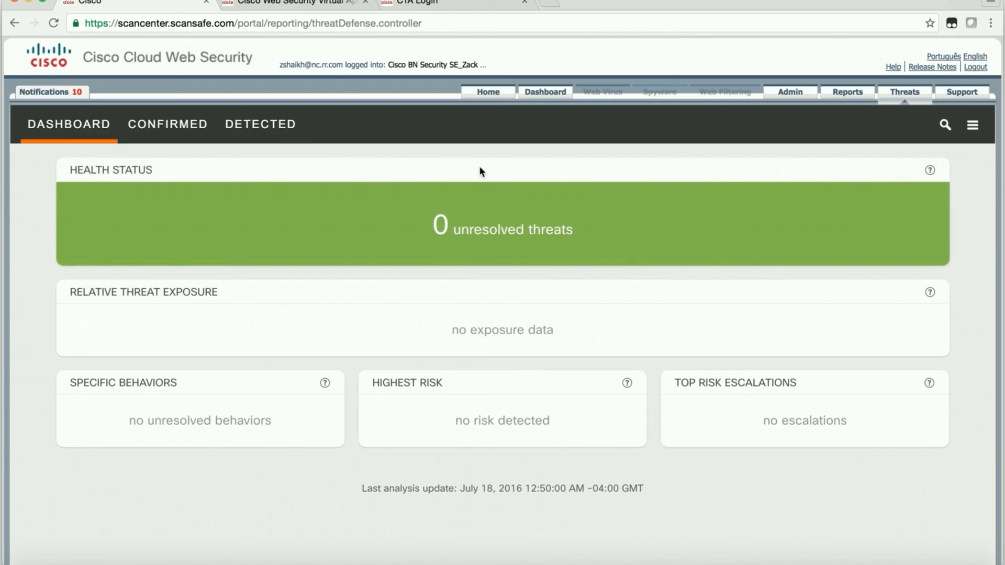
mouse_move(404, 172)
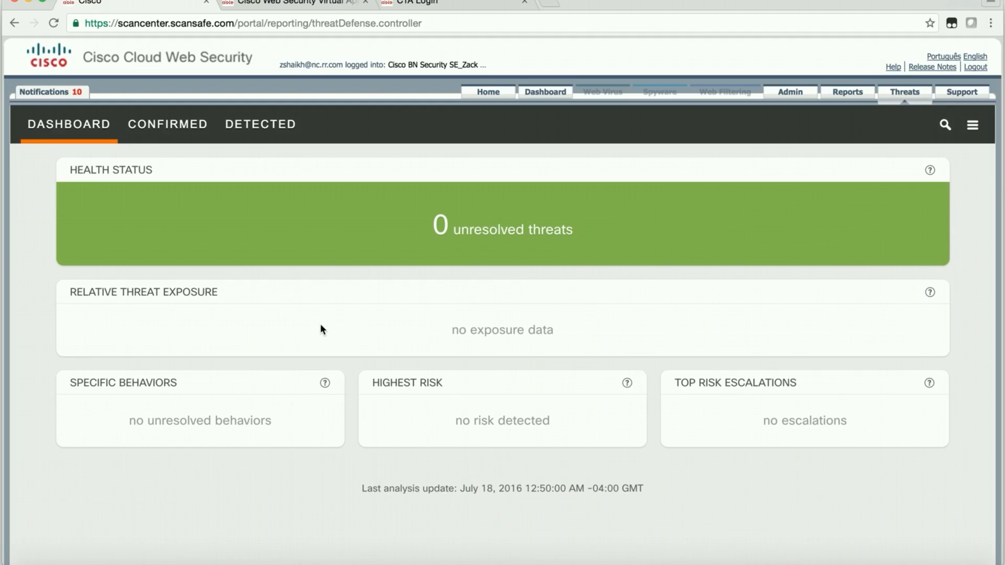
mouse_move(343, 120)
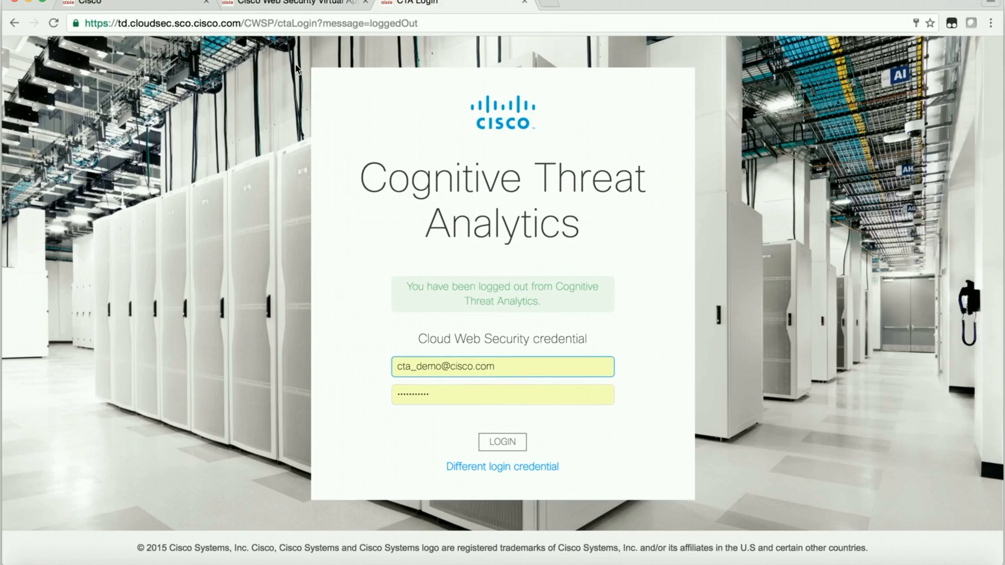
mouse_move(411, 101)
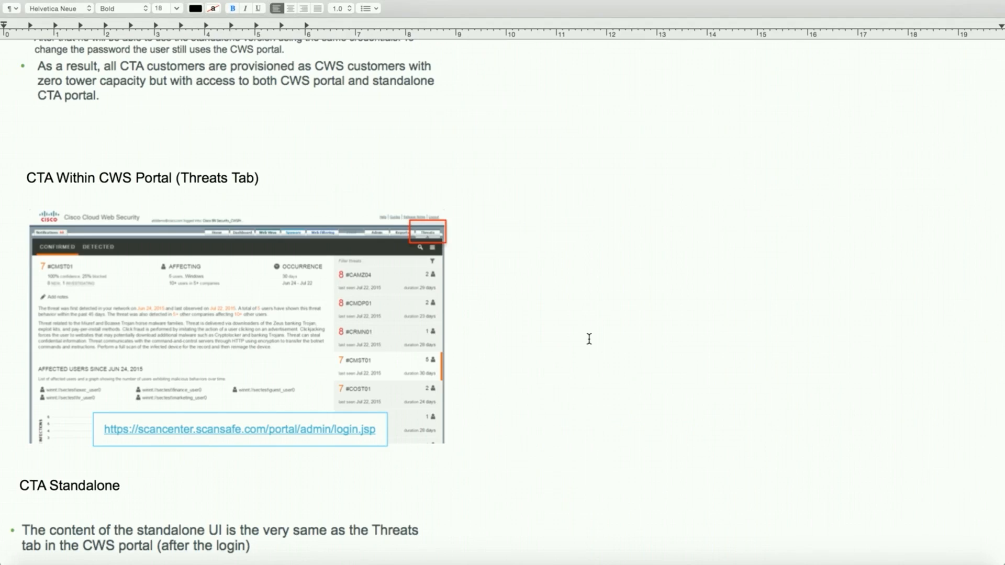
mouse_move(185, 199)
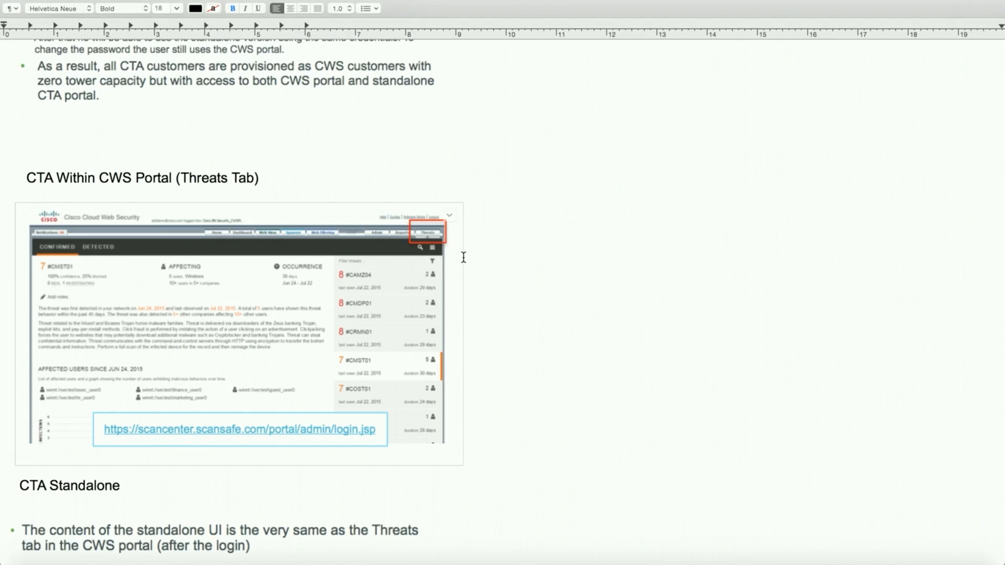
- Follow the CTA standalone login link from the notes, then scroll to Part 1 Step 1
scroll(down, 3)
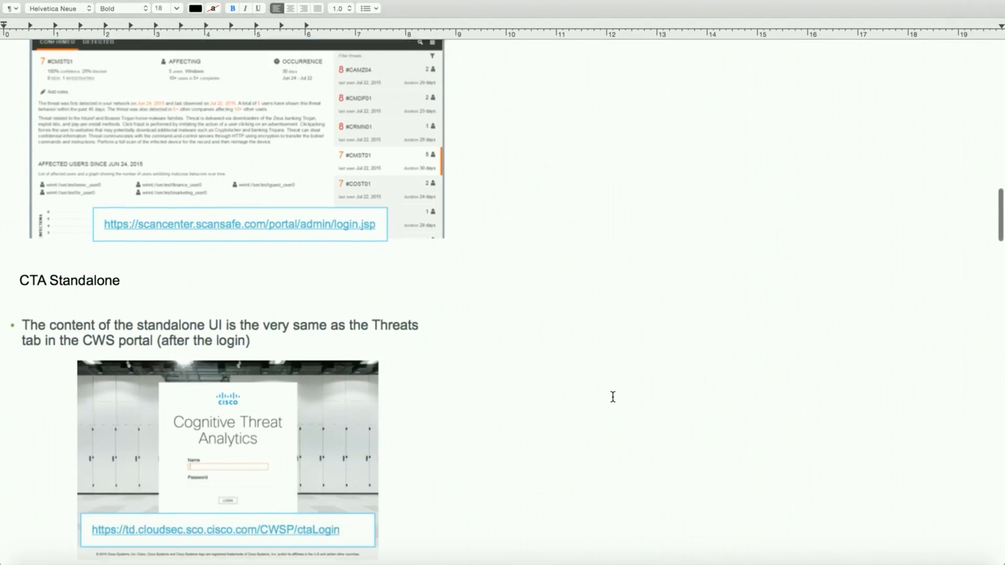
scroll(down, 3)
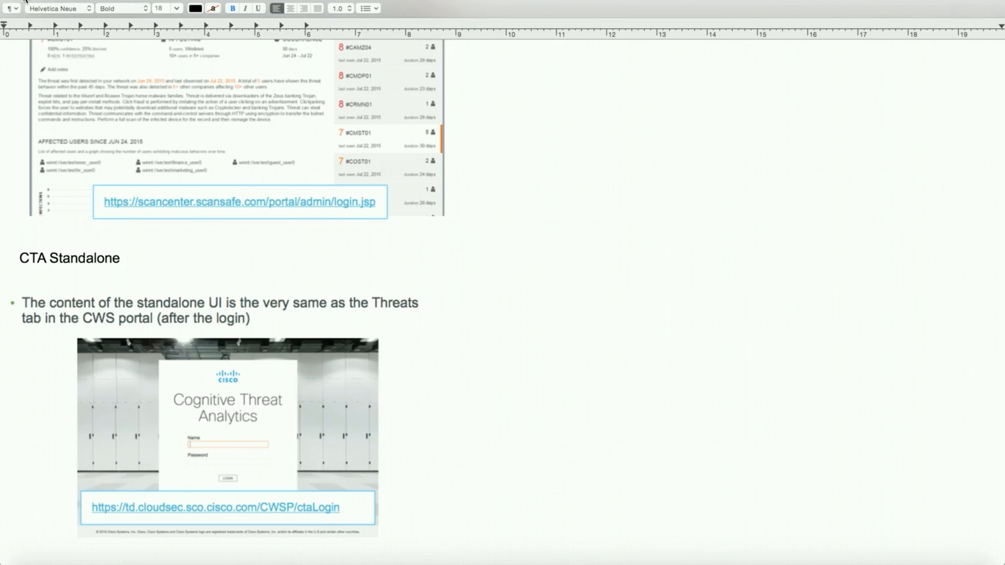
click(216, 507)
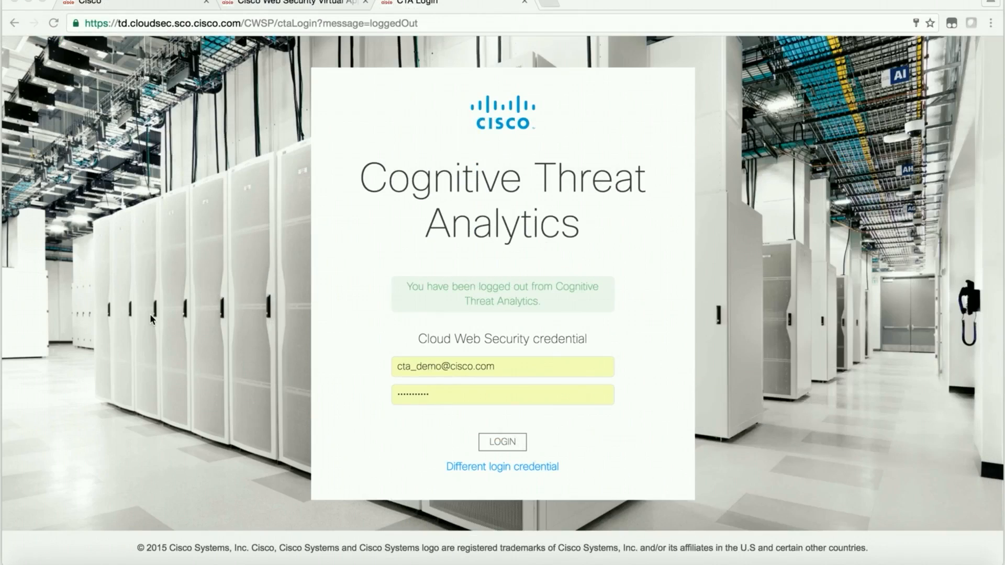
mouse_move(263, 343)
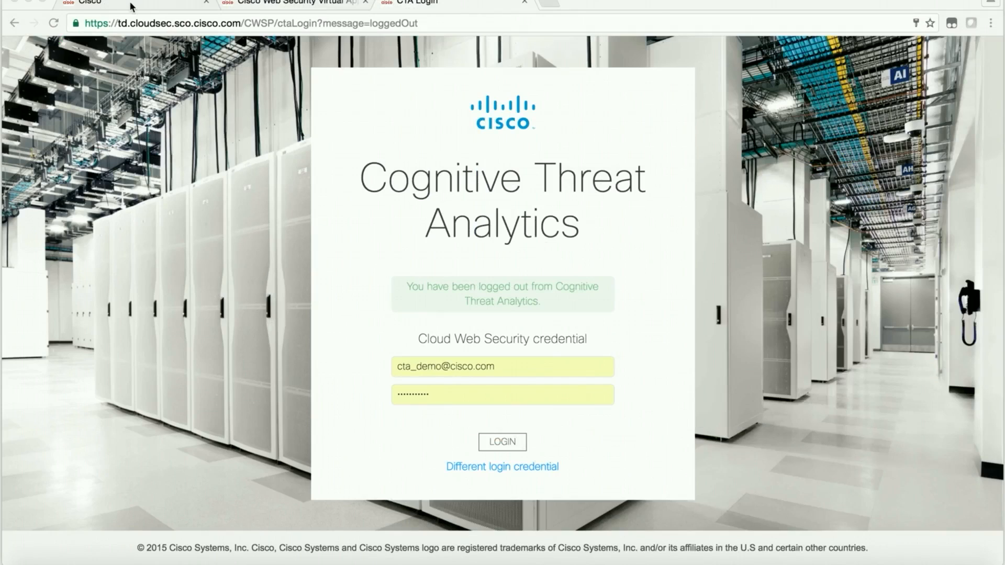
mouse_move(859, 443)
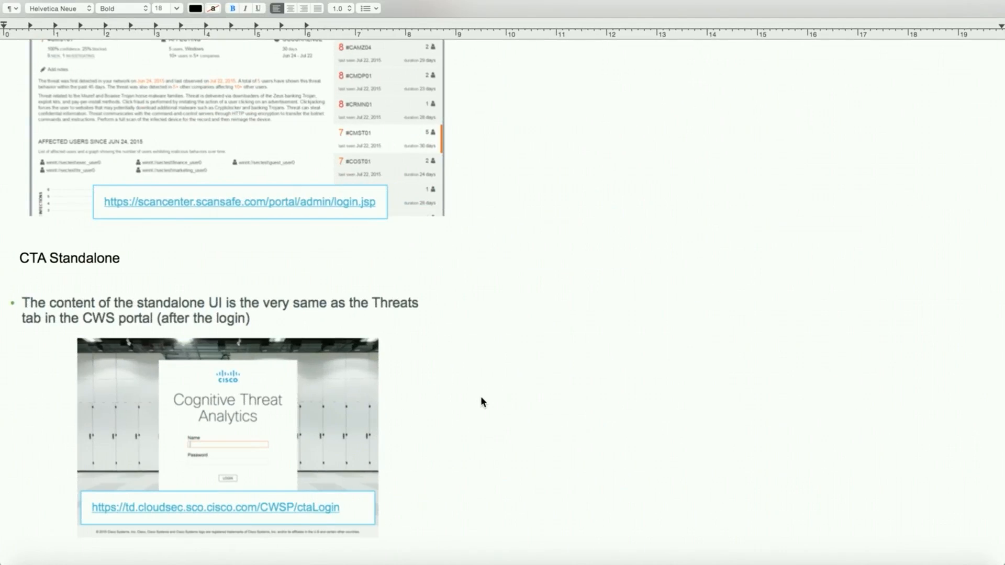
scroll(down, 3)
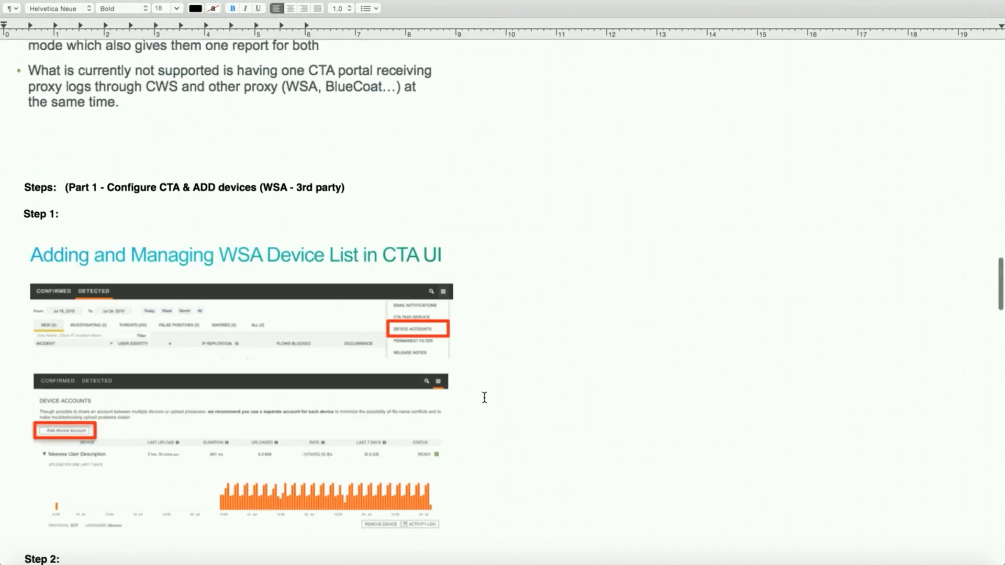
scroll(down, 3)
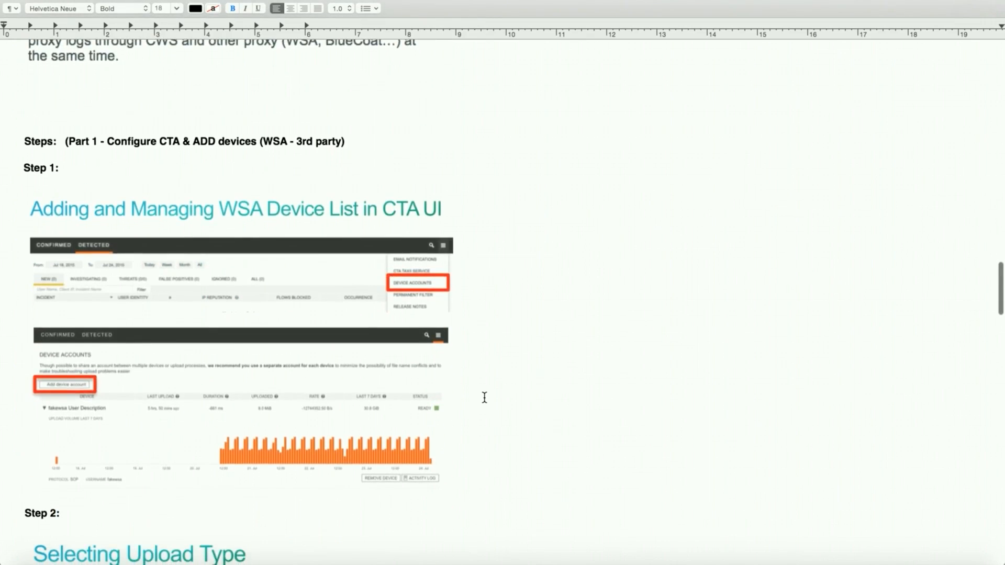
scroll(down, 3)
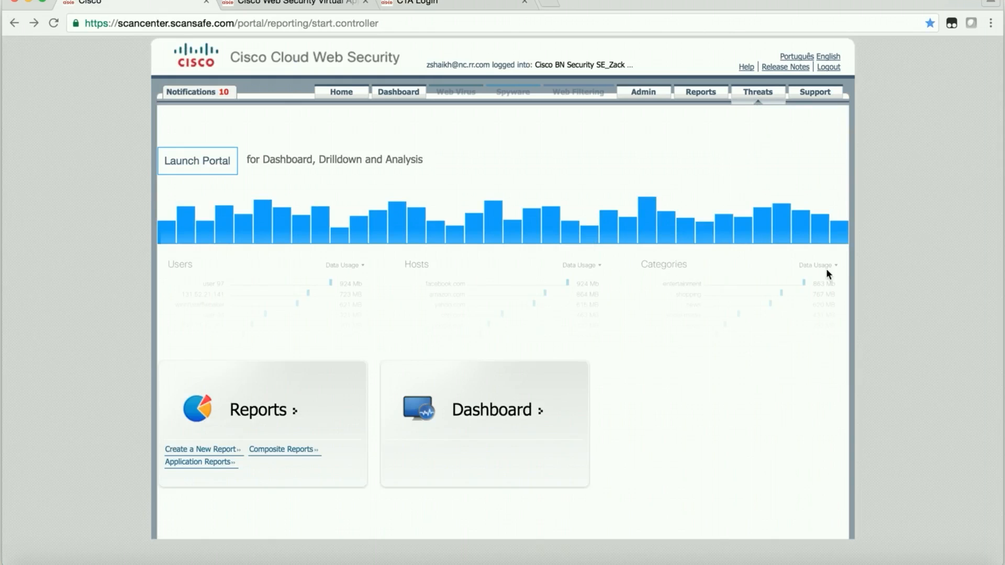
mouse_move(163, 43)
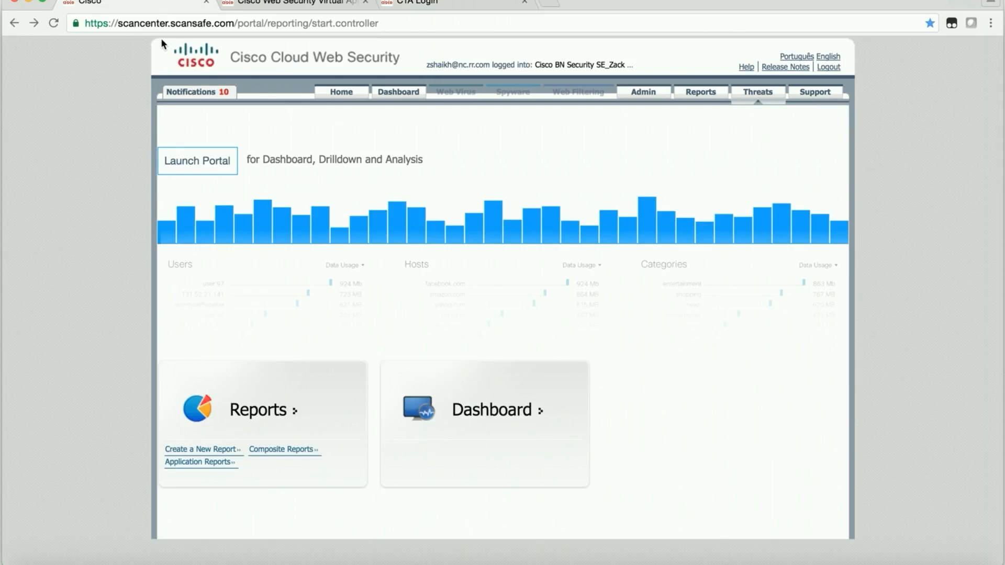
mouse_move(161, 40)
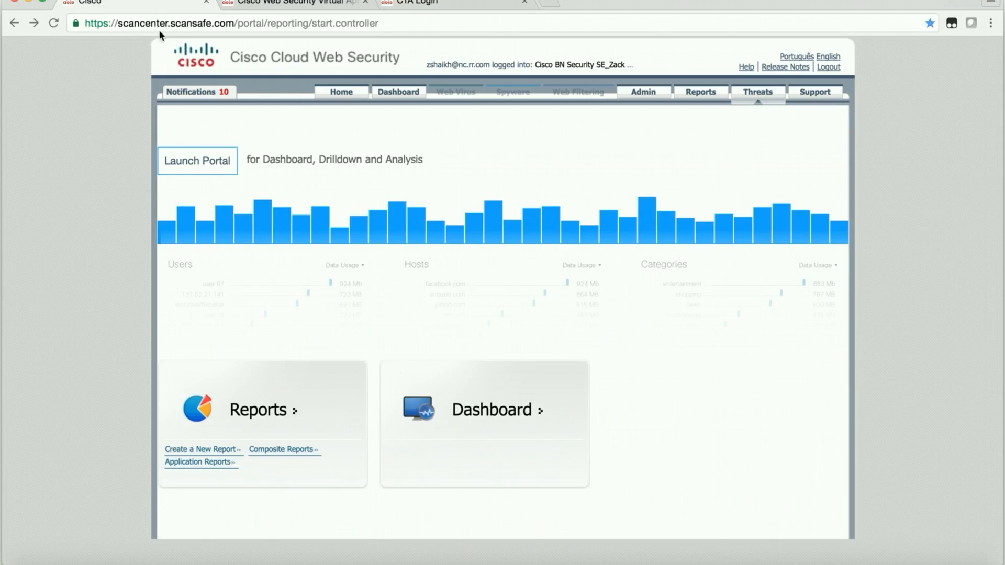
mouse_move(745, 104)
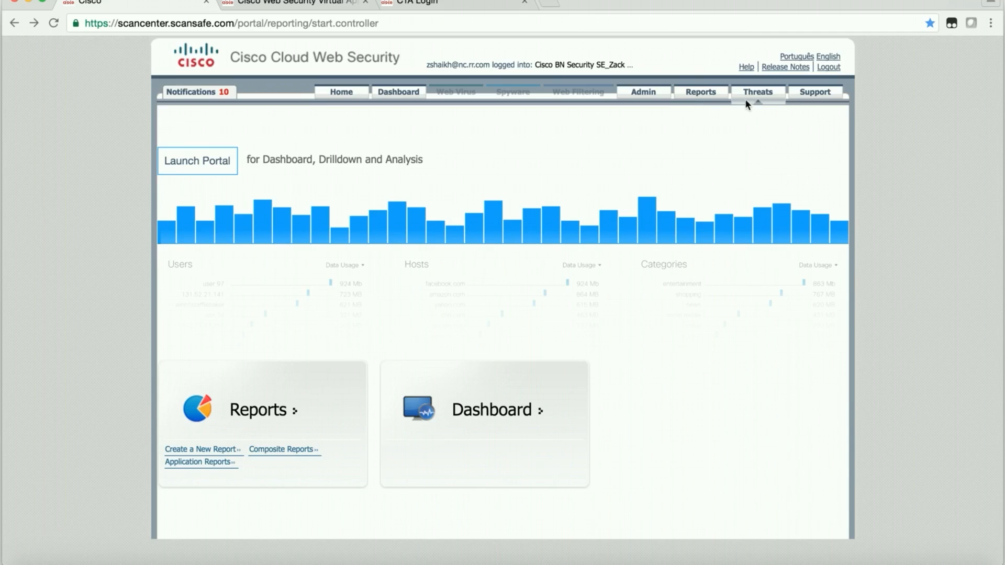
- Show Device Accounts under Threats, expand the four READY devices' upload charts, then collapse them
click(758, 92)
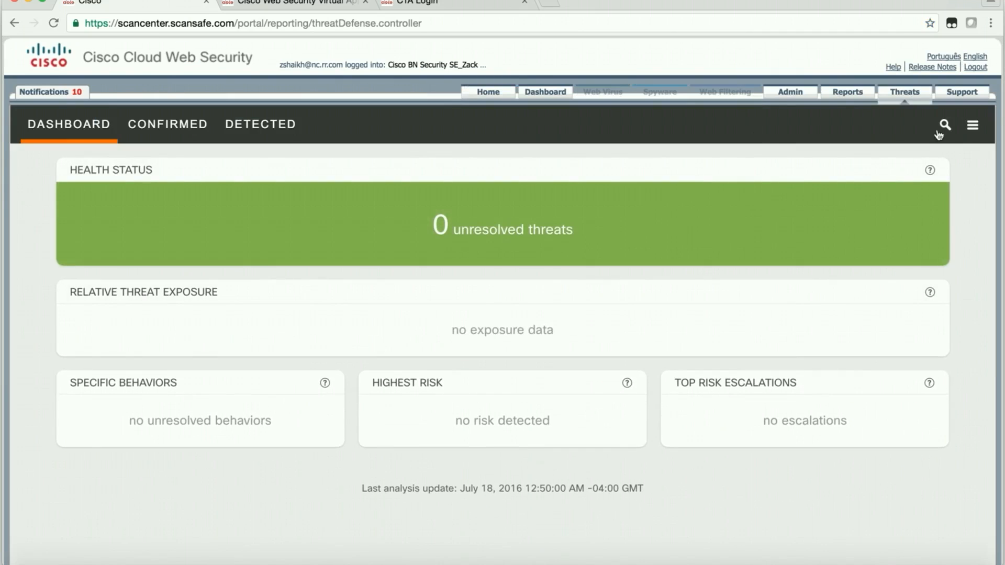
click(974, 125)
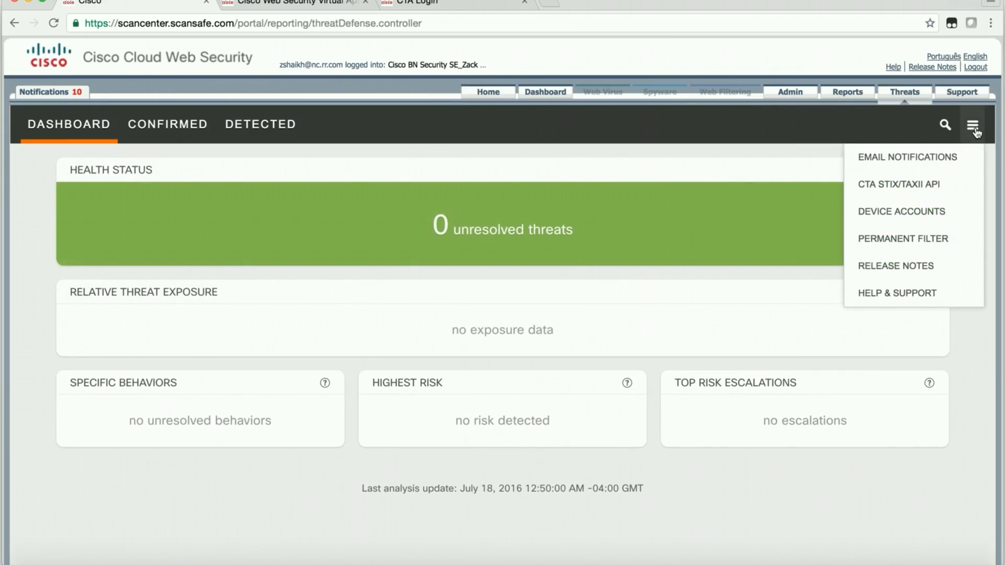
click(901, 211)
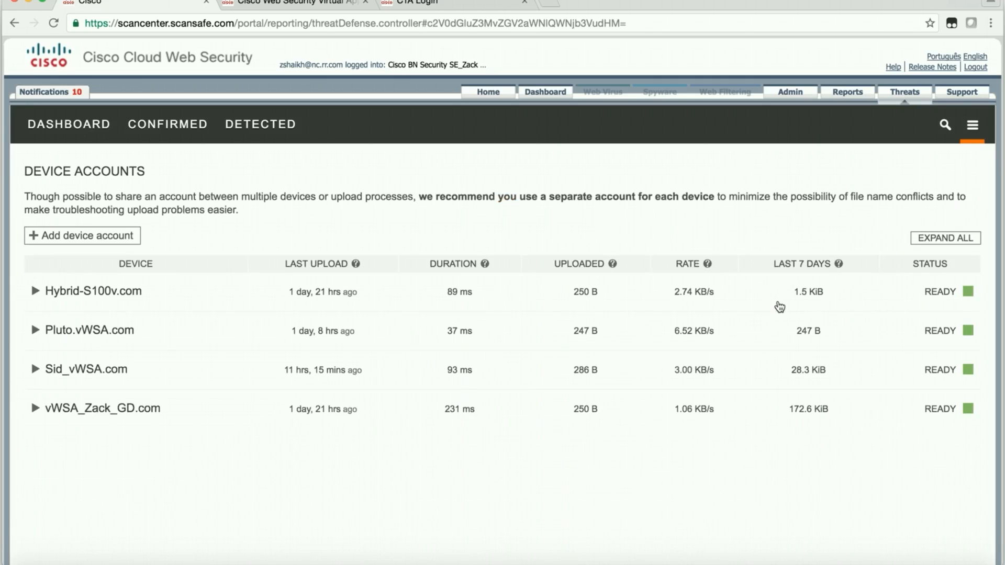
mouse_move(585, 466)
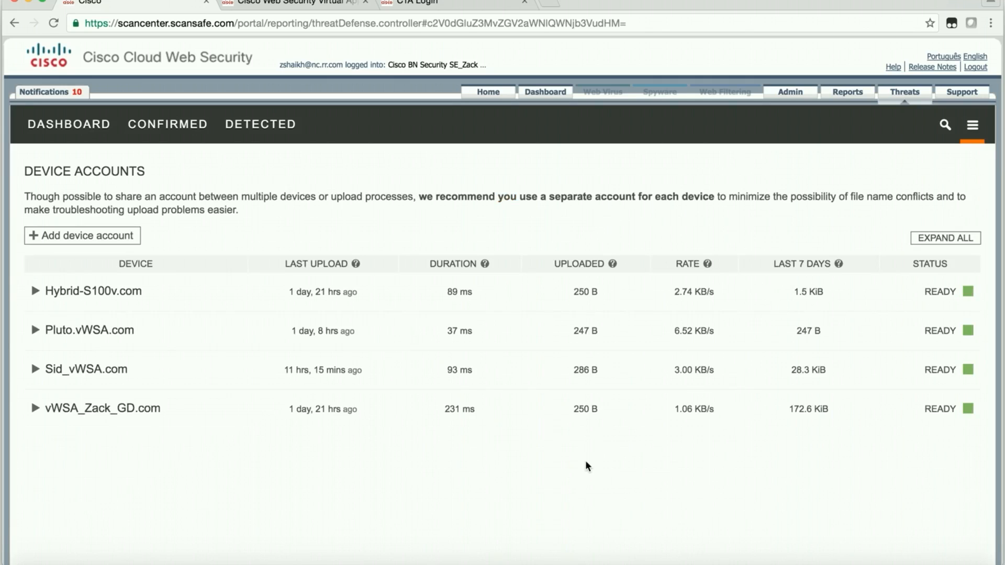
mouse_move(939, 238)
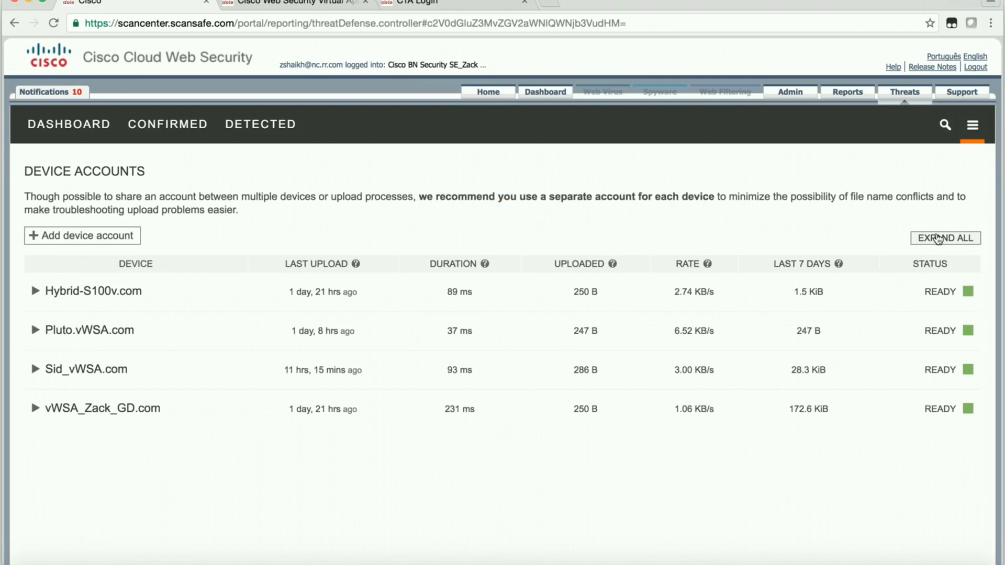
click(944, 239)
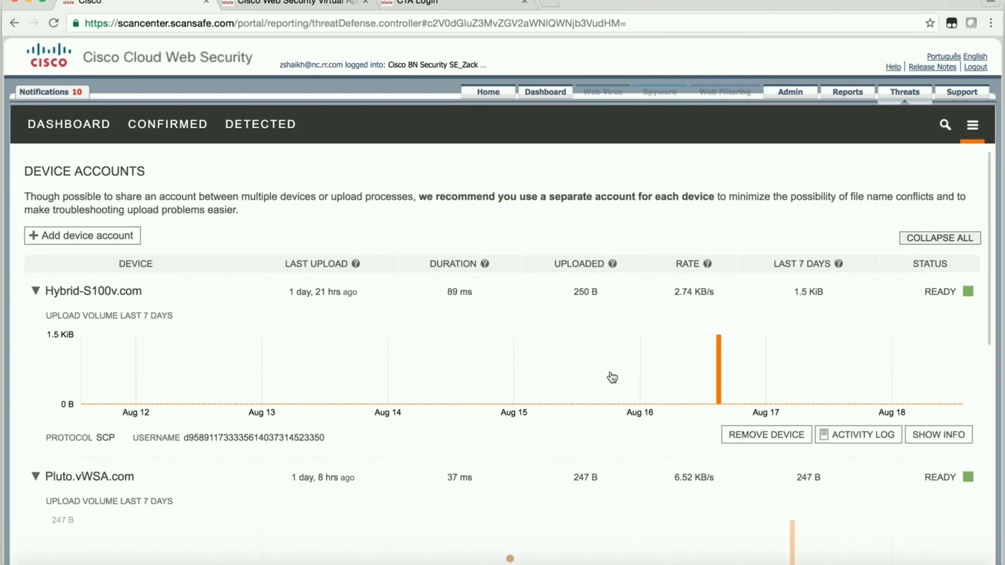
scroll(down, 3)
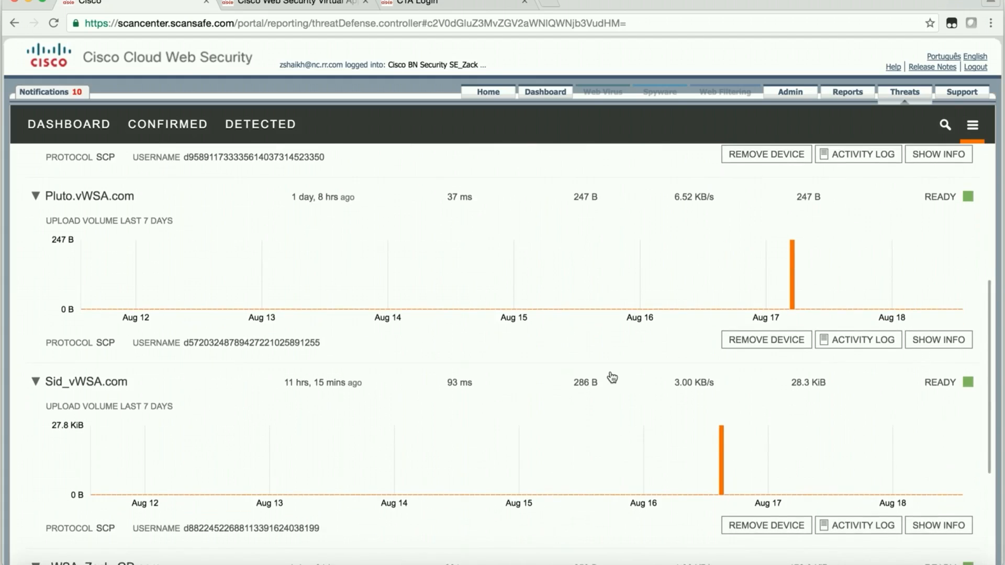
scroll(down, 3)
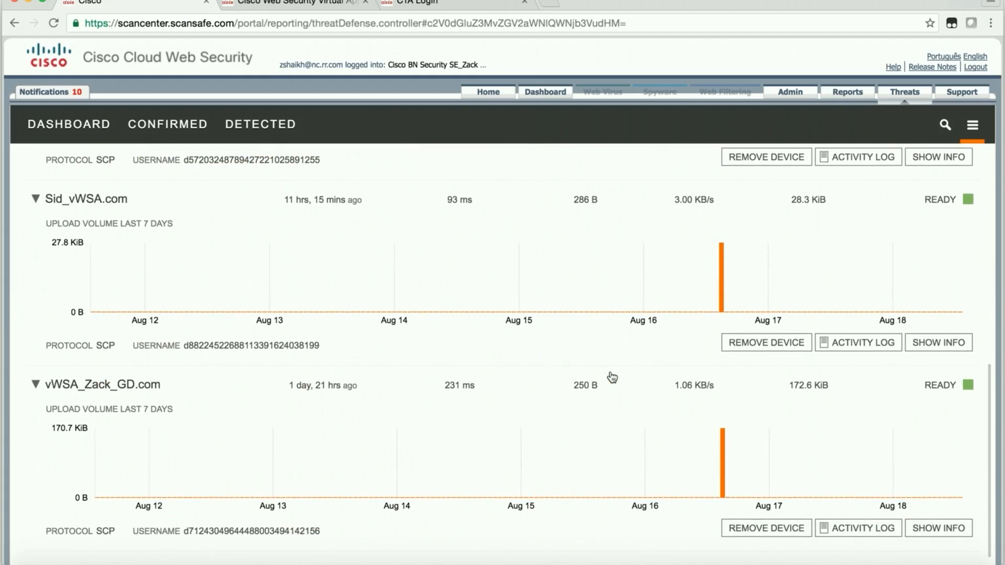
scroll(down, 3)
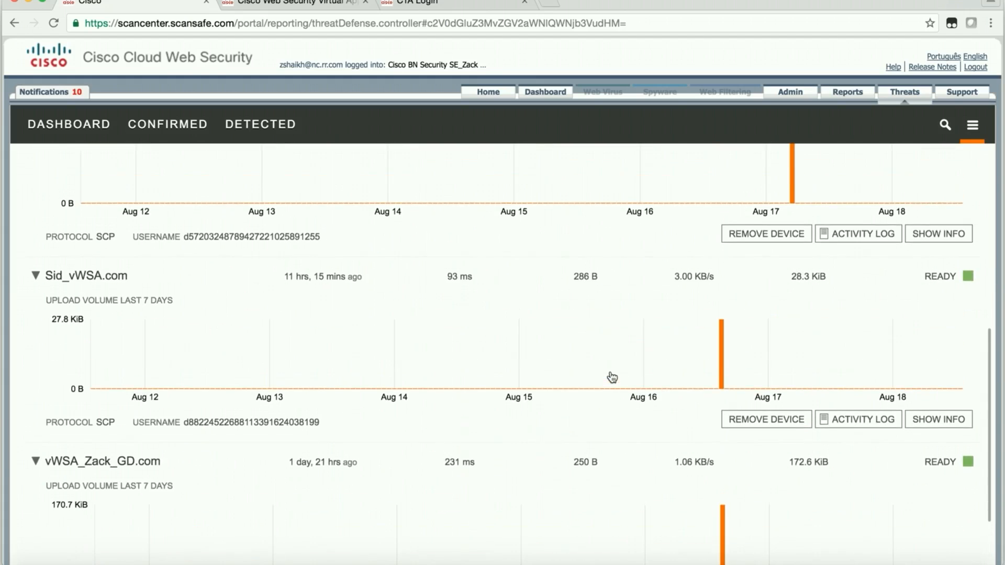
scroll(up, 3)
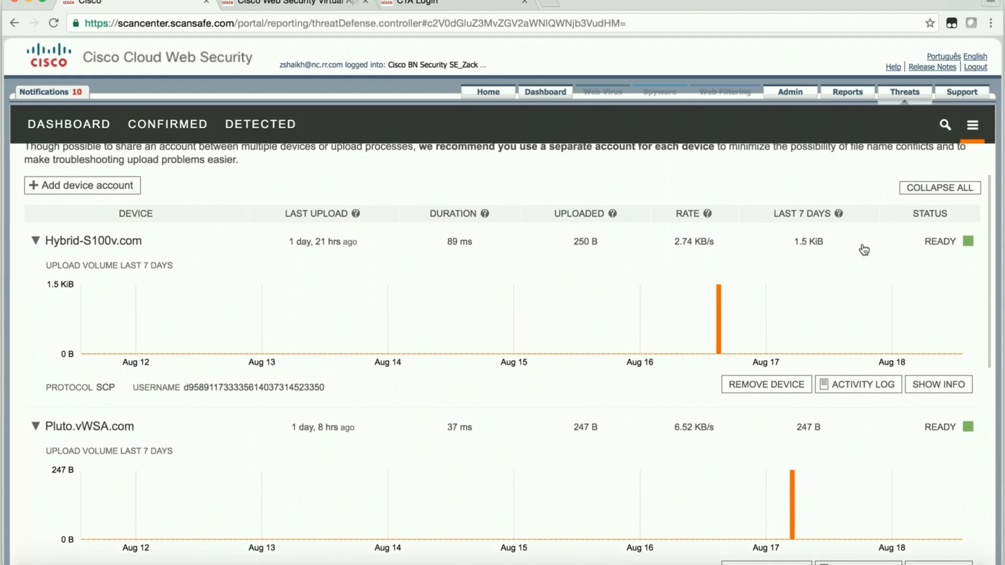
click(940, 188)
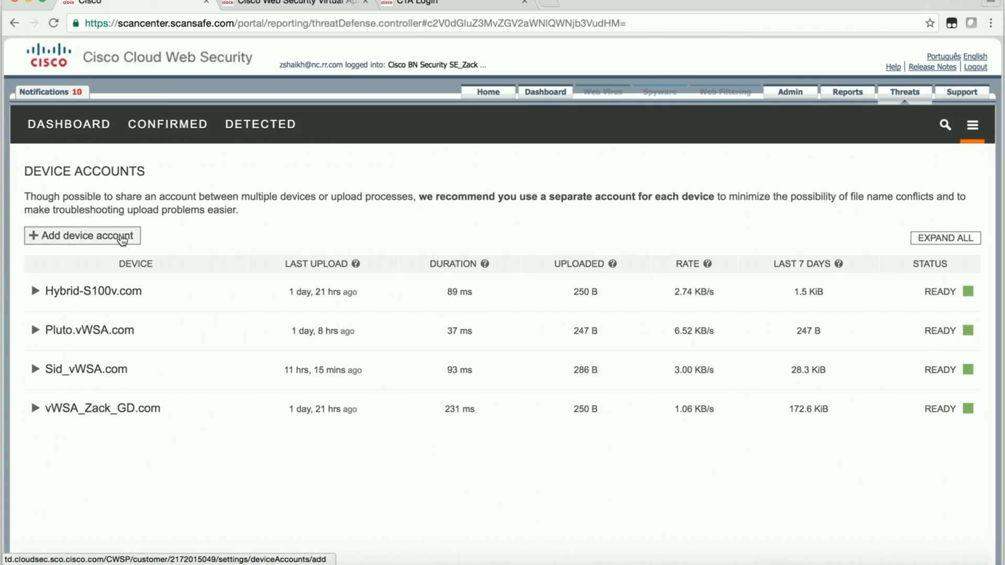
- Add an SCP device account named vWSA_Demo to reveal its host, port, directory and username
click(82, 236)
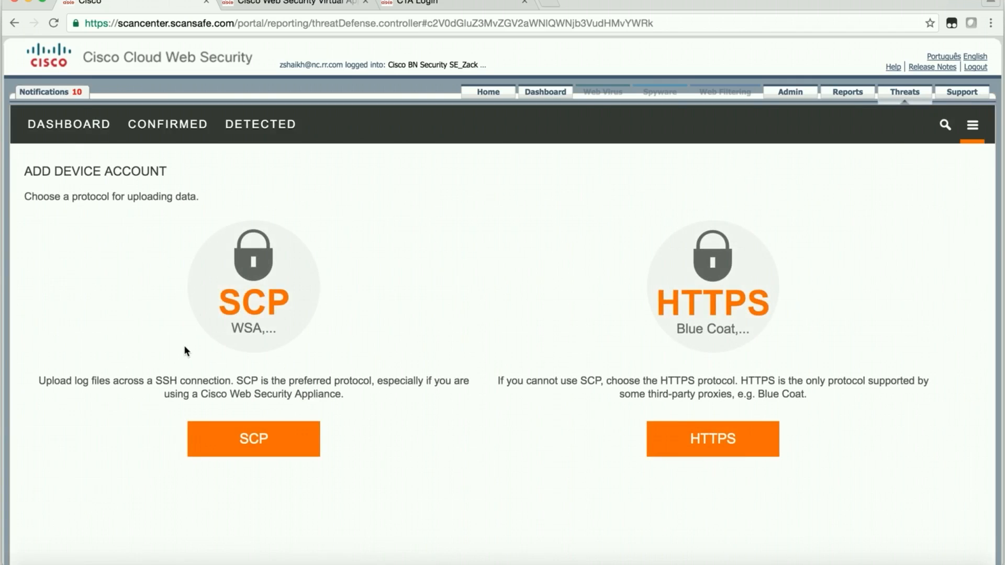
click(253, 439)
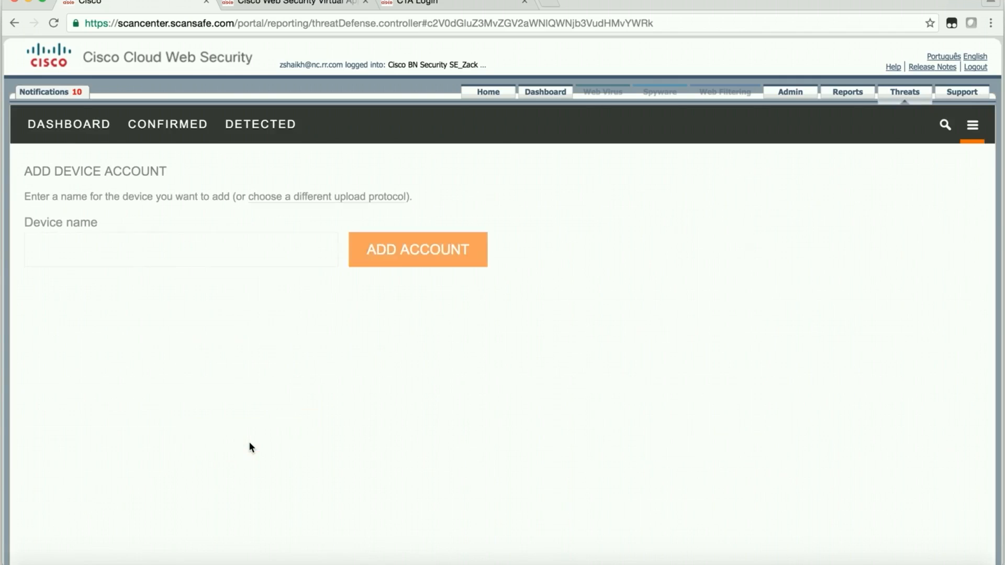
text(v)
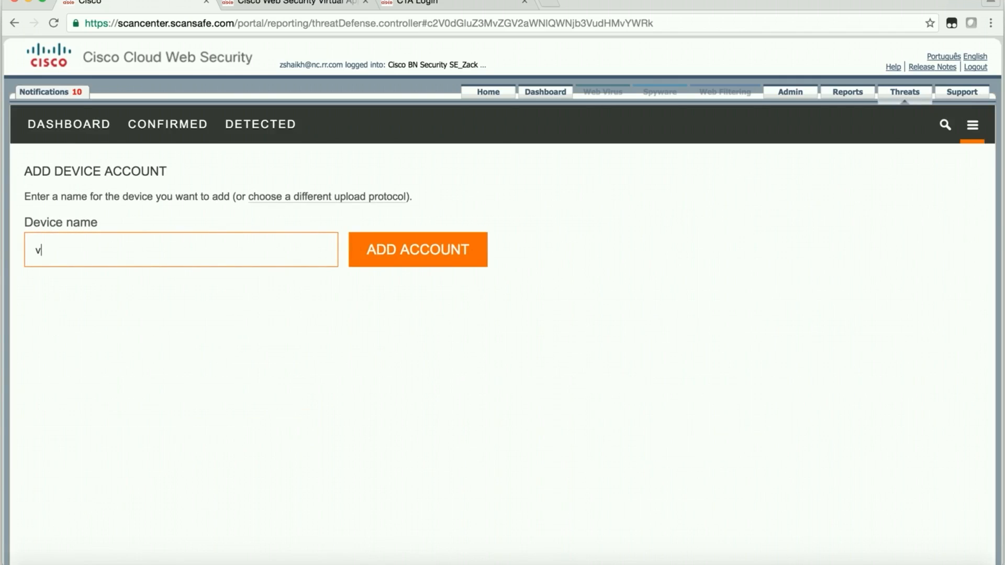
text(WSA_Demo)
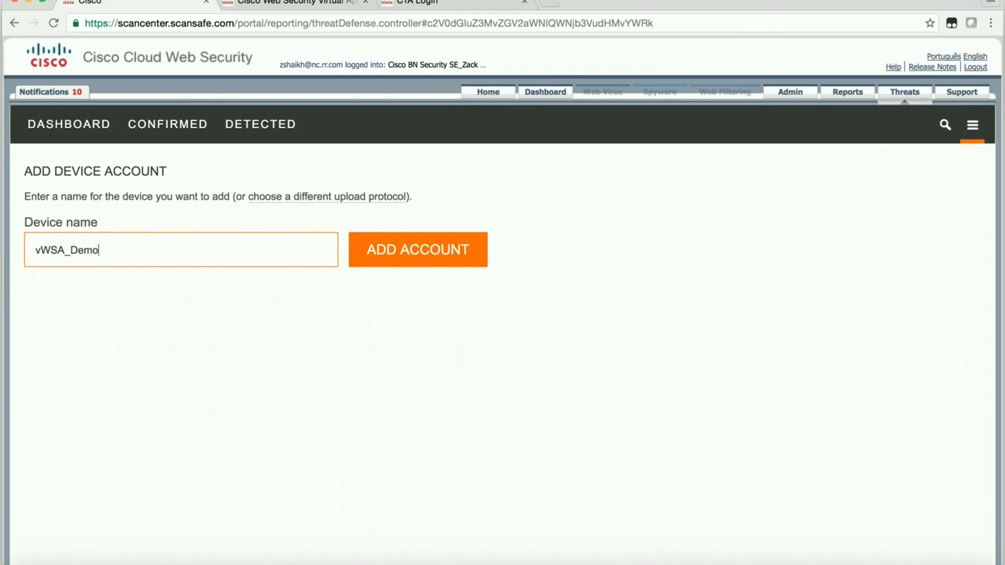
mouse_move(375, 249)
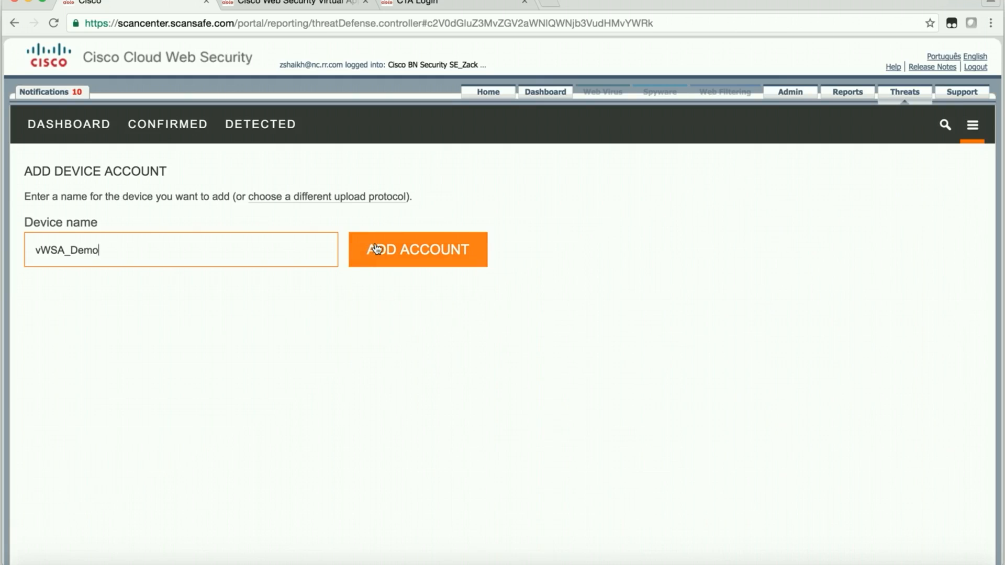
click(417, 249)
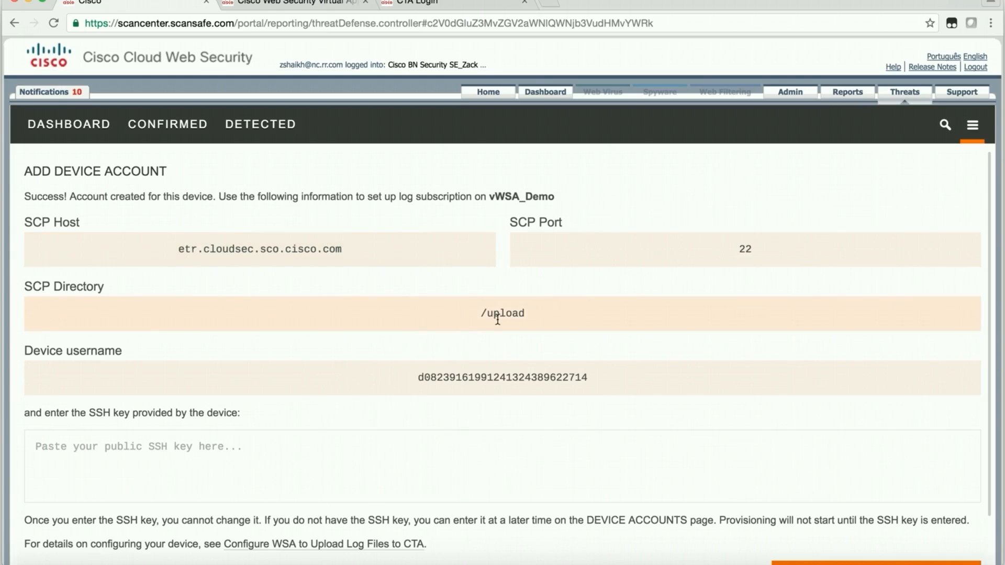
mouse_move(596, 372)
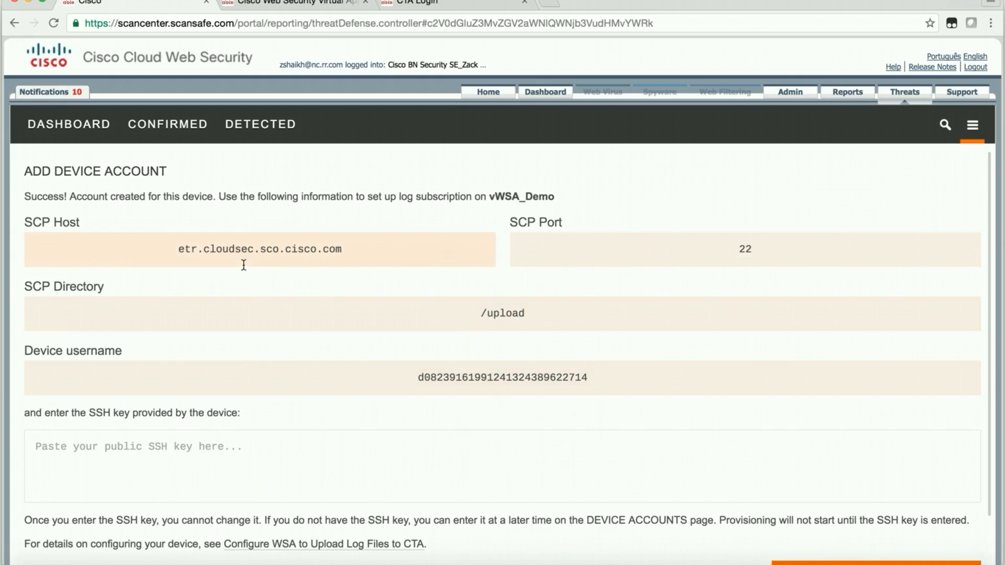
mouse_move(225, 263)
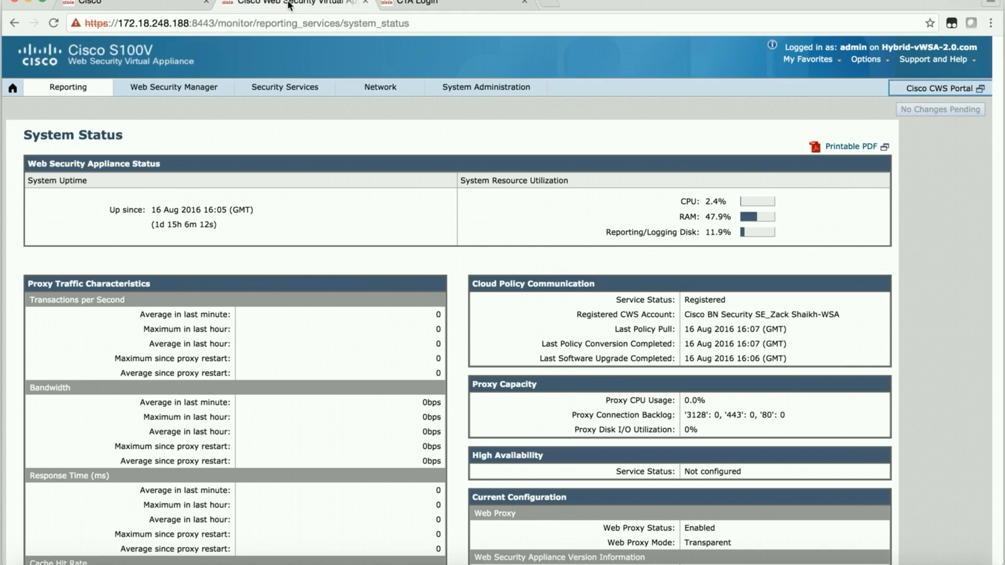
- From the appliance's System Status page, bring up the System Administration menu
click(67, 87)
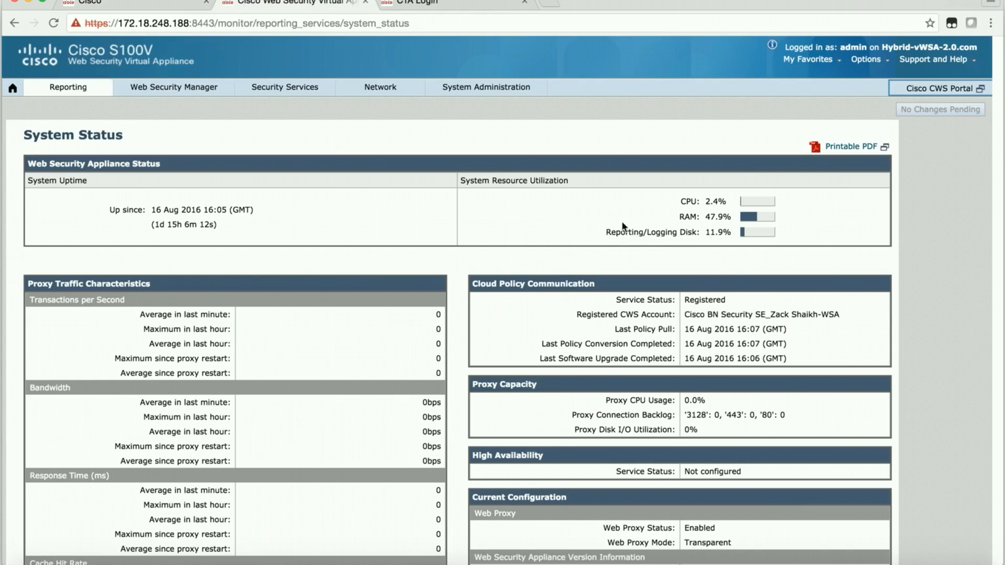
mouse_move(733, 309)
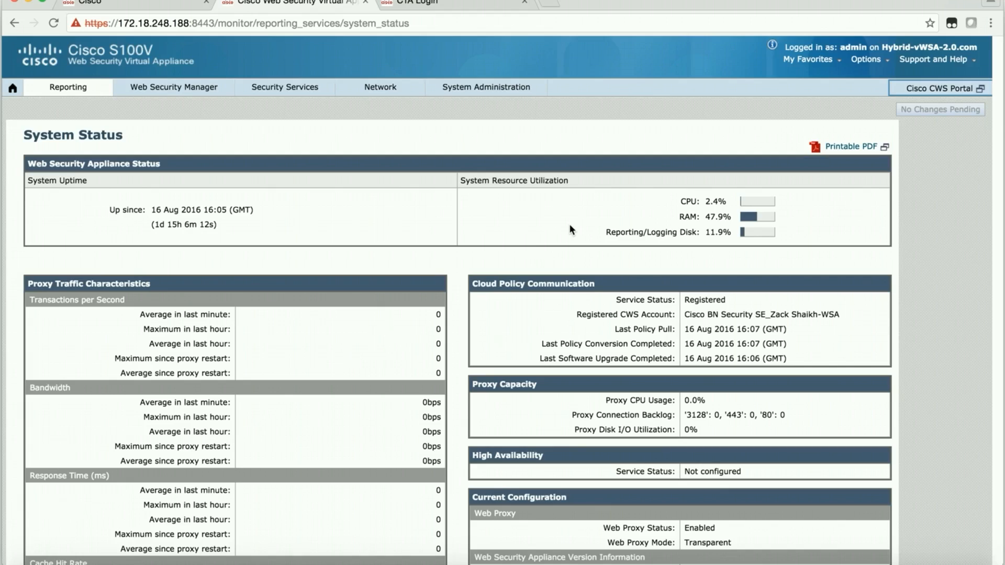
scroll(down, 3)
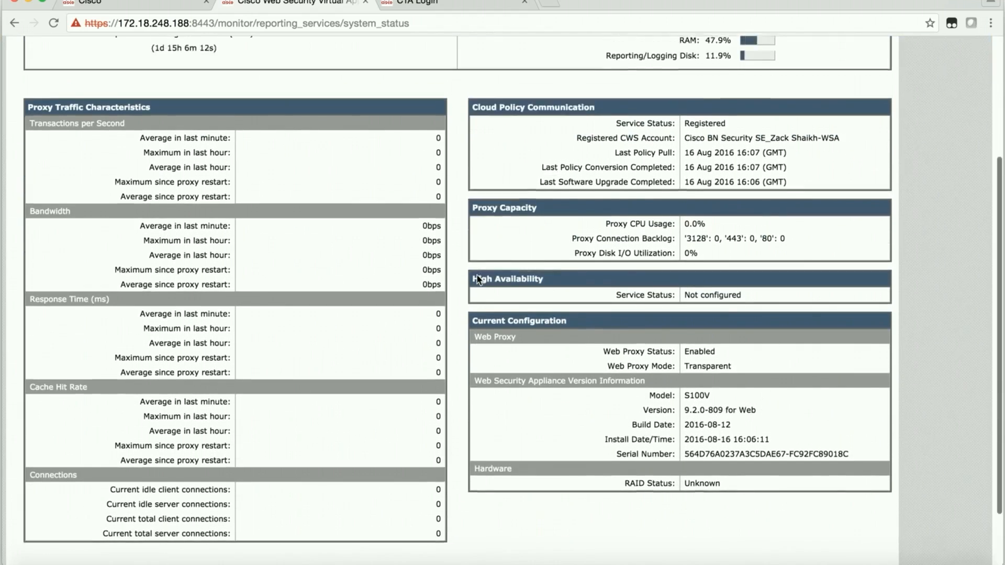
click(486, 87)
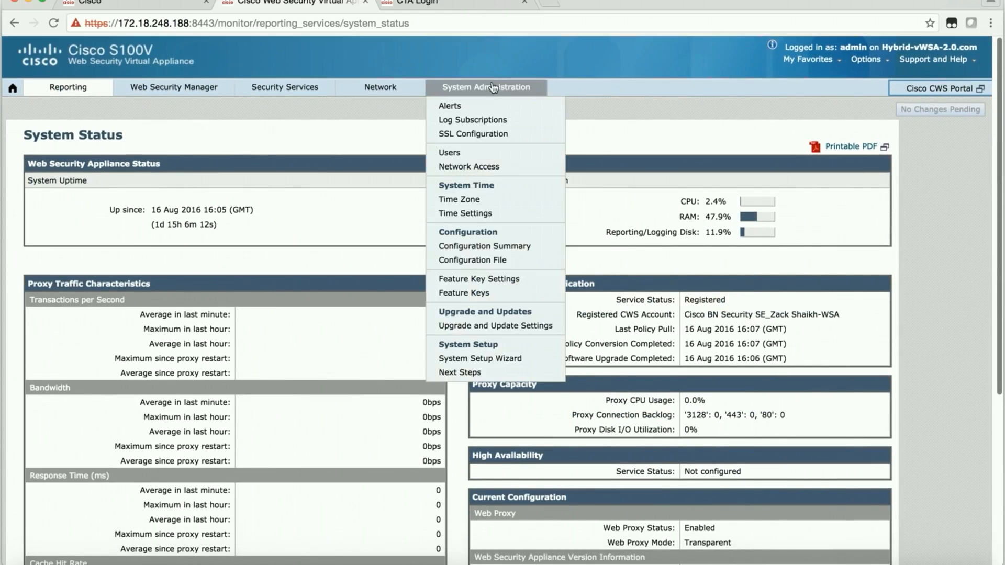
mouse_move(472, 120)
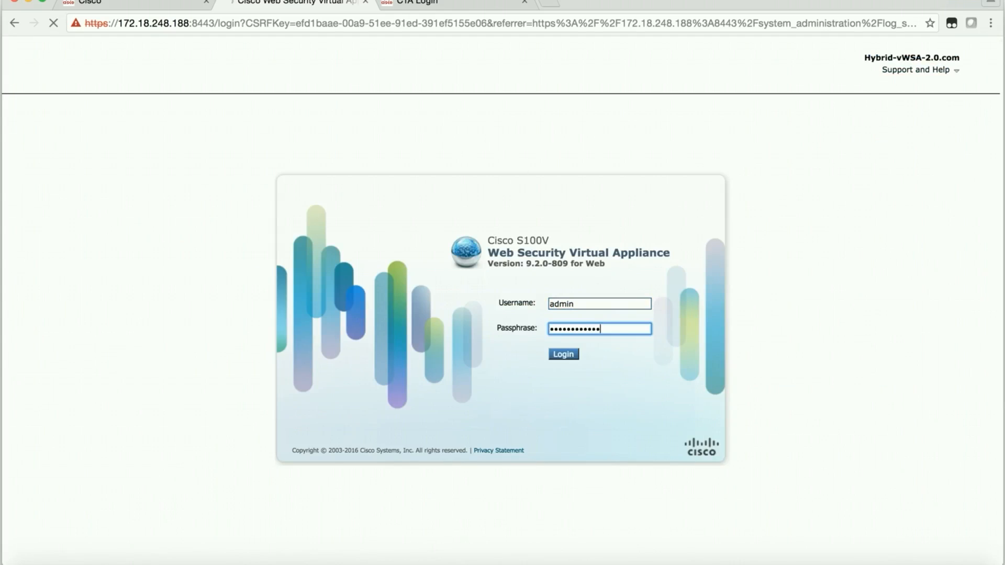
- Sign in as admin and open the accesslogs log subscription for editing
click(562, 354)
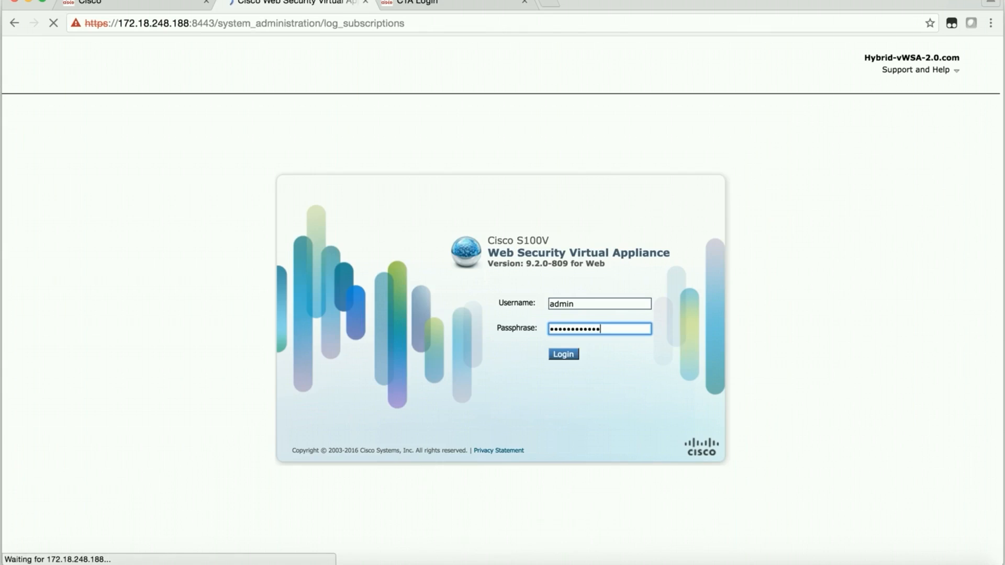
click(562, 354)
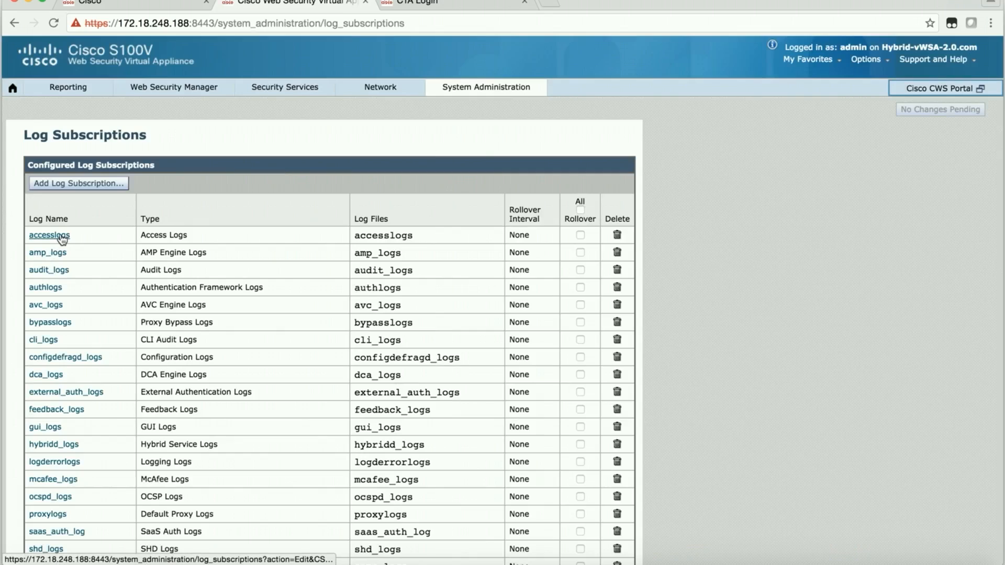
mouse_move(108, 189)
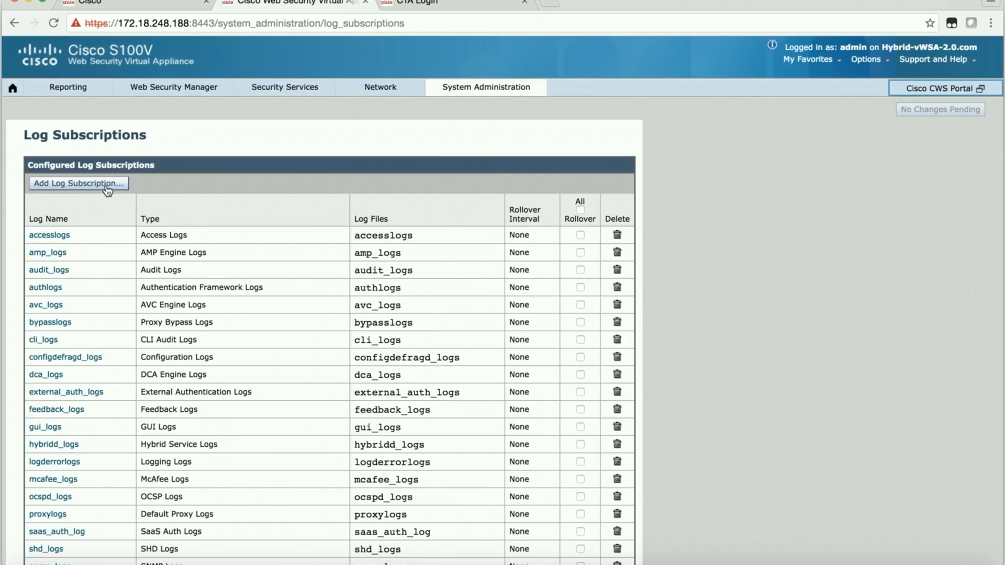
mouse_move(78, 183)
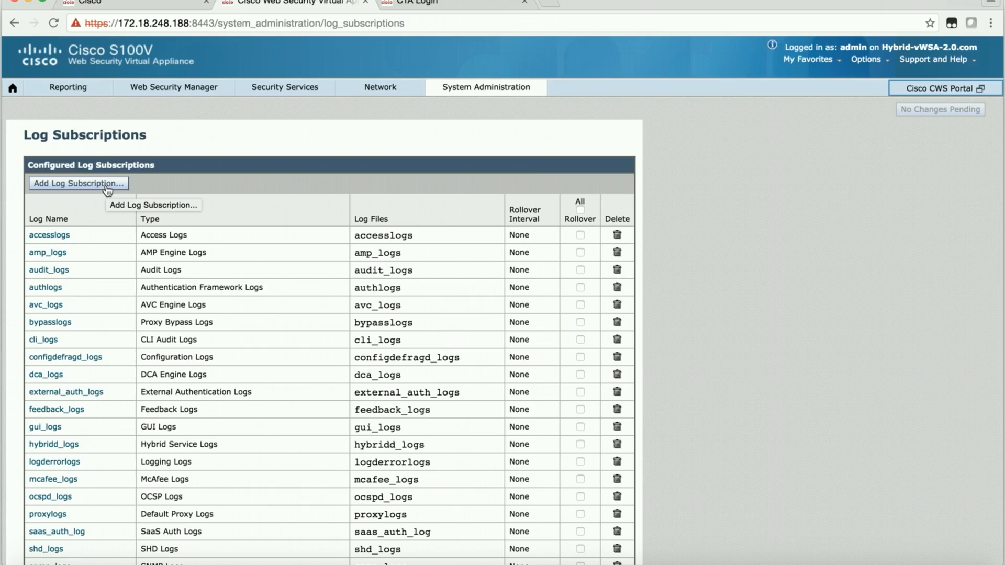
mouse_move(49, 235)
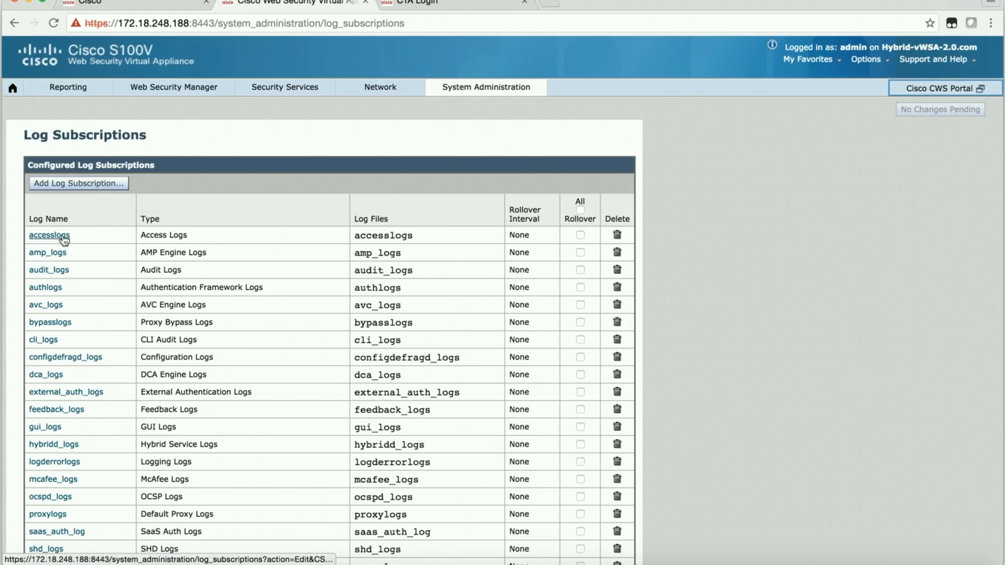
click(49, 235)
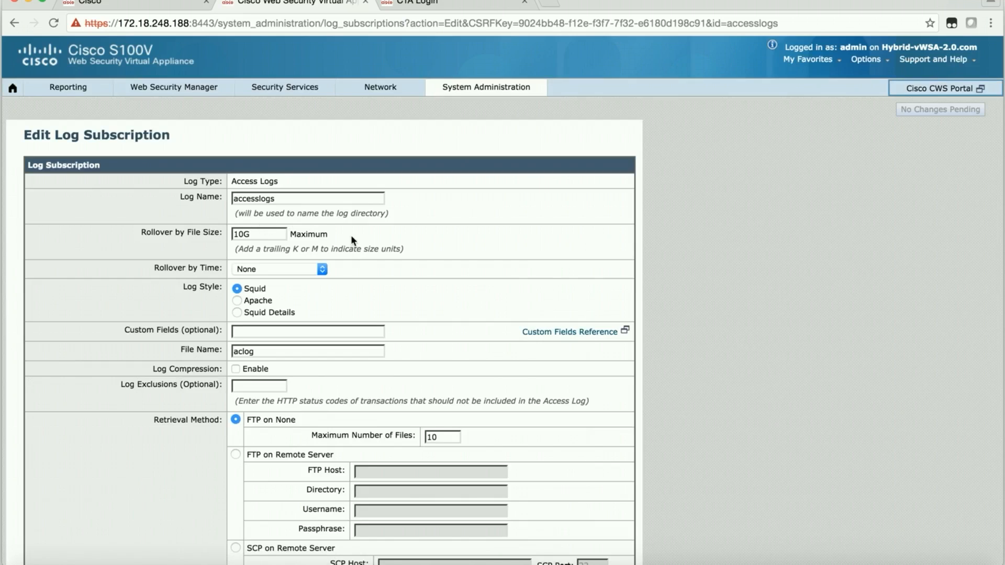
scroll(down, 3)
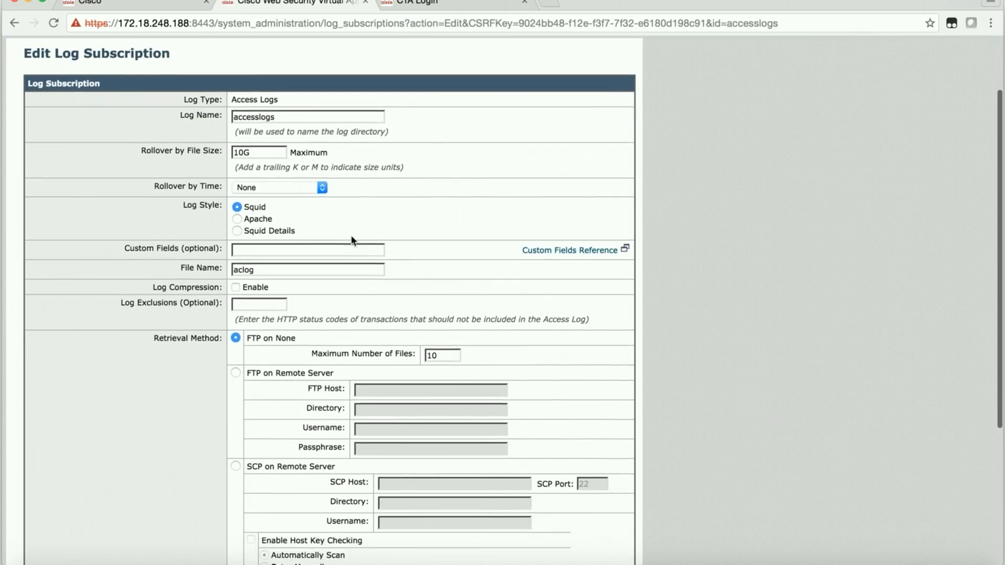
scroll(down, 3)
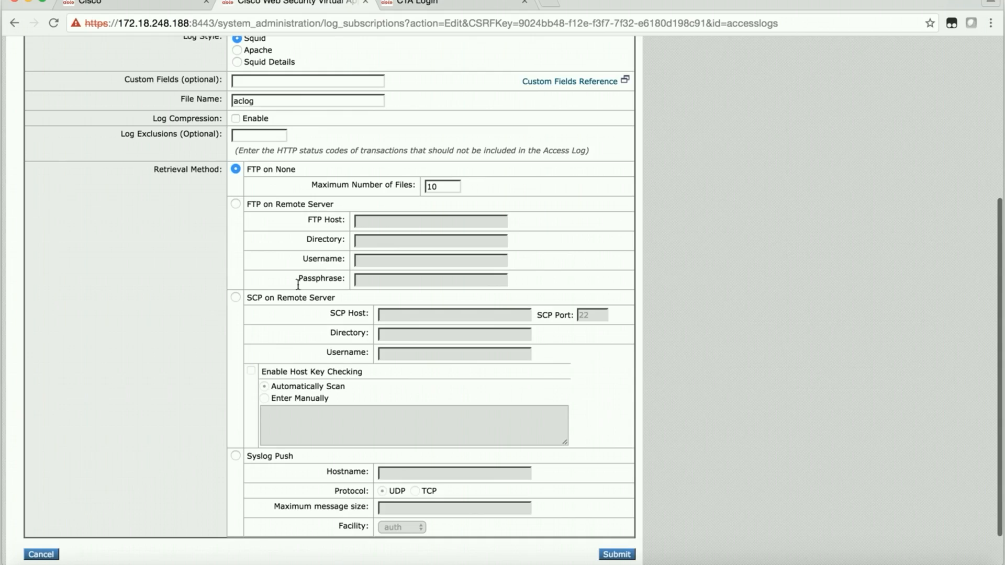
click(236, 297)
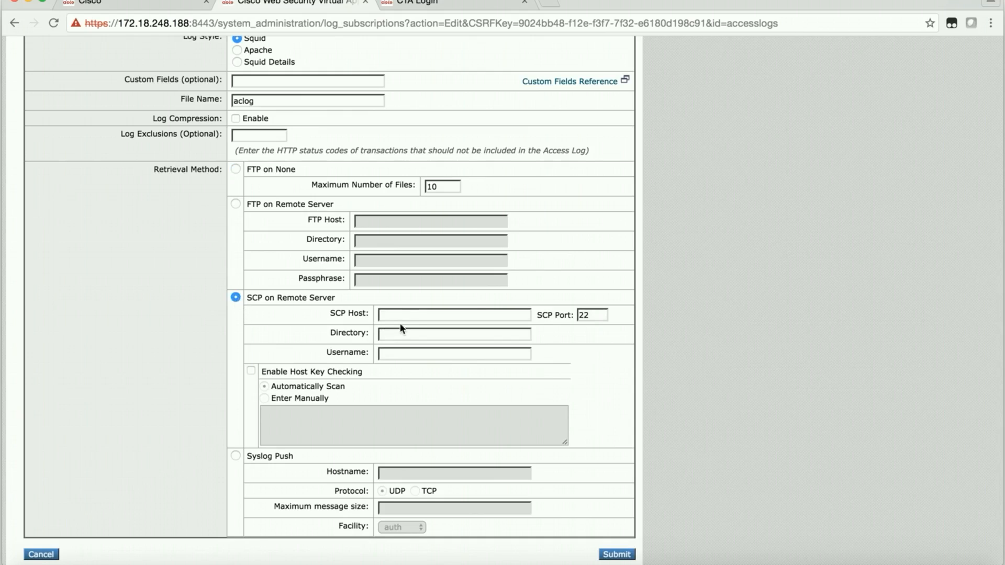
text(etr.cloudsec.sco.cisco.com)
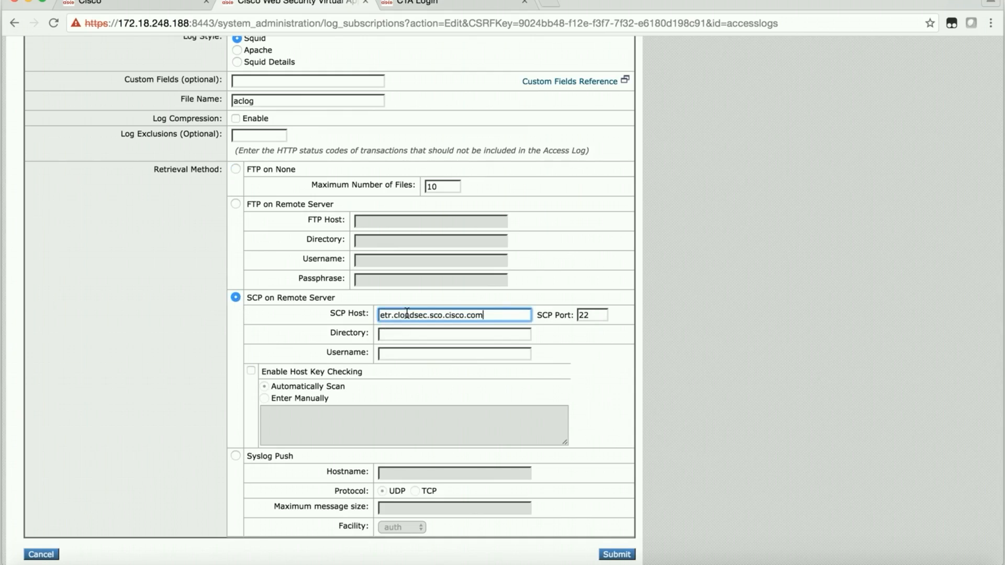
mouse_move(406, 101)
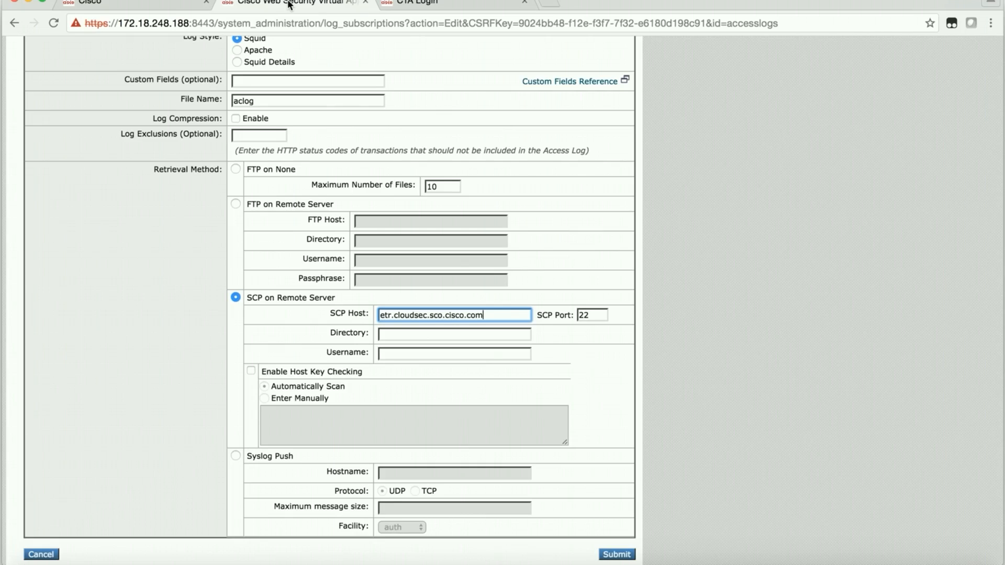
click(453, 334)
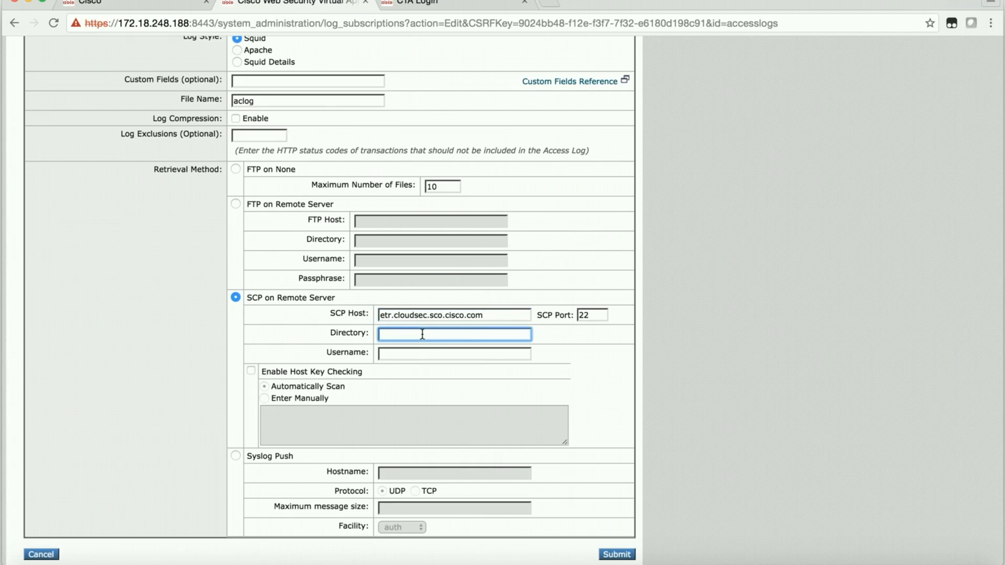
text(/upload)
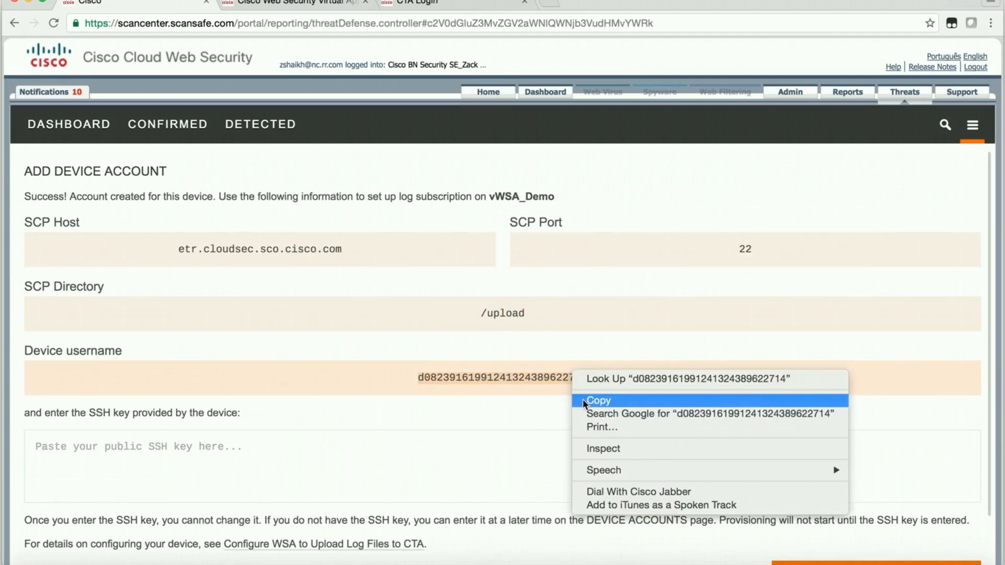
click(598, 400)
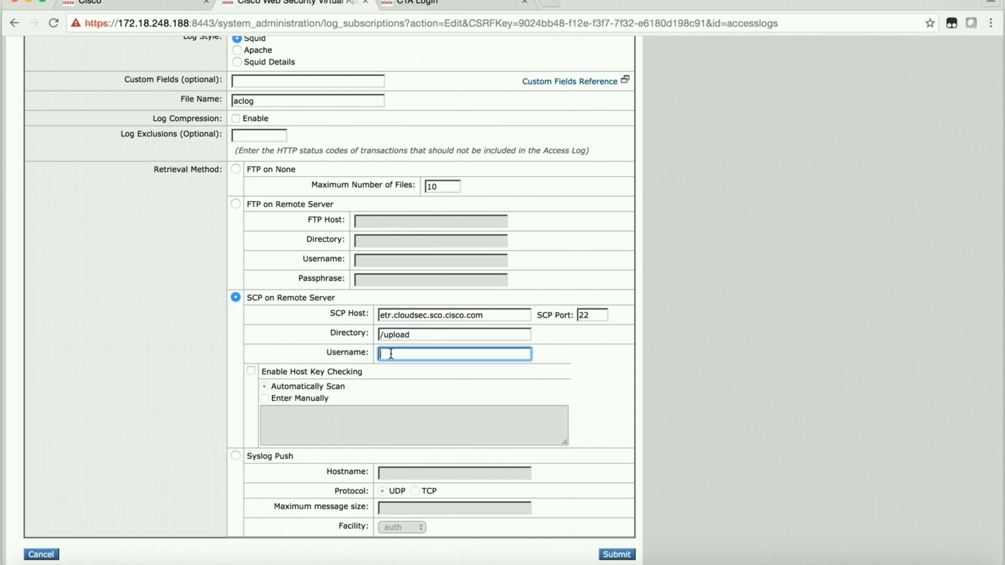
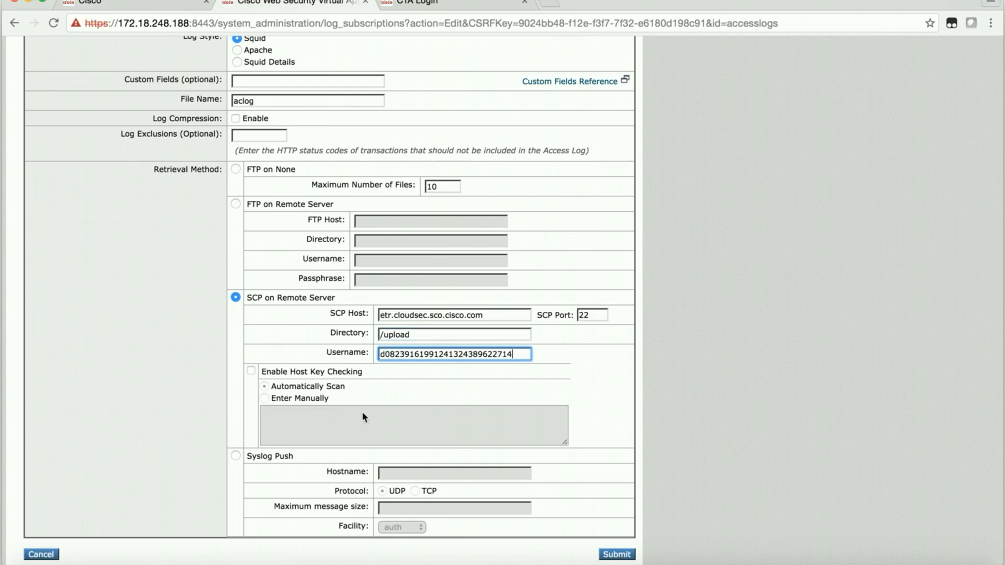
mouse_move(473, 421)
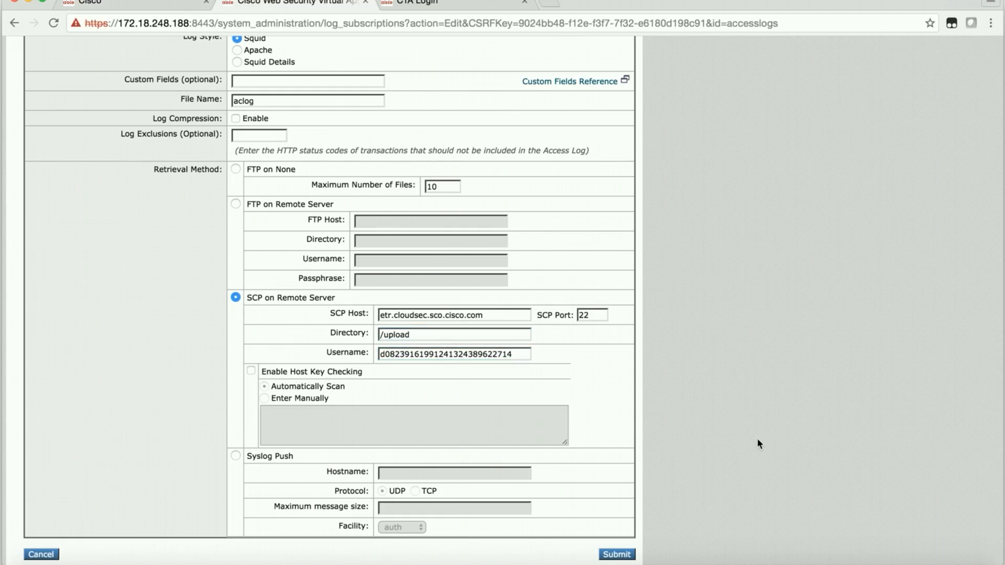
scroll(down, 3)
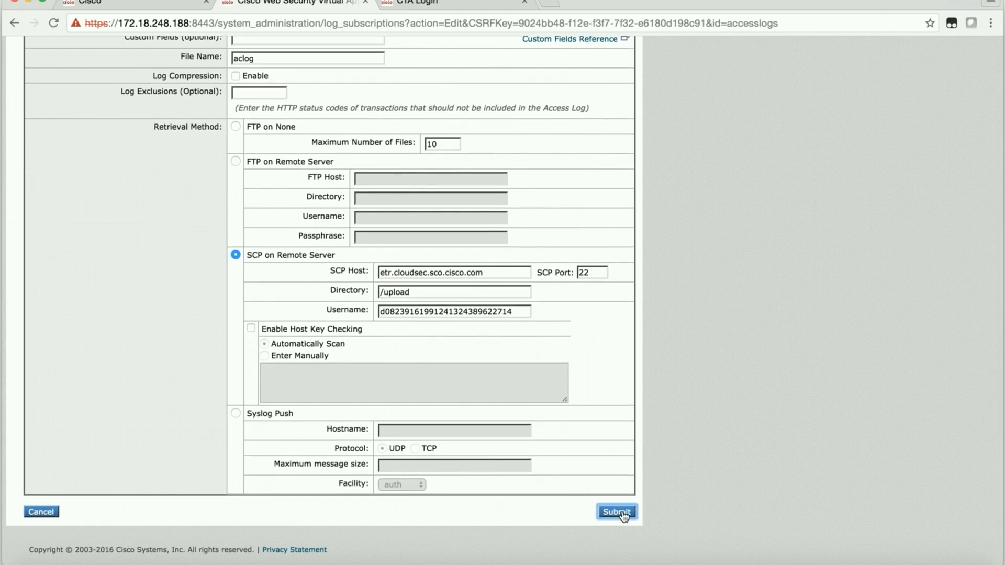
- Submit the subscription changes and select the generated ssh-dss key from the success message
click(616, 511)
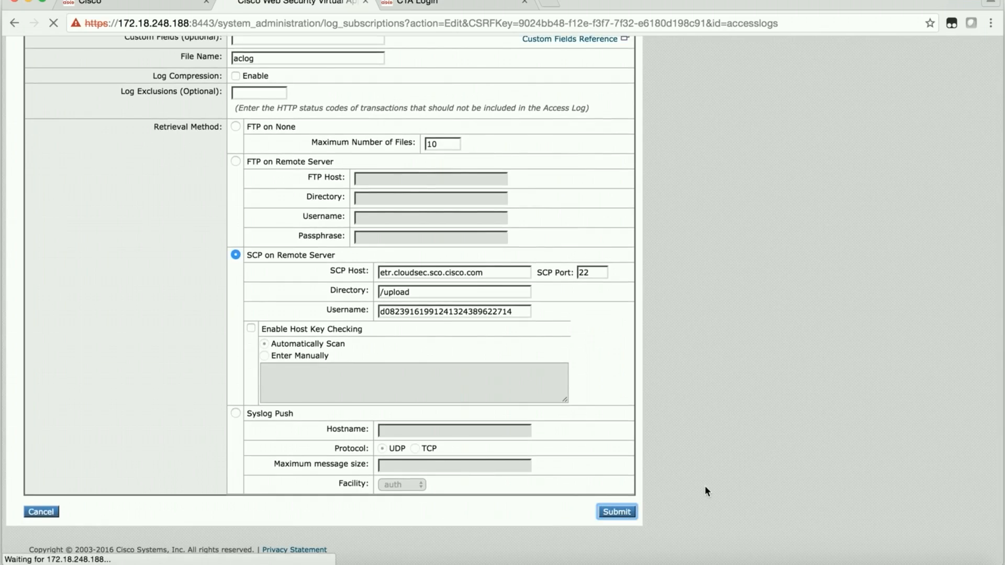
click(615, 511)
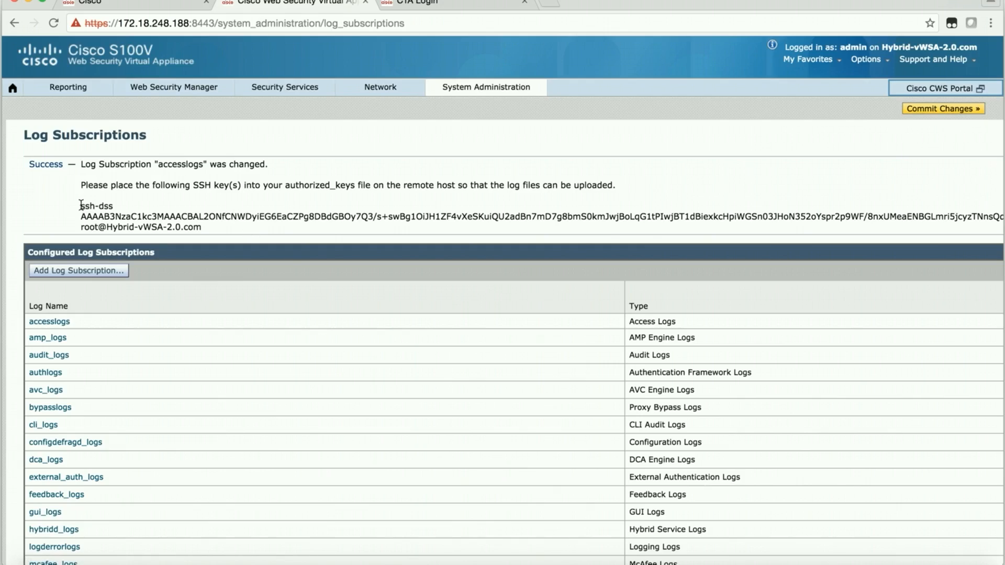
drag(80, 205, 108, 217)
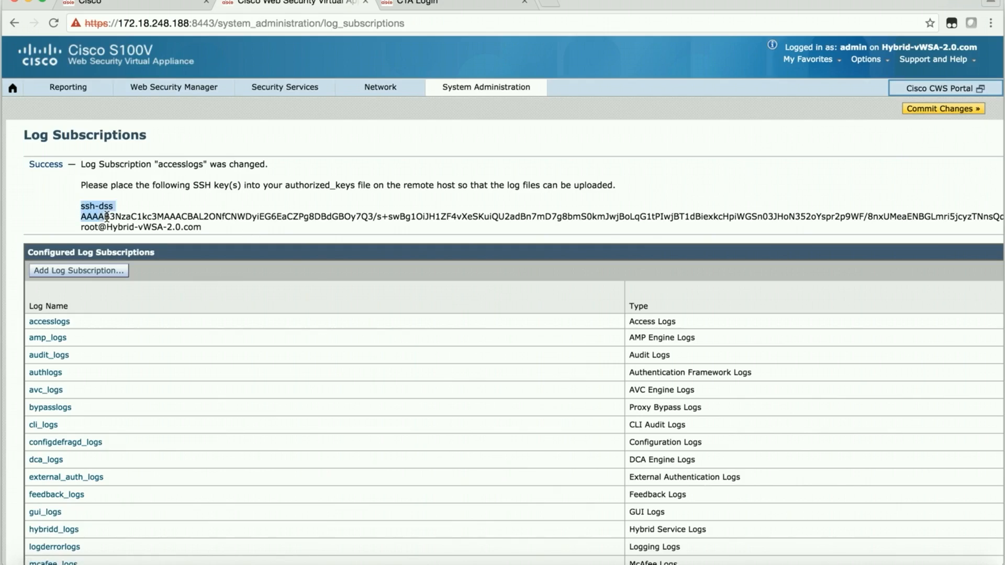
drag(105, 216, 202, 226)
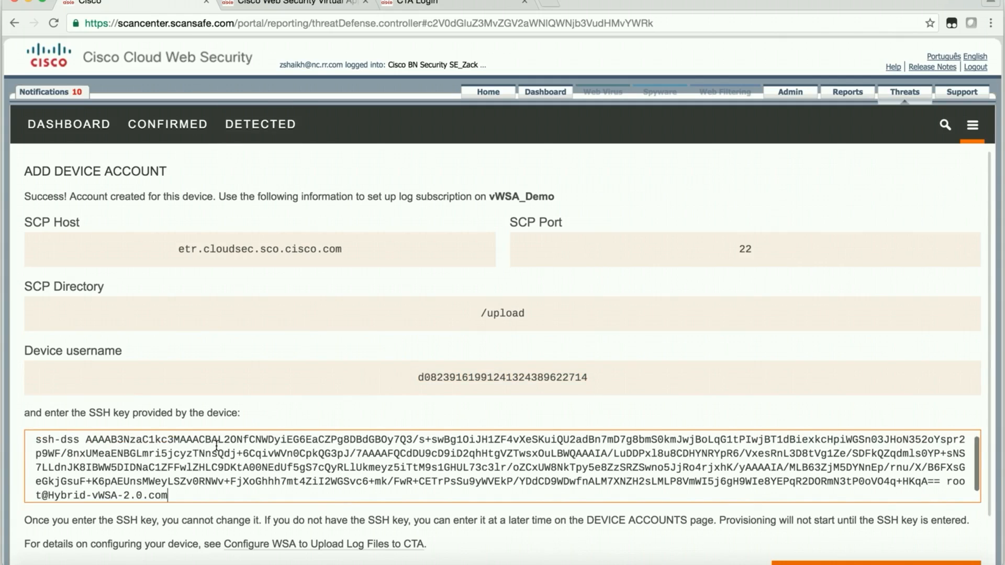
- Finish the vWSA_Demo account with the pasted SSH key, leaving it provisioning
scroll(down, 3)
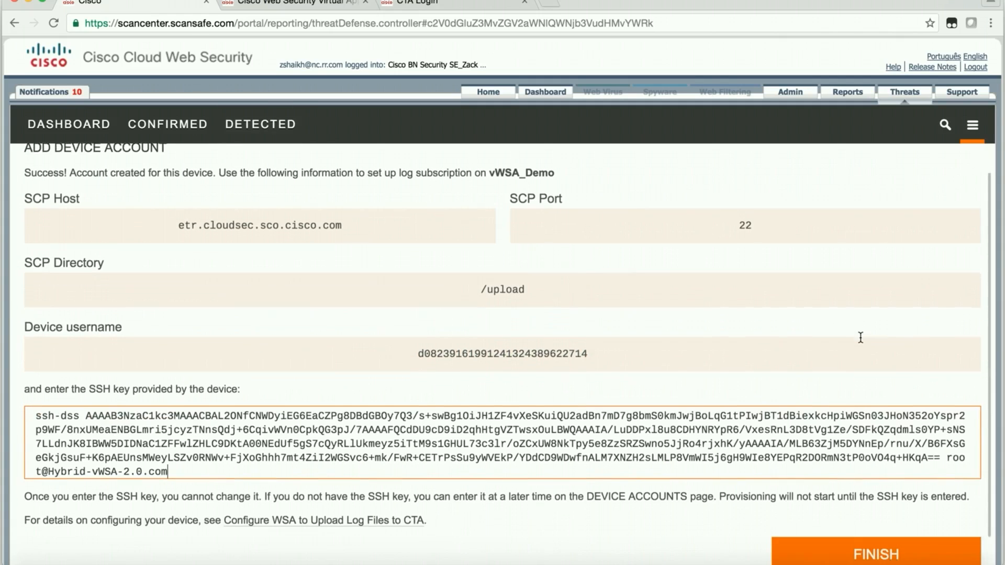
click(876, 554)
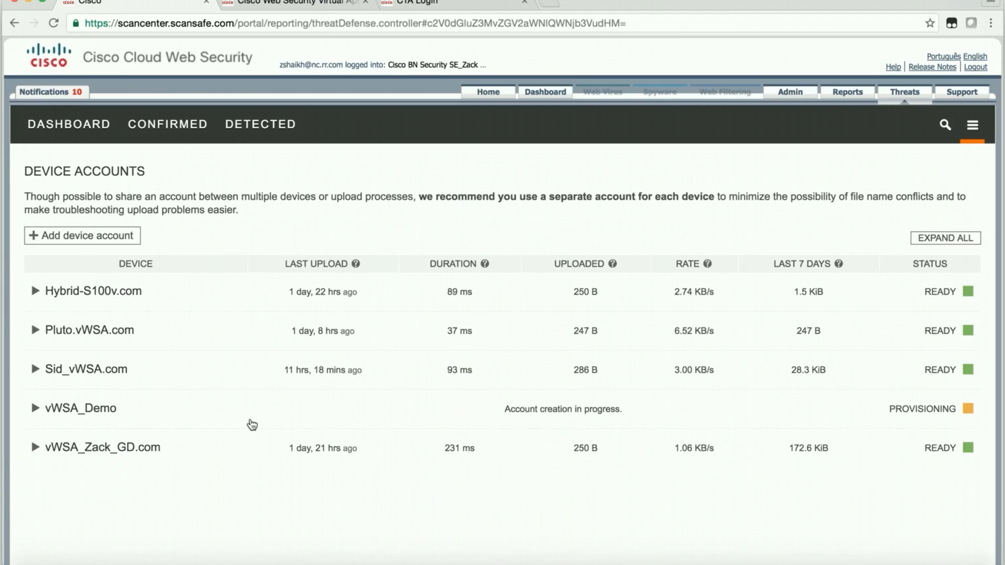
mouse_move(51, 424)
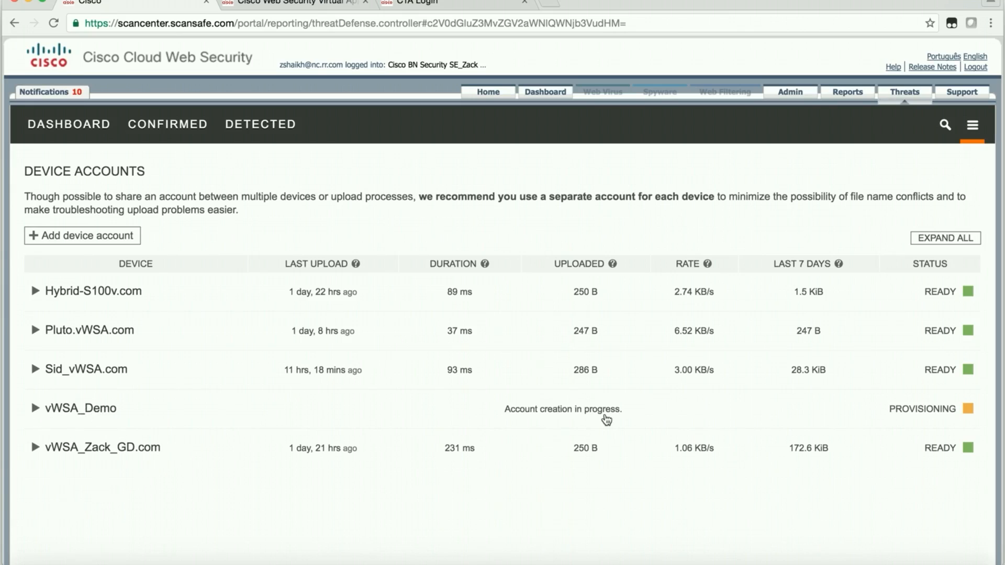
mouse_move(691, 420)
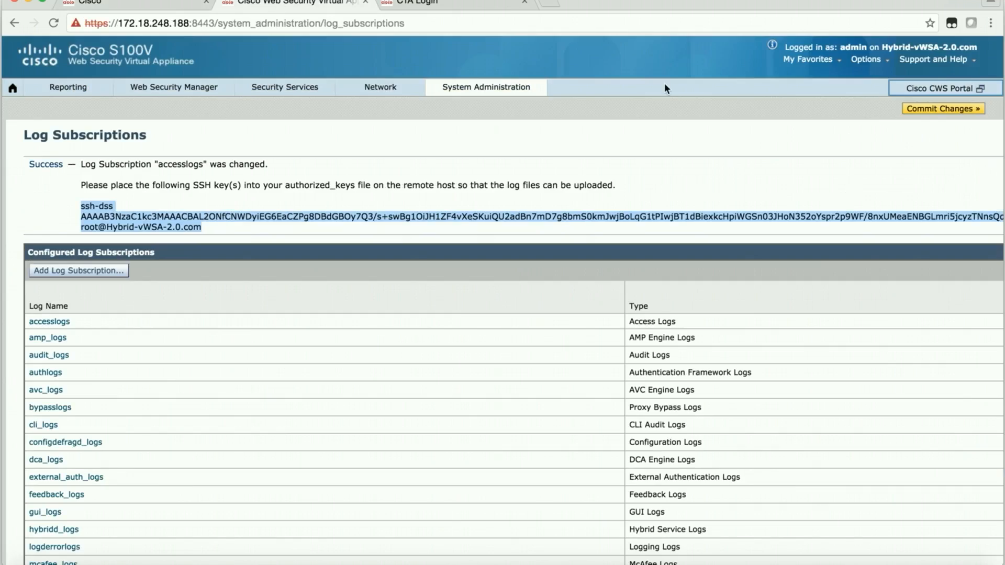
- Commit the appliance's pending log subscription changes
click(942, 109)
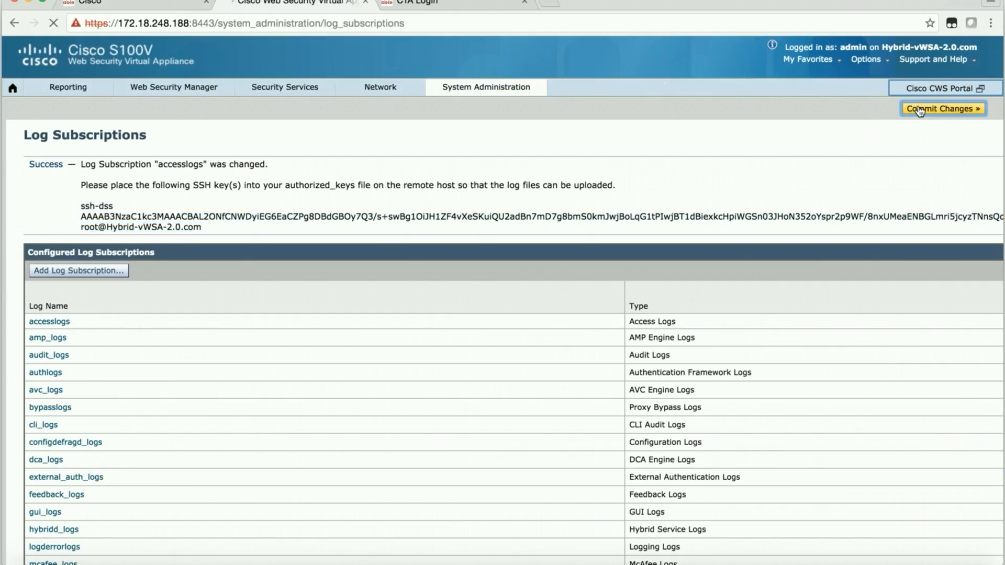
click(941, 108)
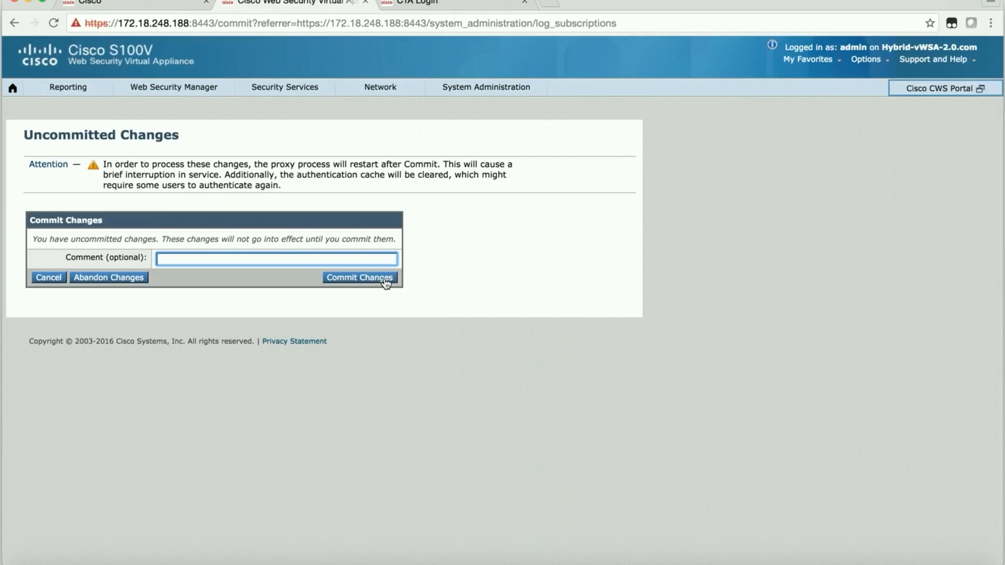
click(359, 277)
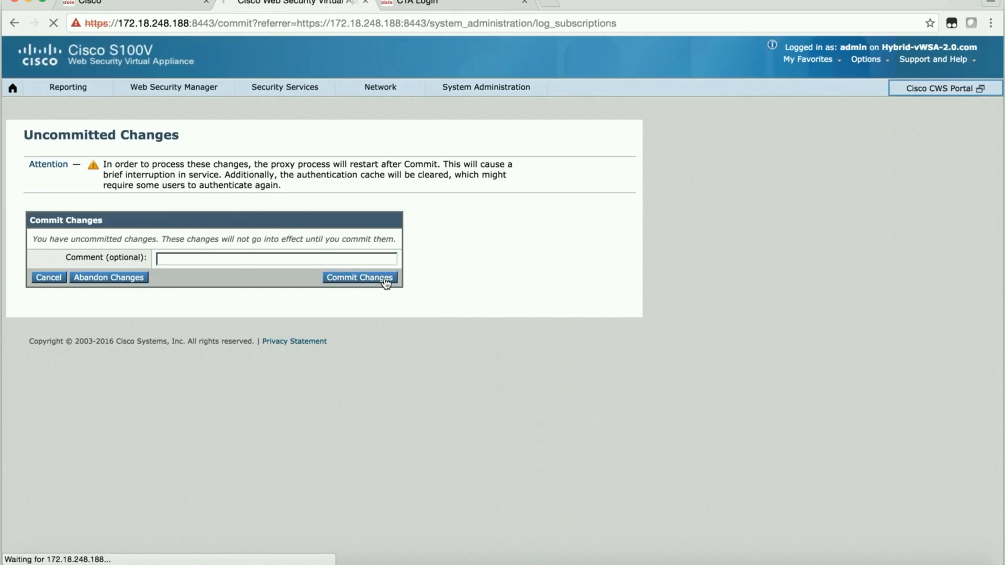
click(360, 278)
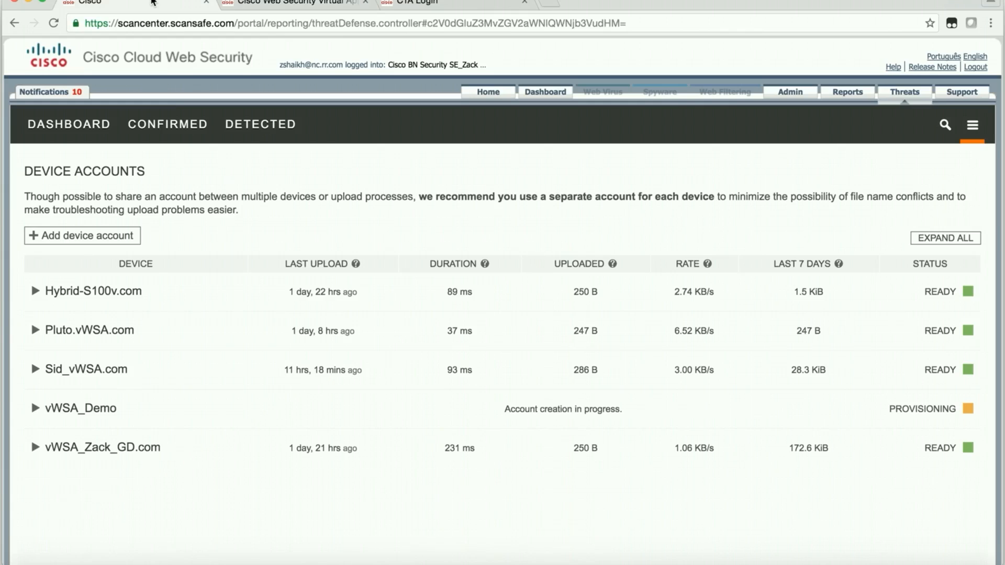
mouse_move(815, 412)
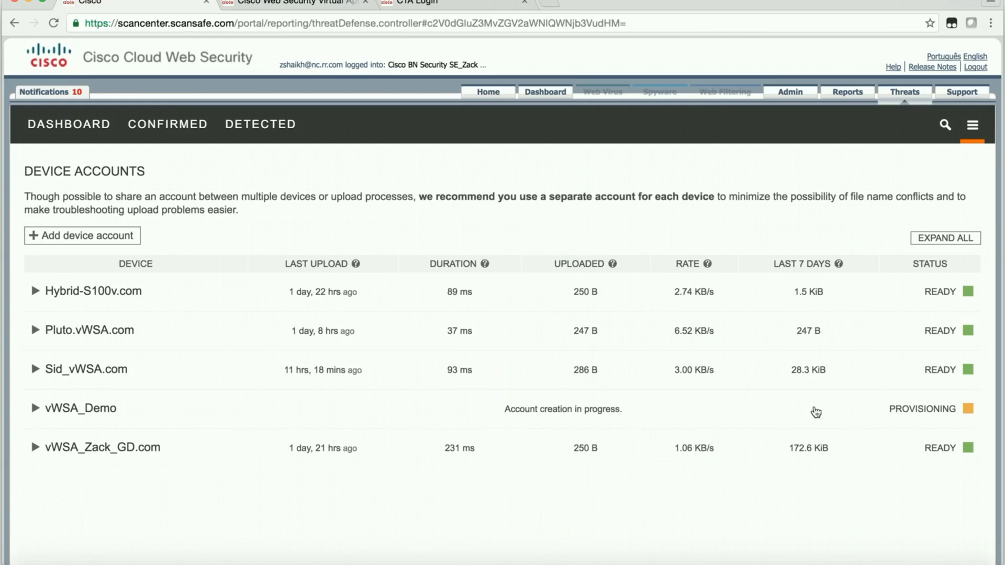
mouse_move(890, 425)
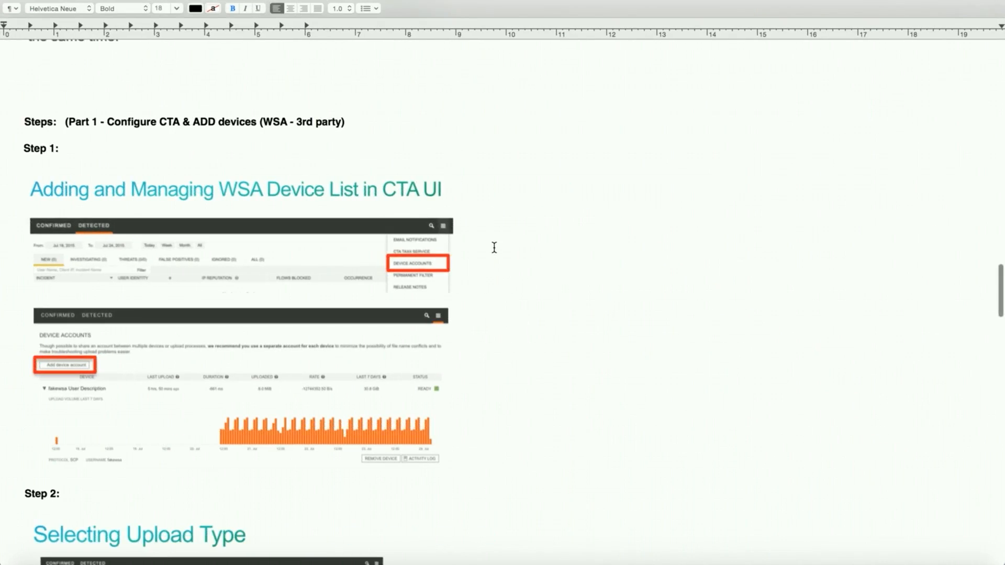
mouse_move(541, 264)
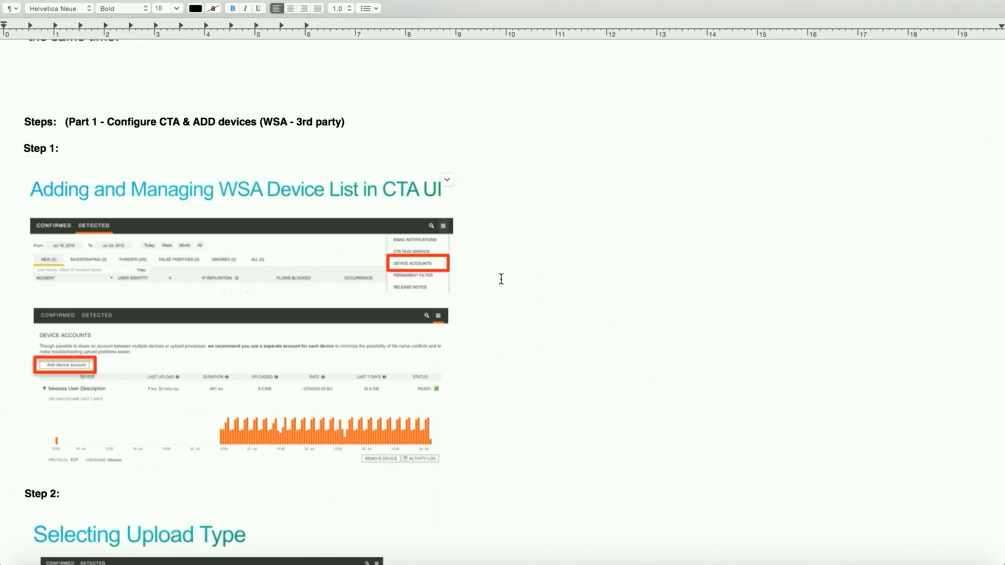
- Scroll the notes from Part 1 Step 1 down to the Verification and Activity Log section
scroll(down, 3)
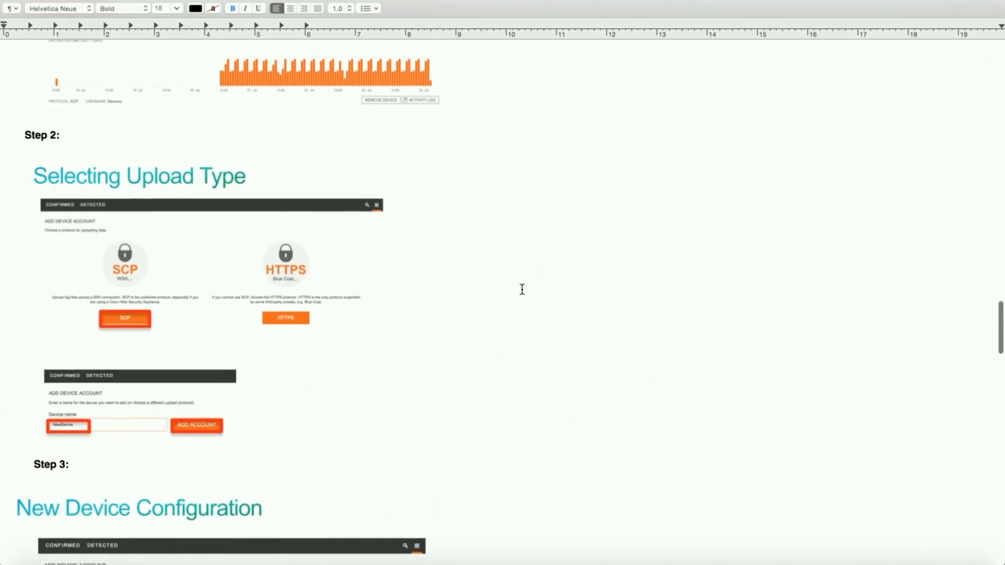
scroll(down, 3)
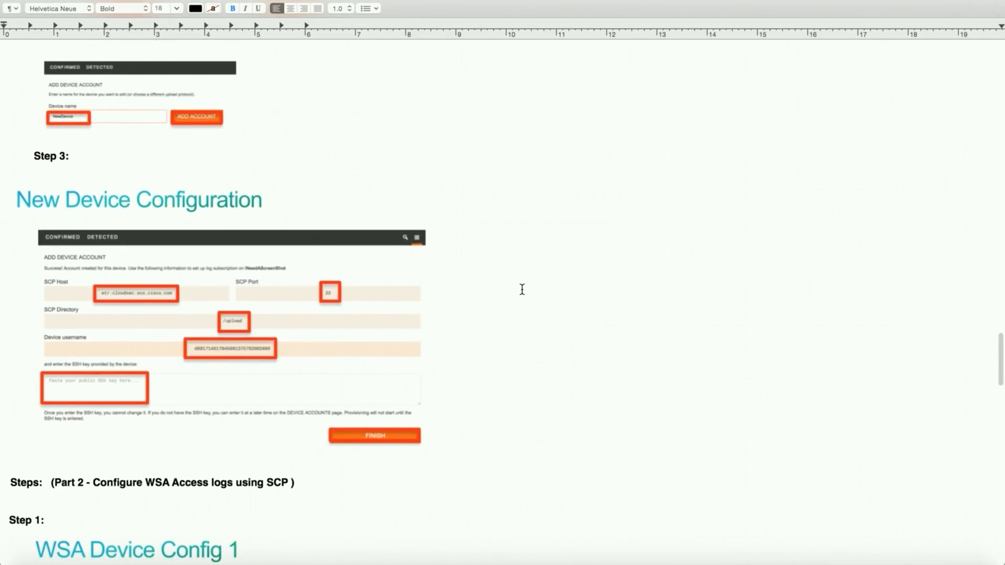
scroll(down, 3)
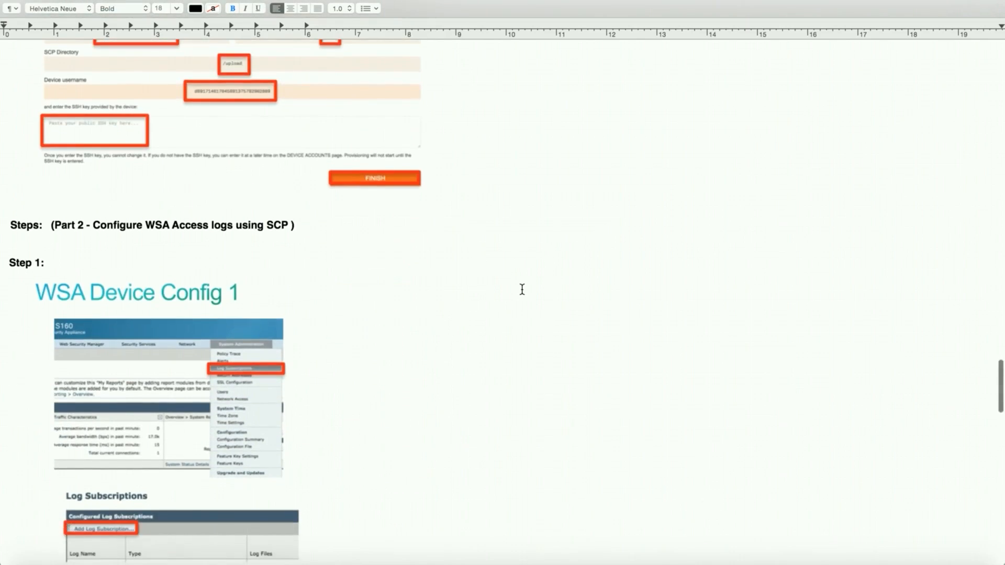
scroll(down, 3)
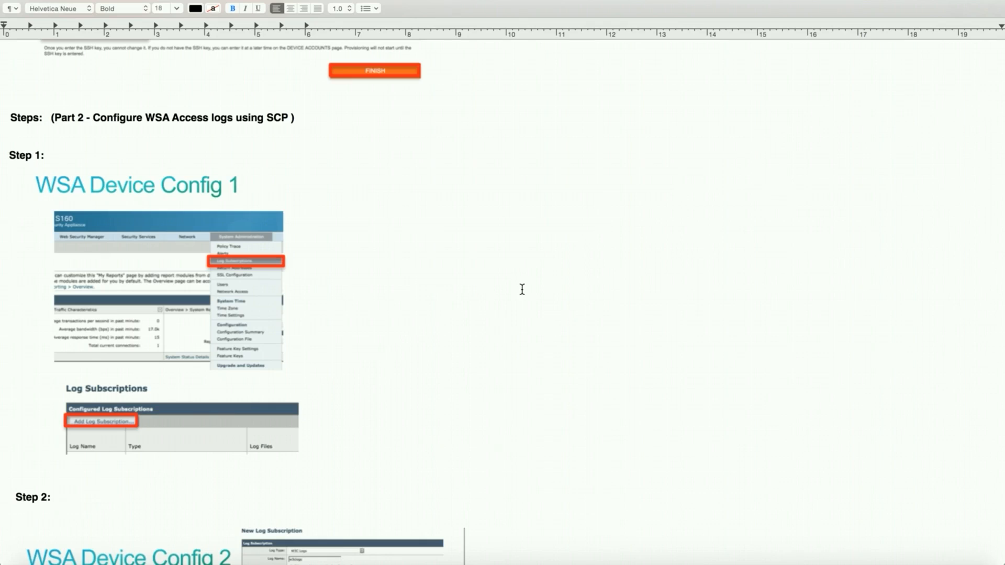
scroll(down, 3)
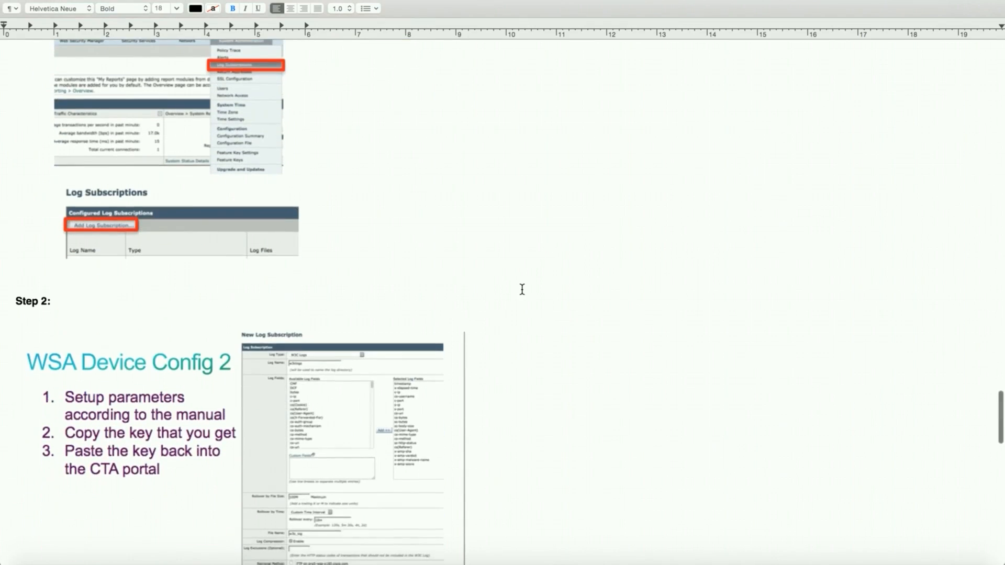
scroll(down, 3)
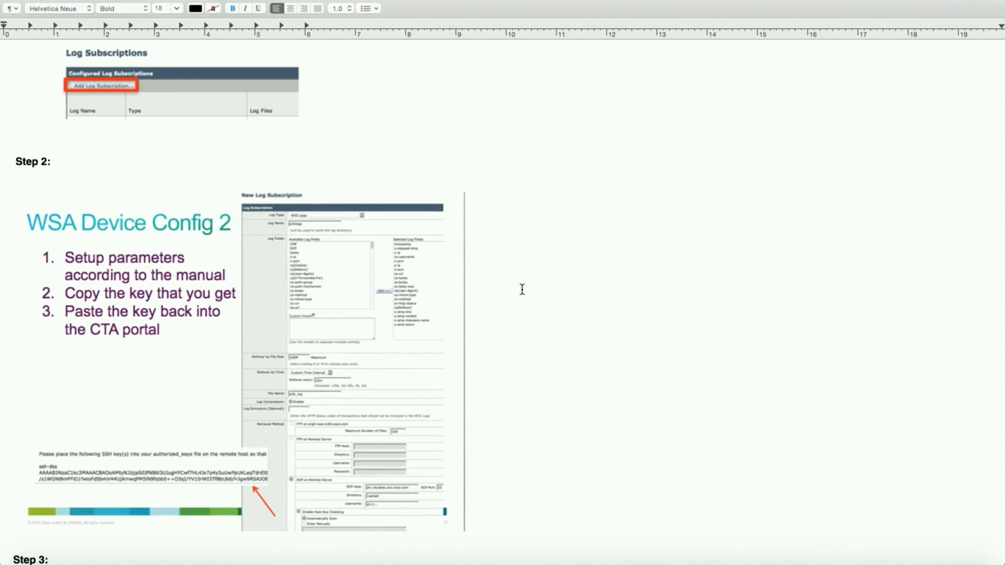
scroll(down, 3)
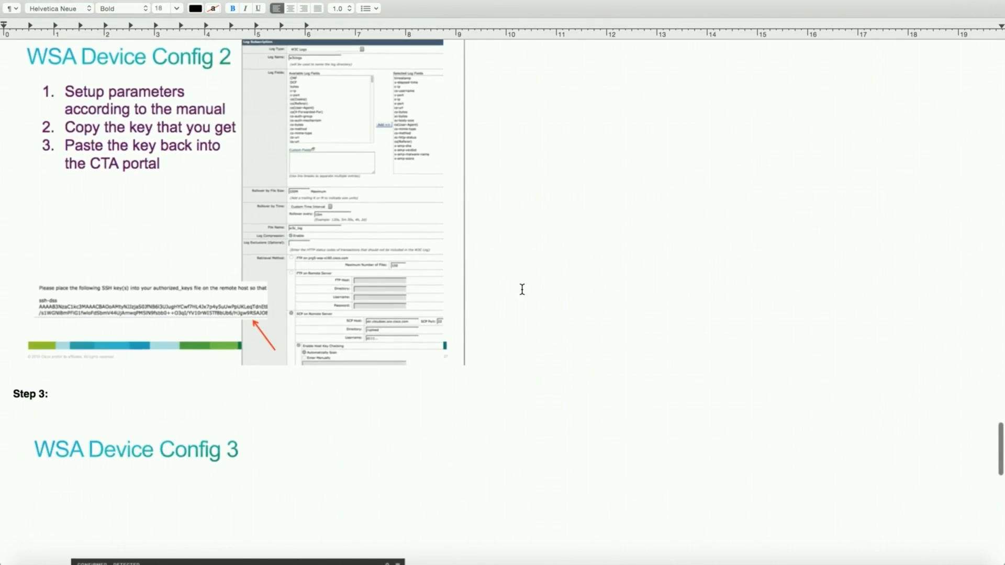
scroll(down, 3)
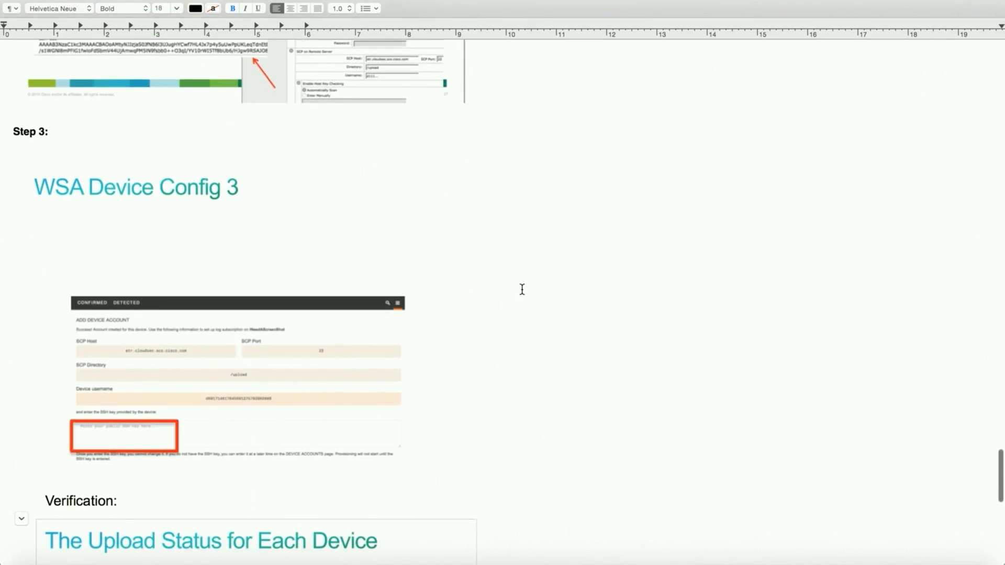
scroll(down, 3)
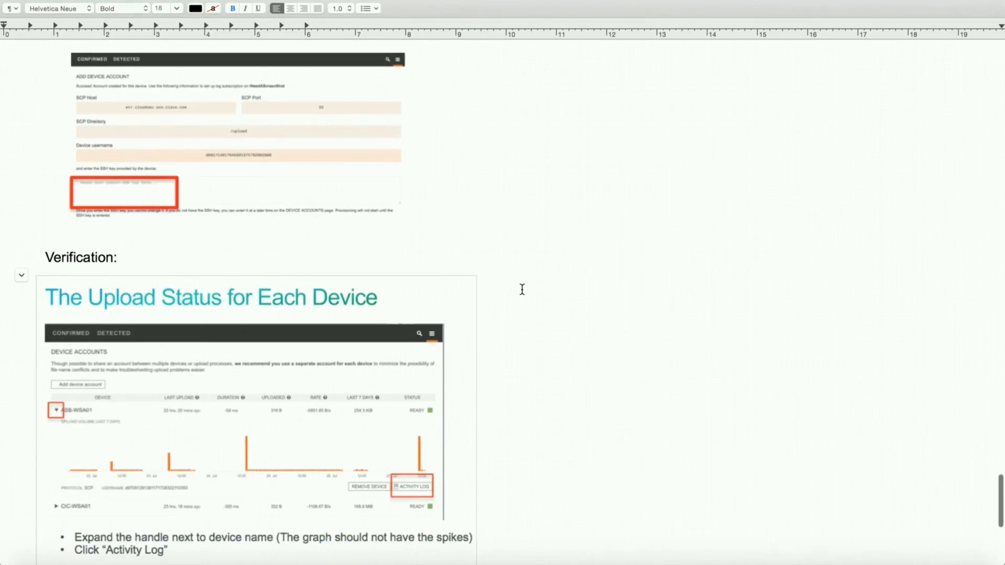
scroll(down, 3)
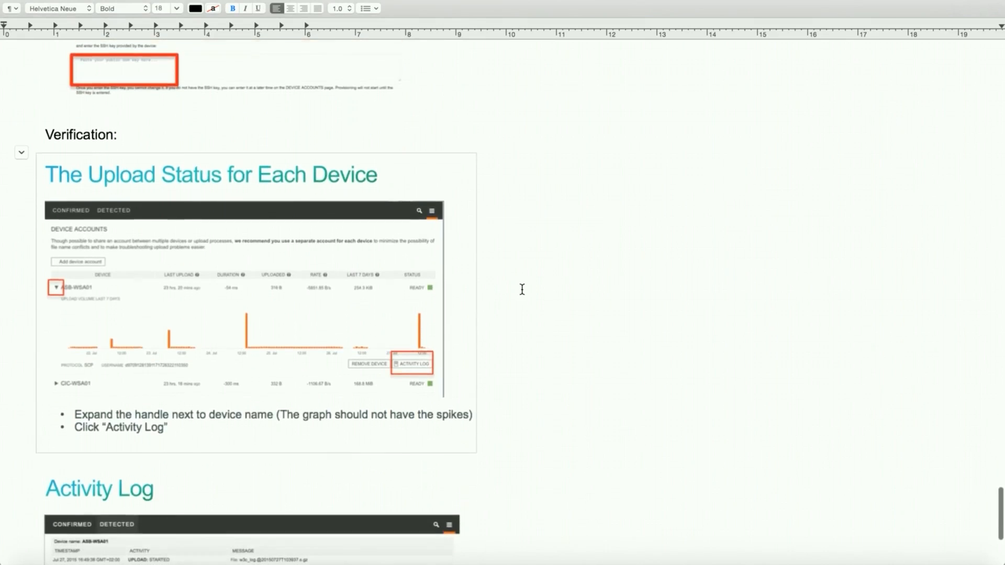
scroll(down, 3)
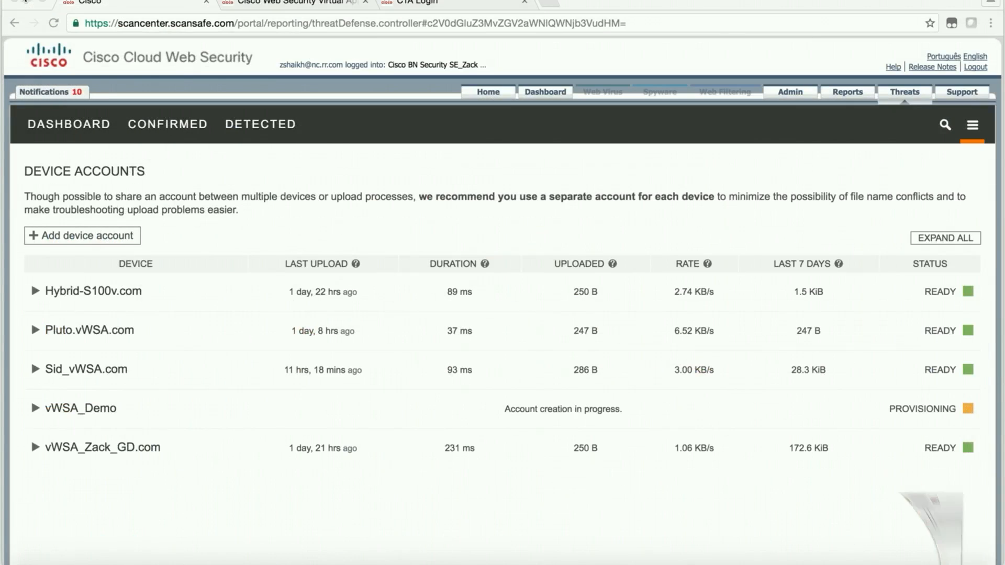
mouse_move(639, 35)
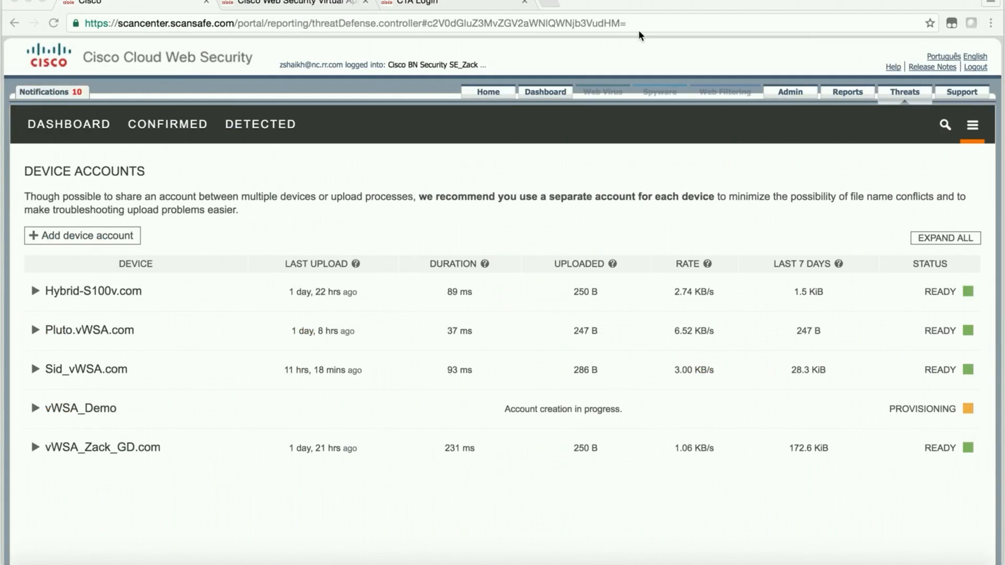
mouse_move(197, 134)
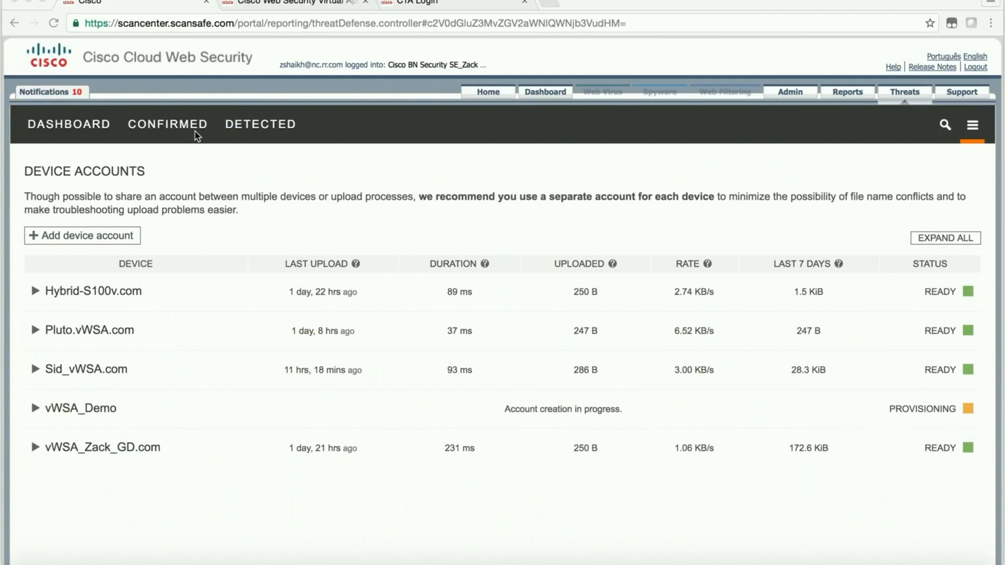
mouse_move(545, 475)
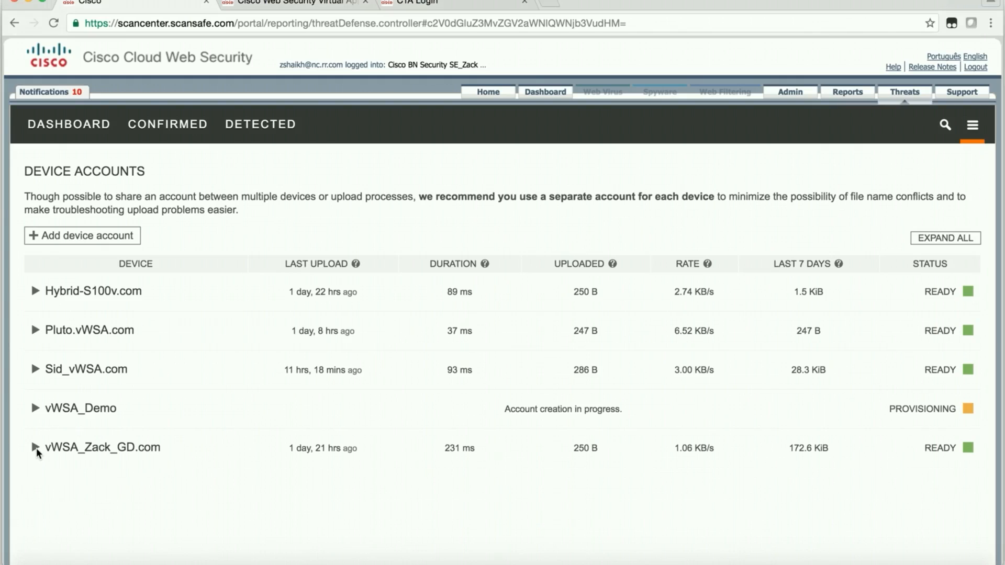
- Expand vWSA_Zack_GD.com's seven-day upload graph and open its activity log
click(36, 448)
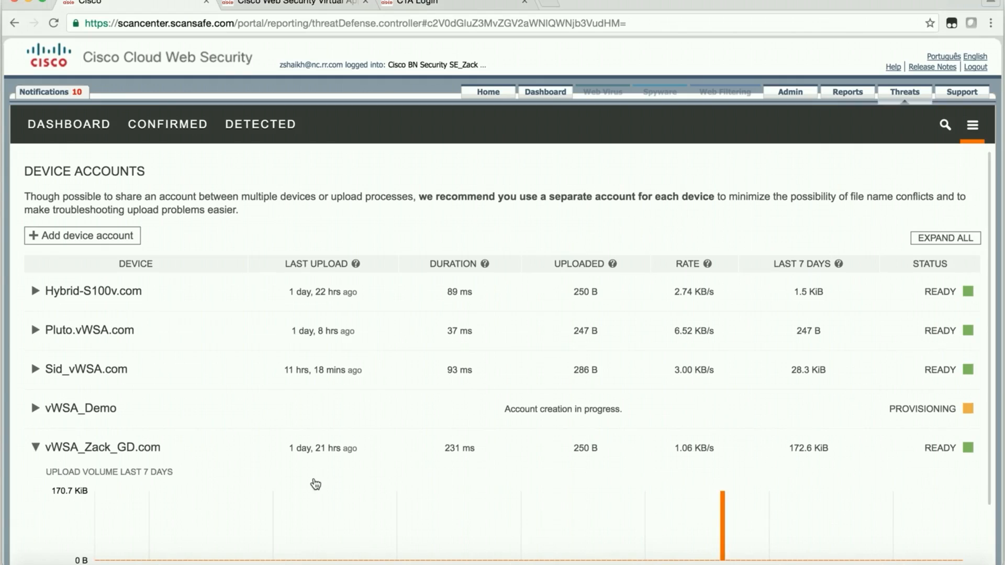
scroll(down, 3)
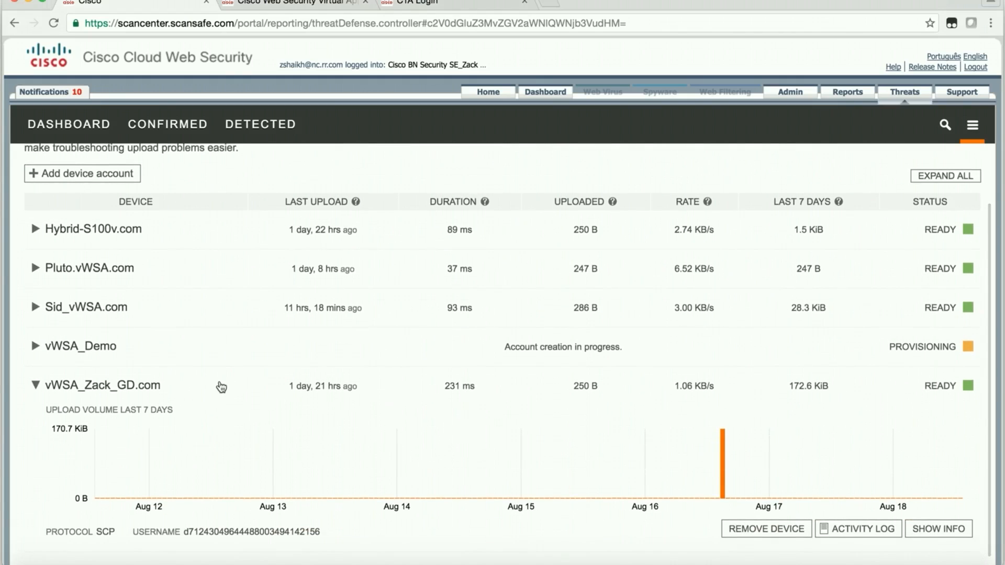
mouse_move(768, 457)
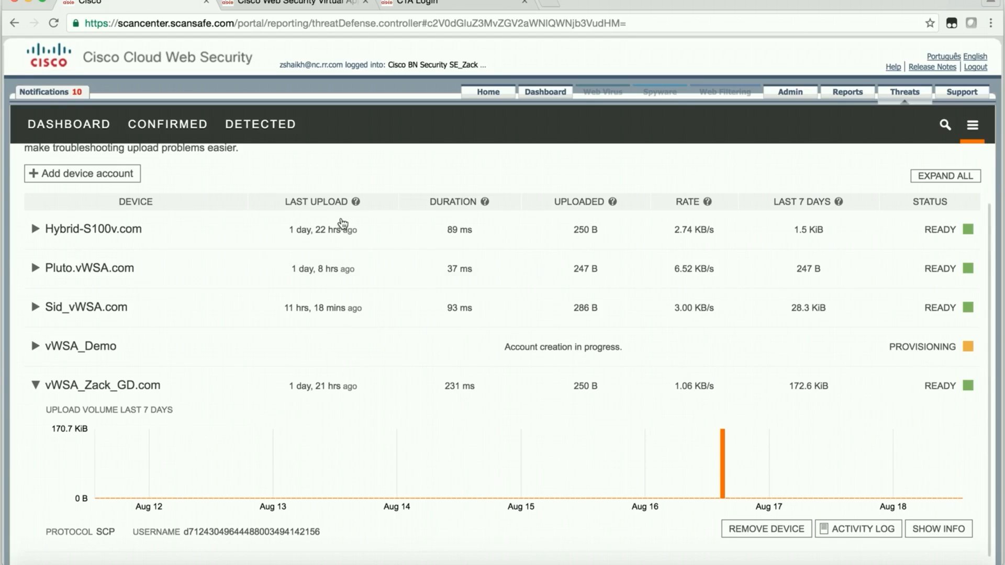
mouse_move(328, 331)
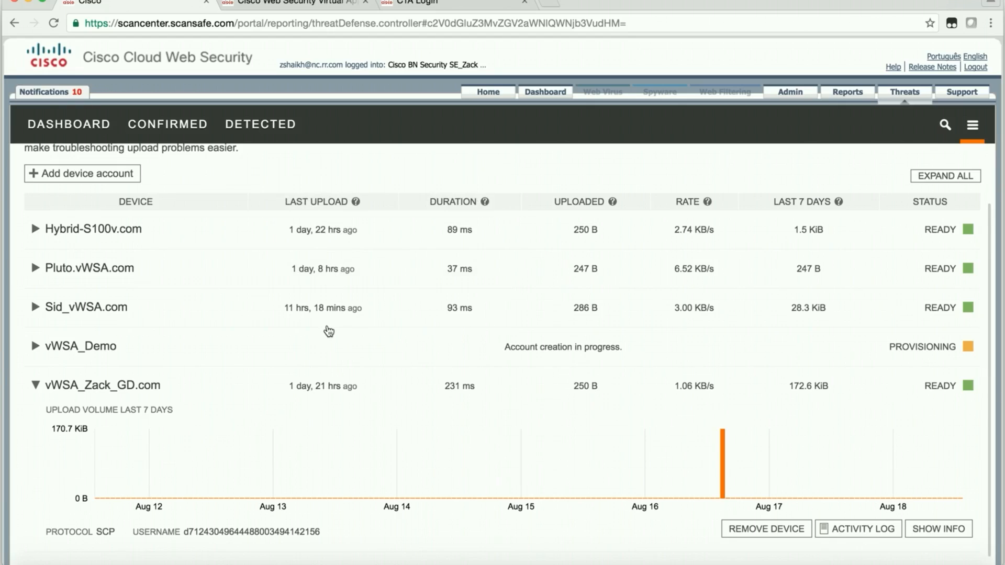
mouse_move(452, 368)
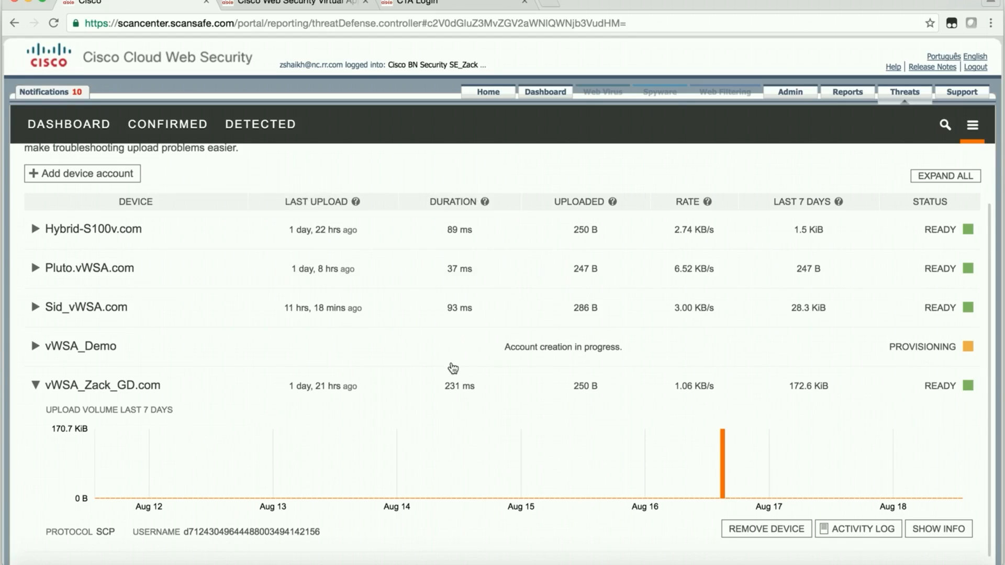
mouse_move(903, 483)
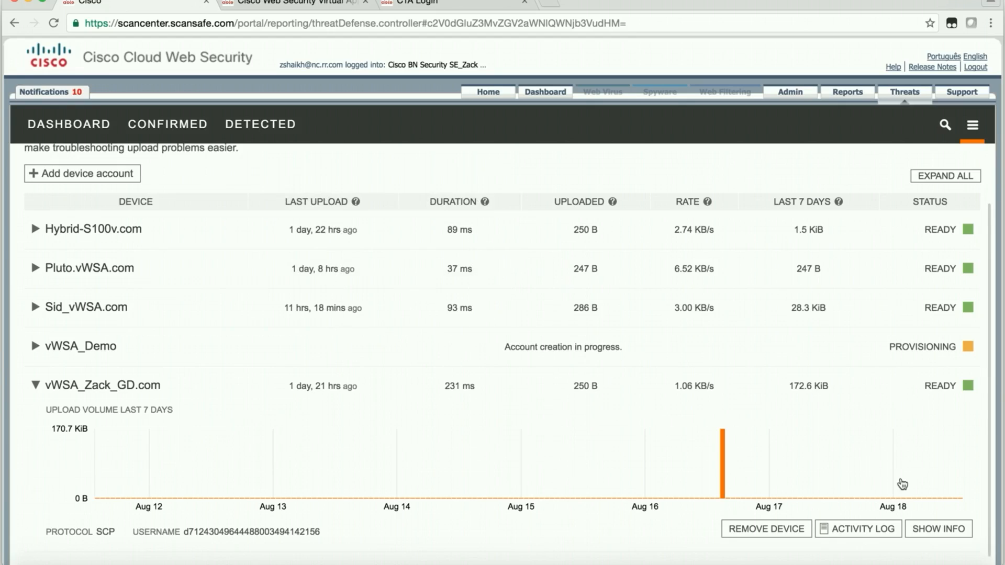
click(858, 529)
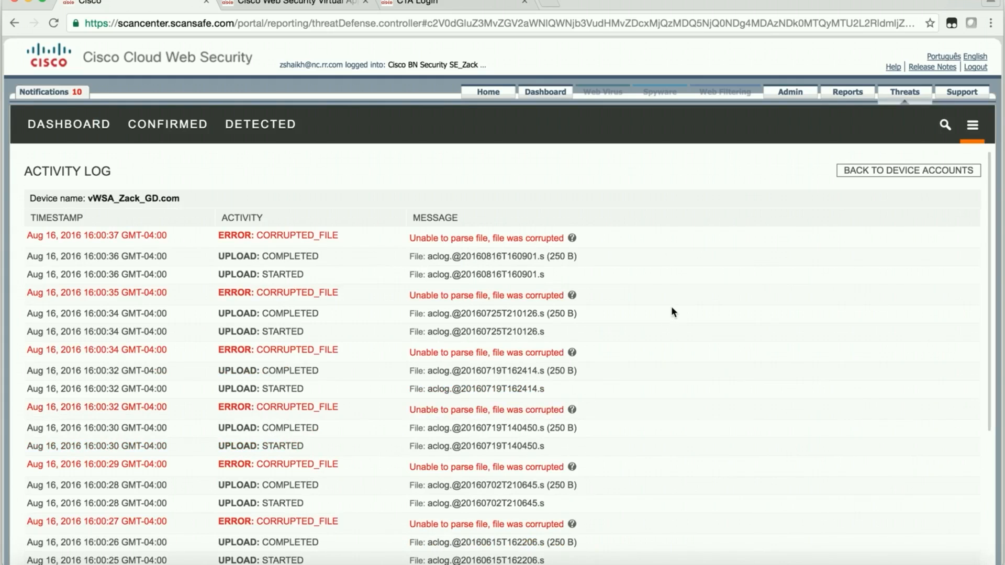
mouse_move(61, 60)
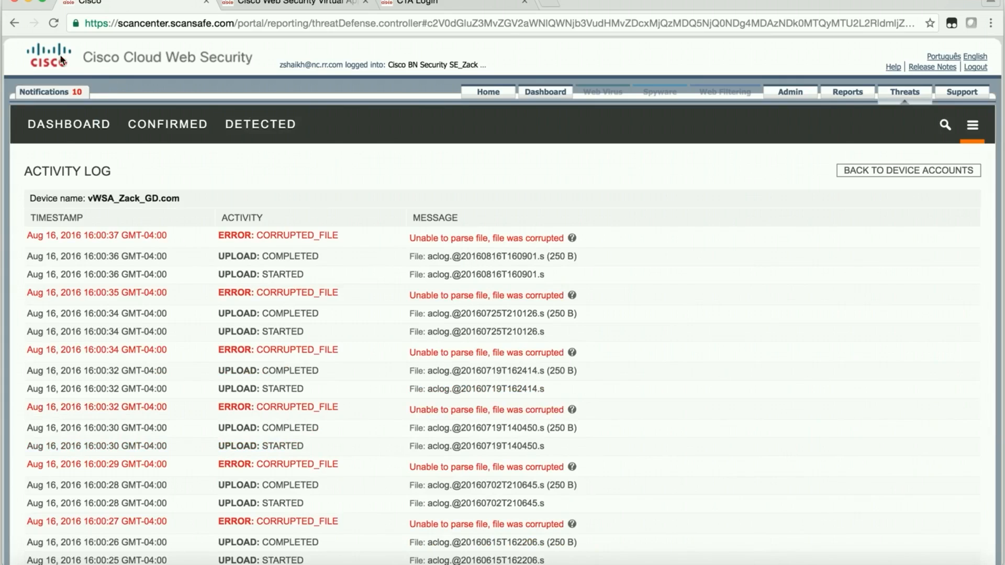
- Review Sid_vWSA.com's error-free activity log, then return to the device accounts list
click(14, 23)
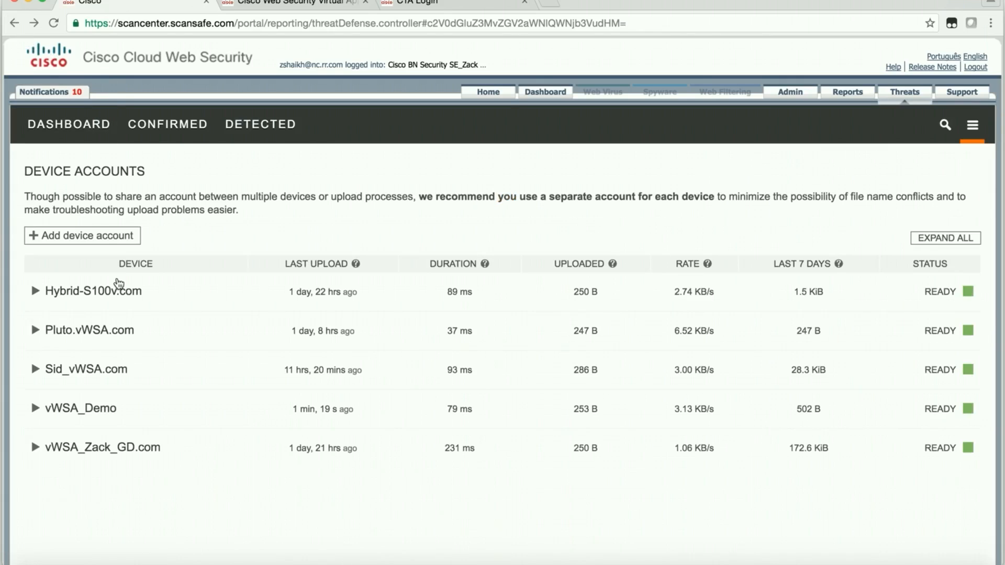
click(36, 369)
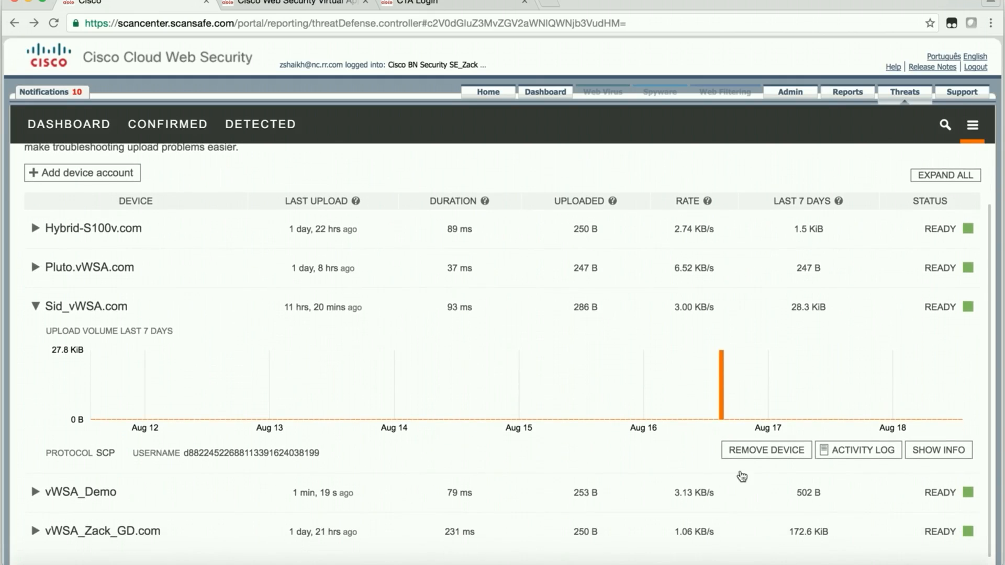
click(858, 450)
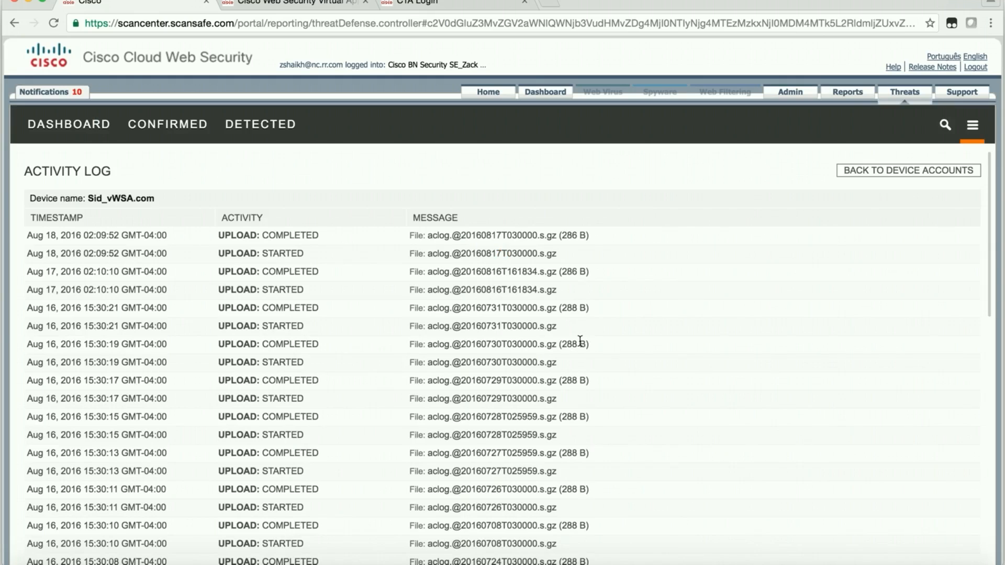
mouse_move(710, 354)
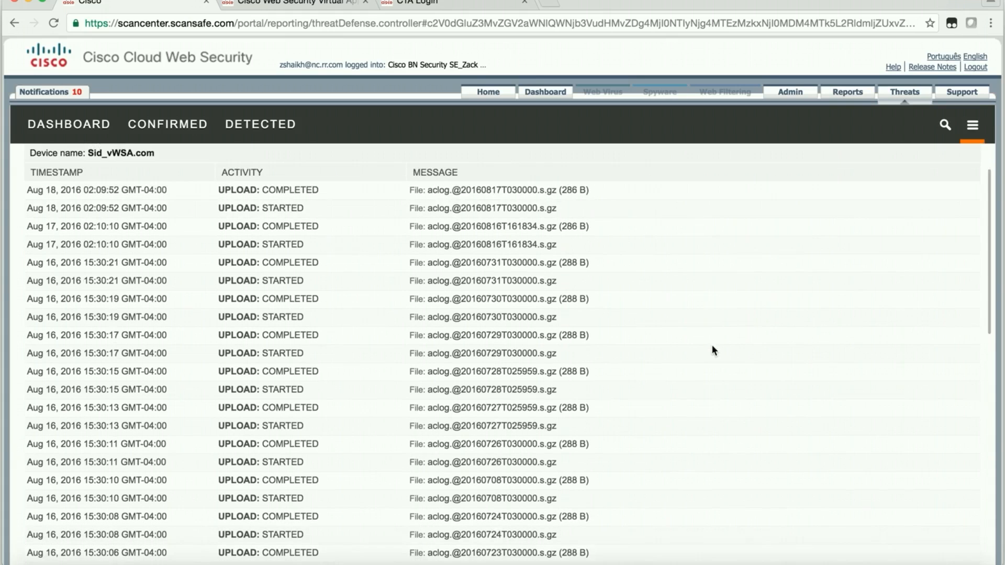
scroll(down, 3)
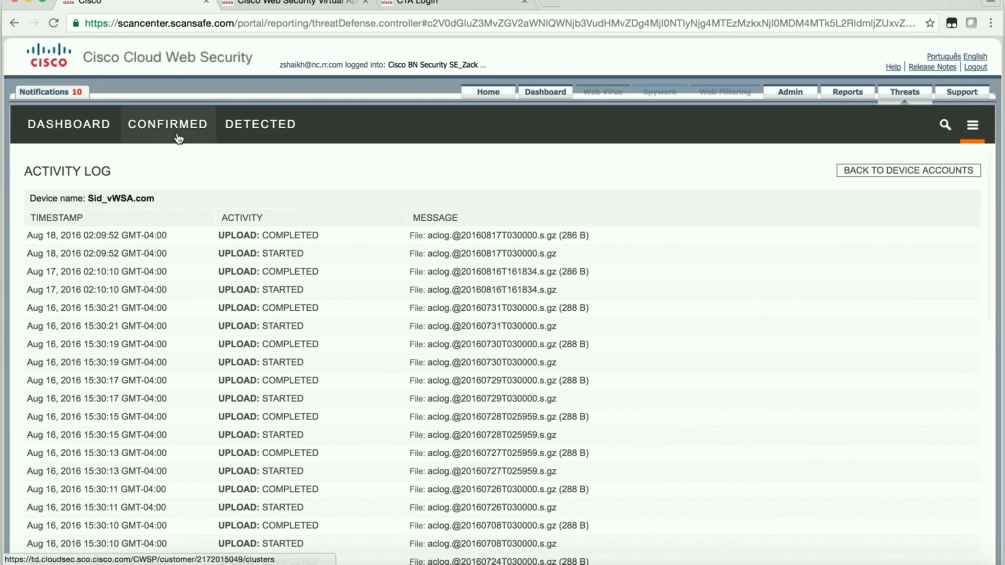
click(14, 23)
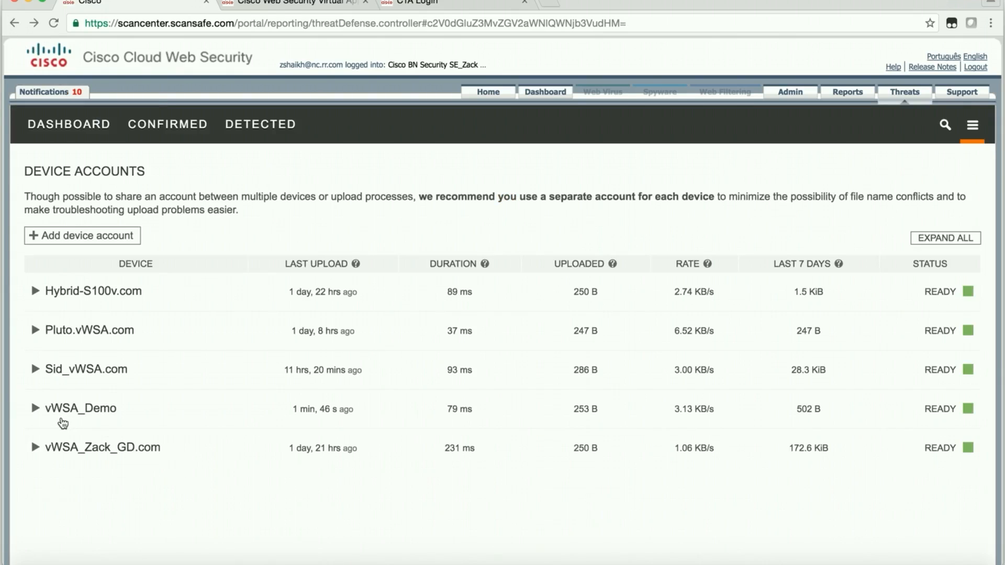
mouse_move(55, 422)
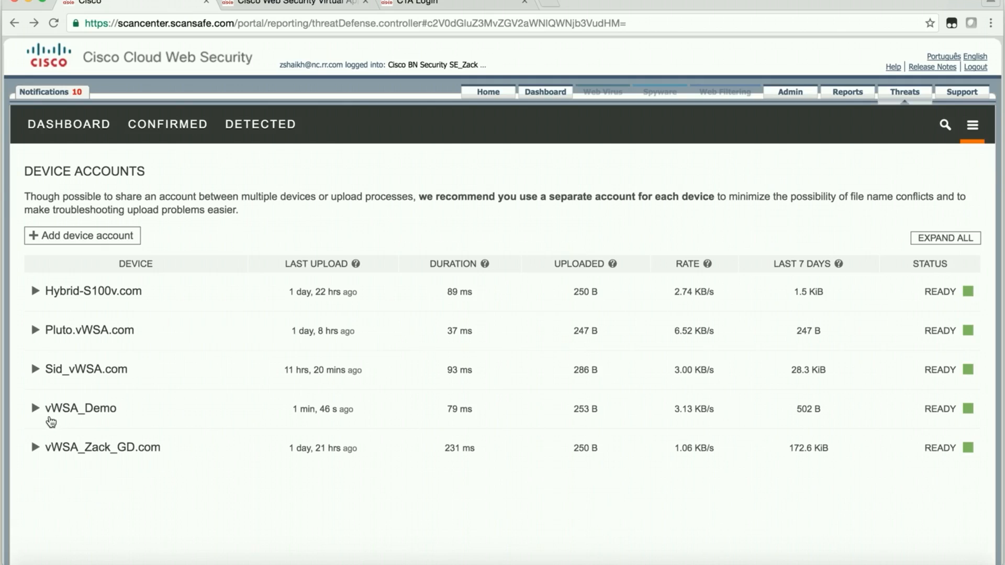
mouse_move(62, 420)
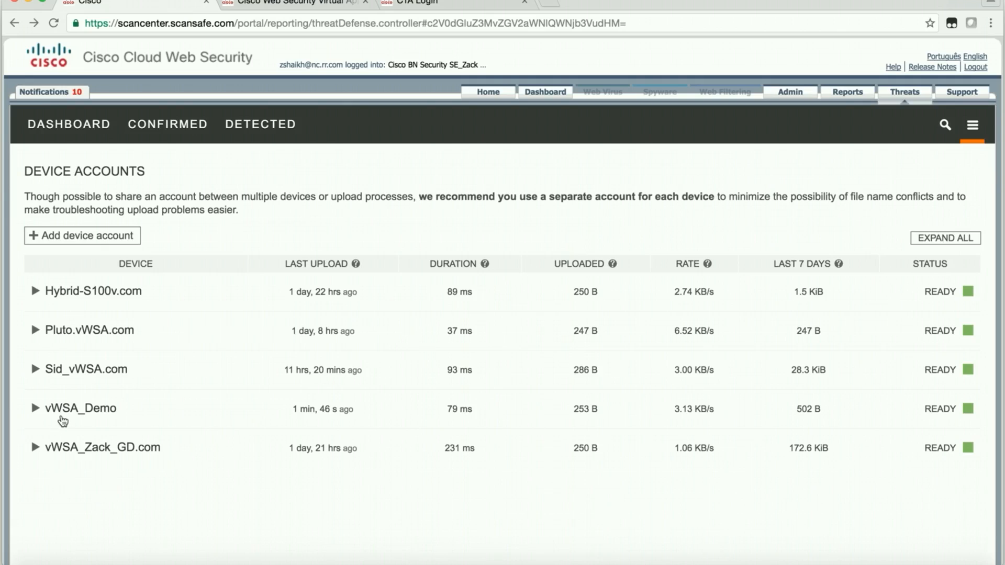
click(36, 408)
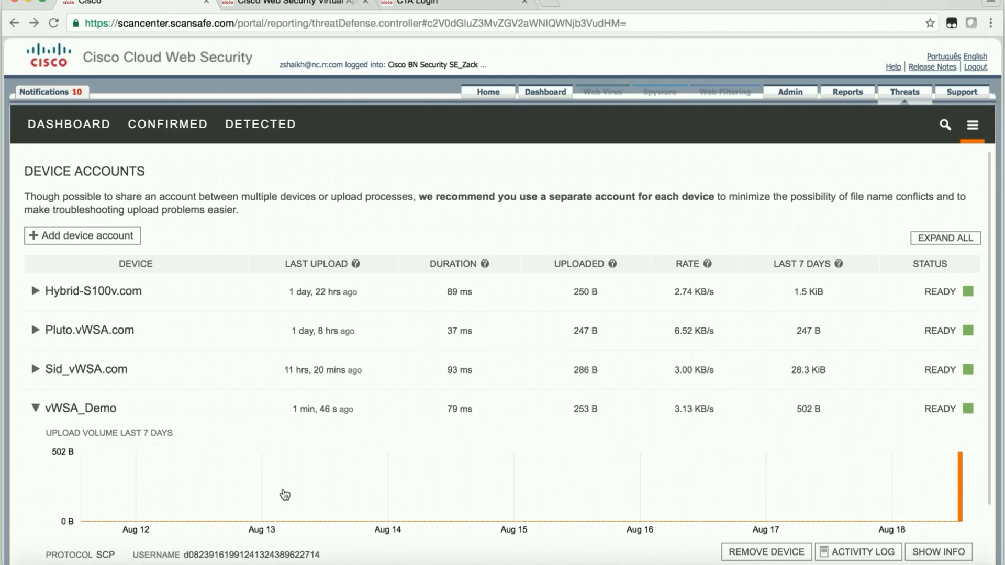
mouse_move(288, 419)
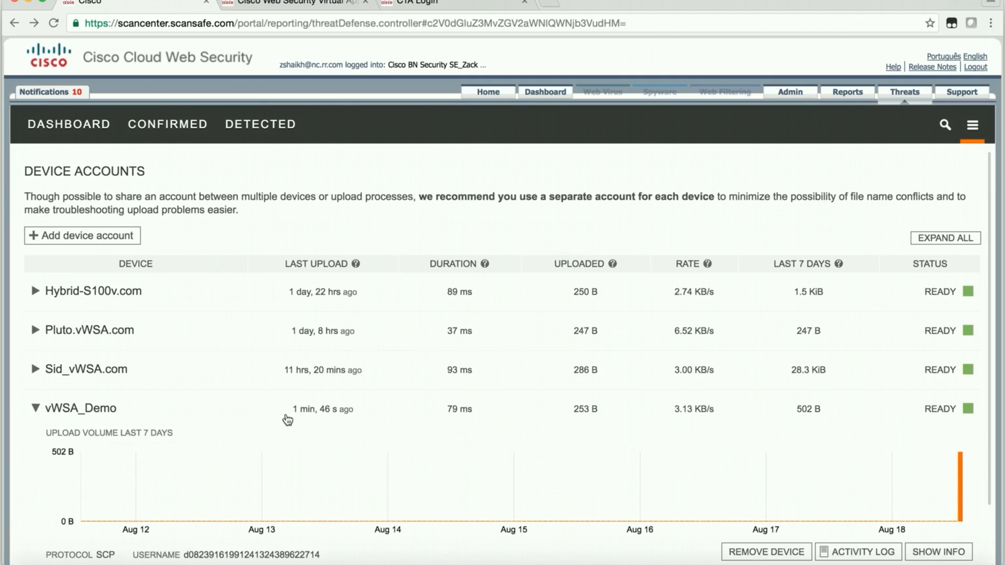
mouse_move(336, 421)
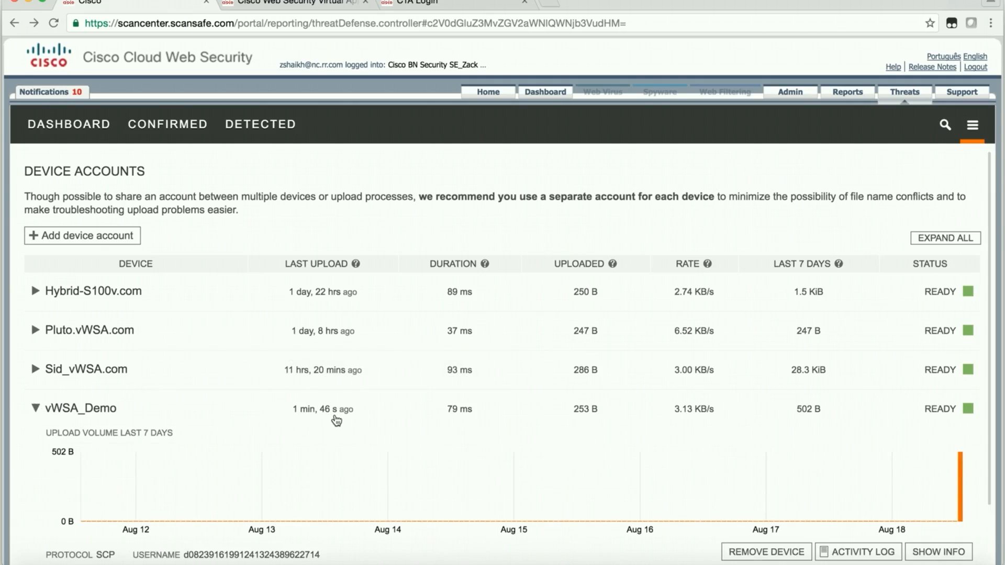
mouse_move(579, 423)
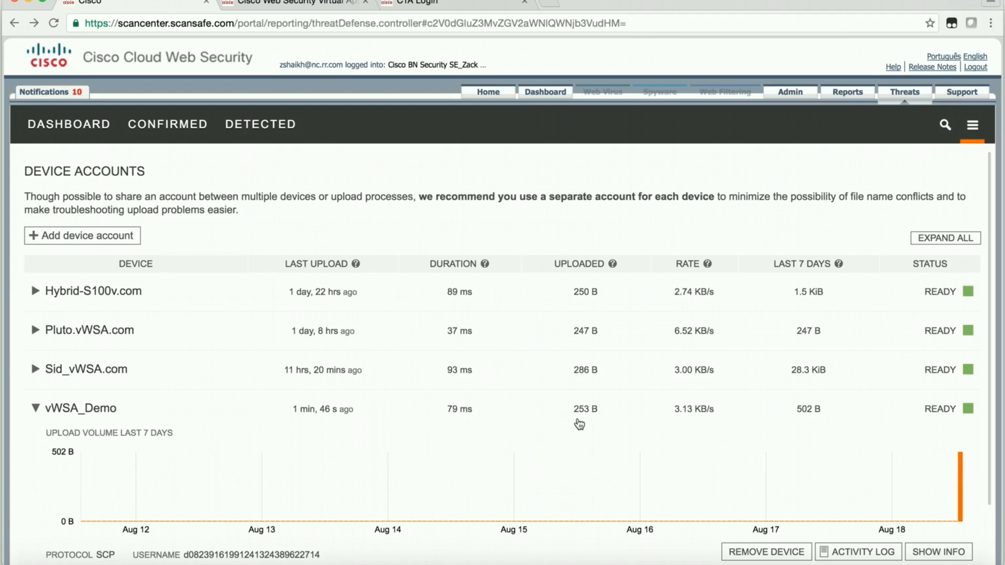
mouse_move(964, 417)
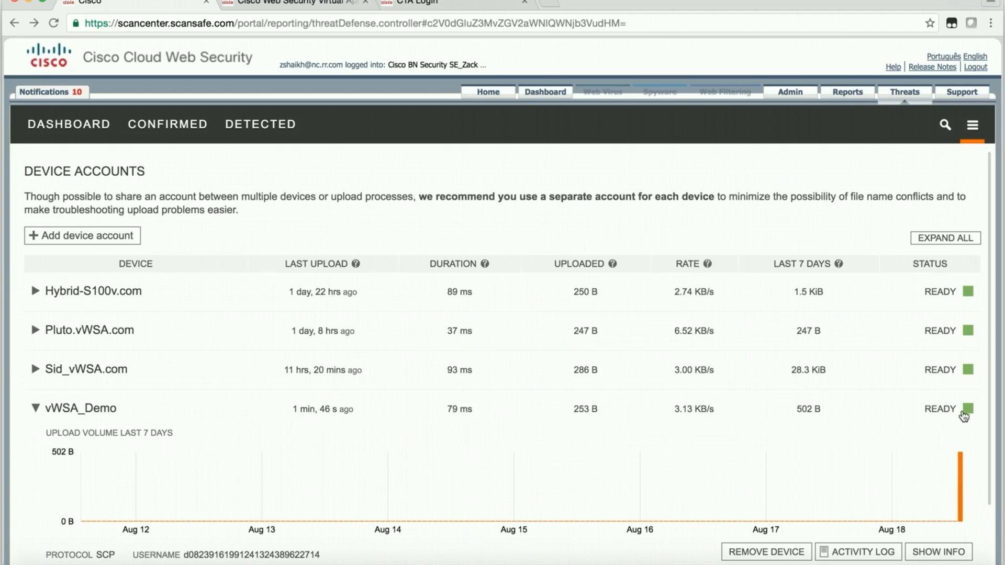
click(35, 408)
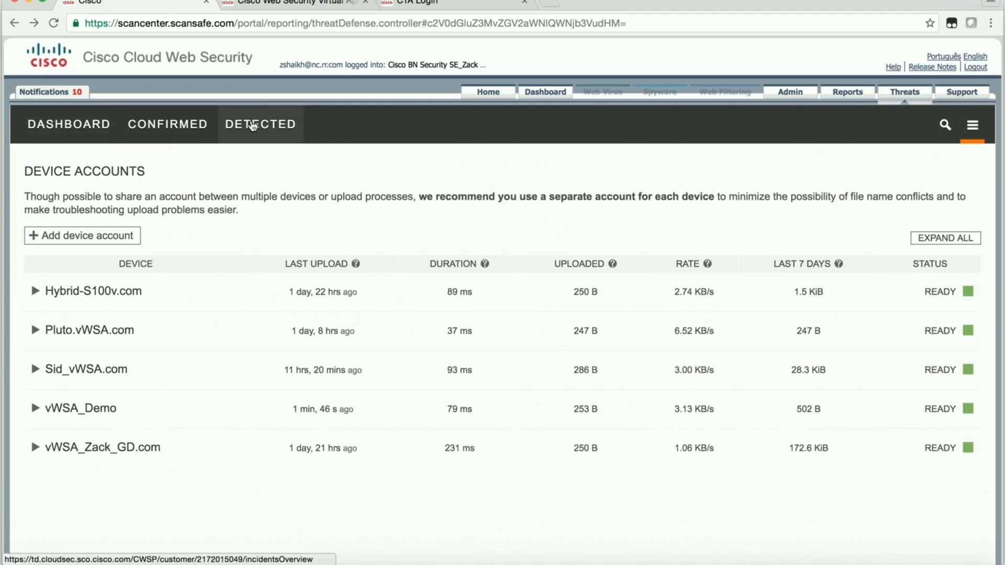
- Open the Detected incidents view, showing no incidents for Jul 4 – Aug 18, 2016
click(259, 123)
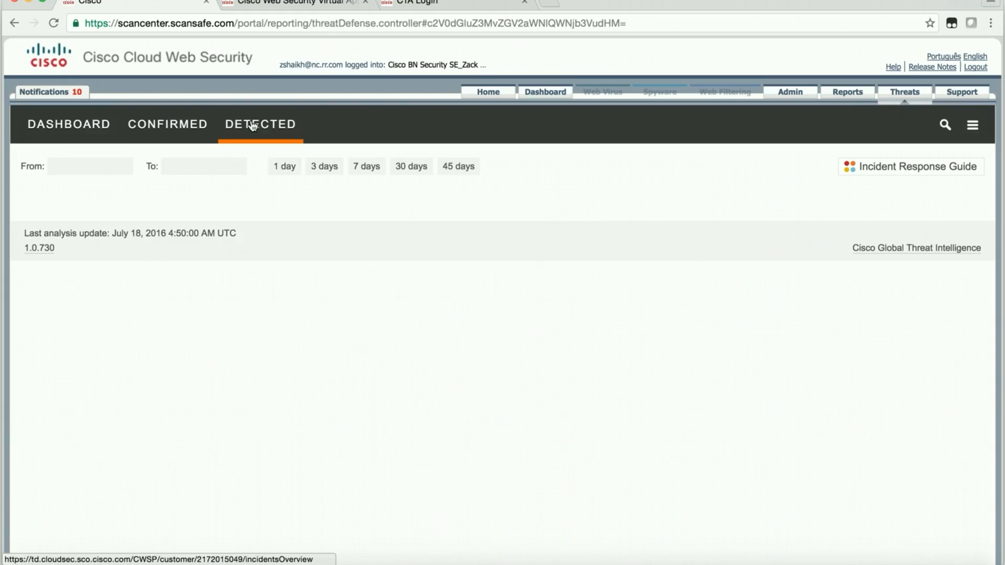
click(260, 124)
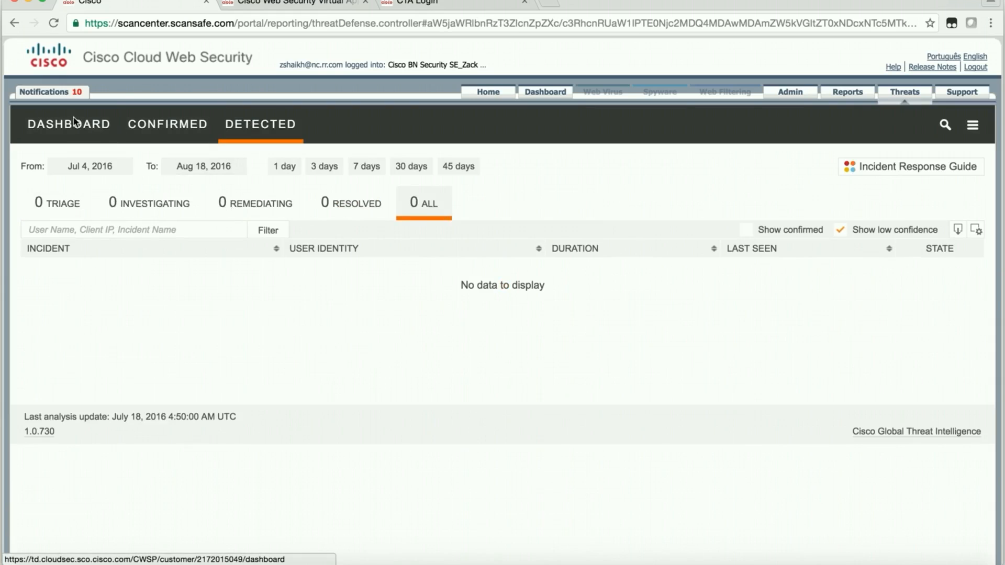
click(68, 123)
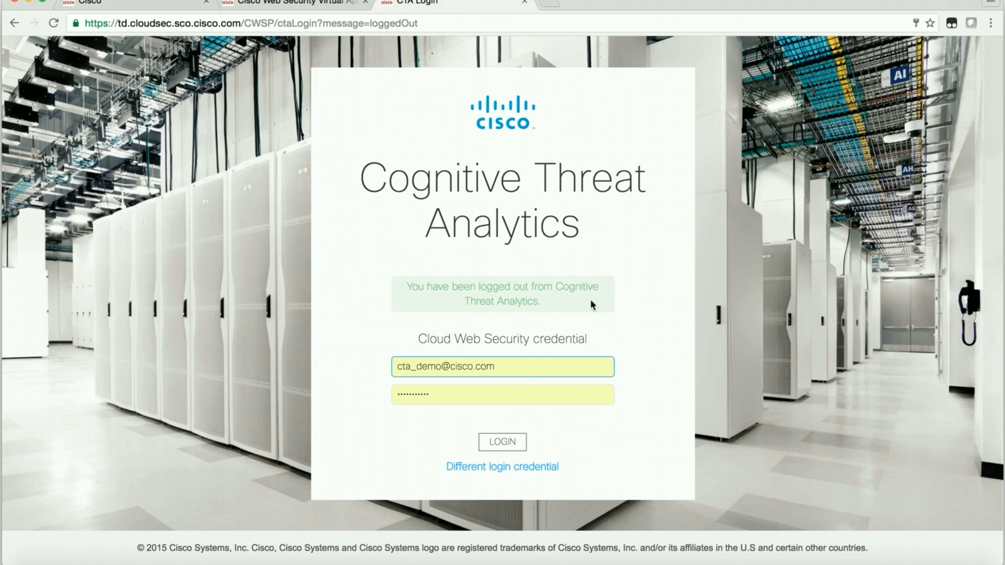
- Log in to CTA with the saved credential, retrying after the session-expired notice
click(501, 441)
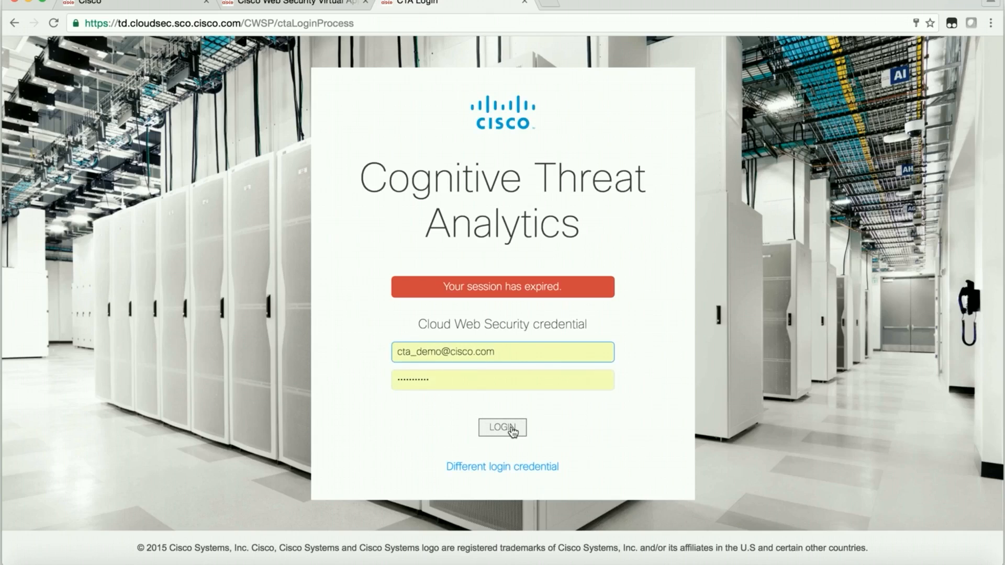
click(501, 428)
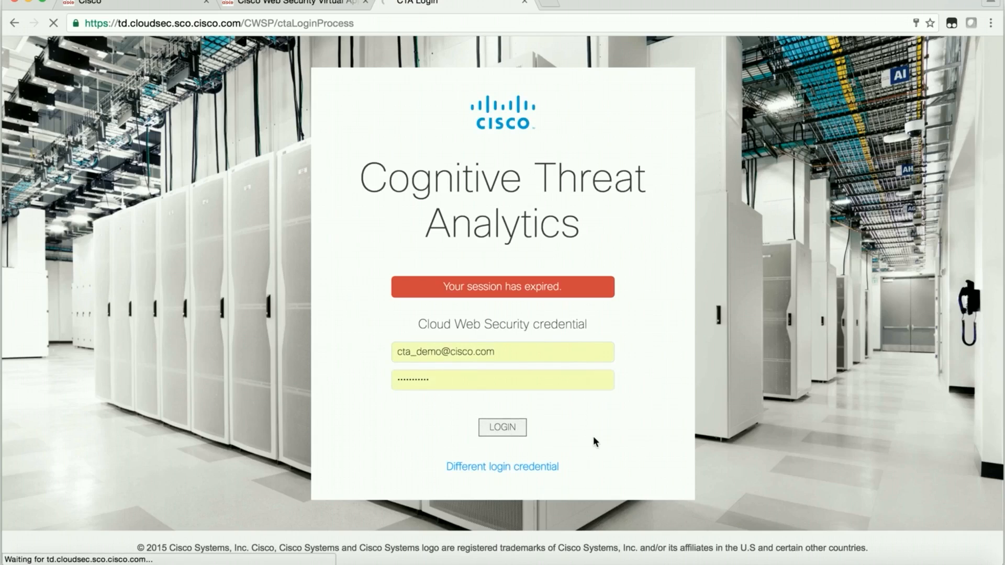
click(502, 428)
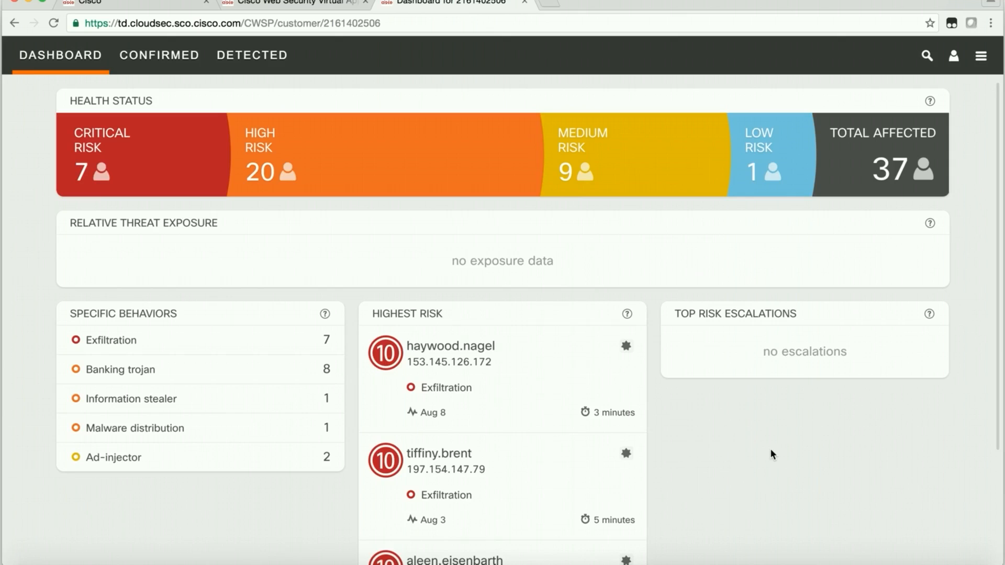
- Review Health Status, Specific Behaviors and Highest Risk, then open Confirmed threats
scroll(down, 3)
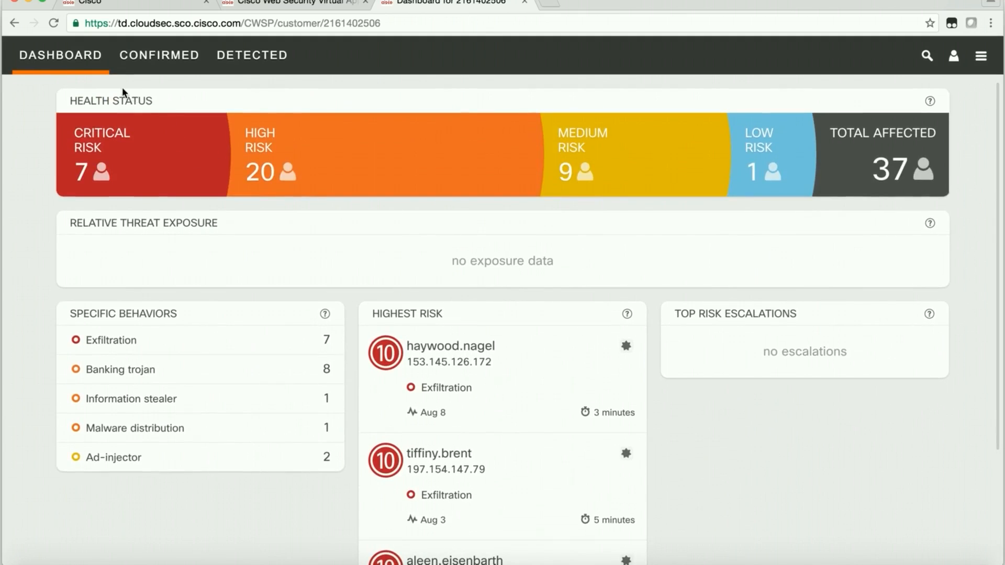
mouse_move(27, 169)
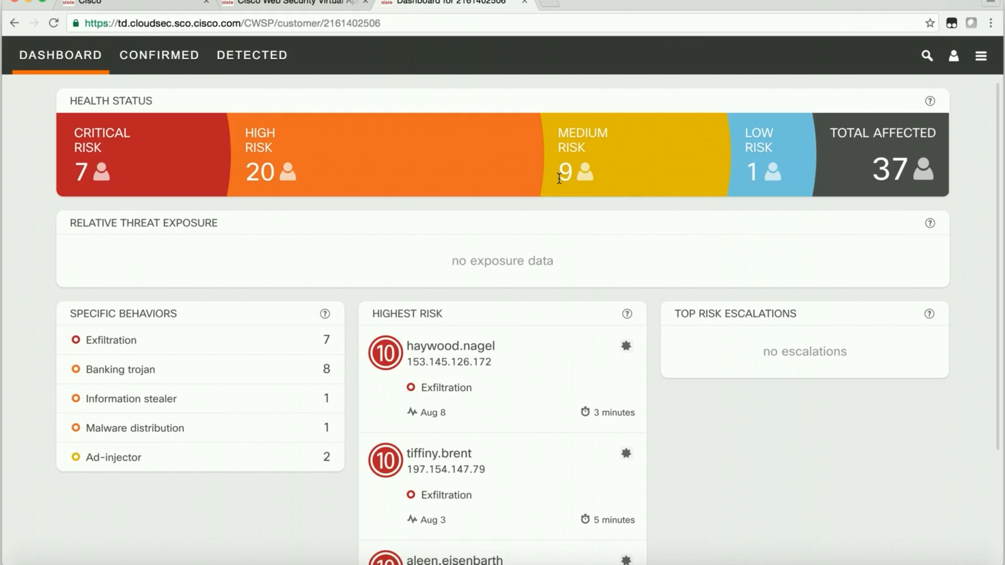
mouse_move(384, 354)
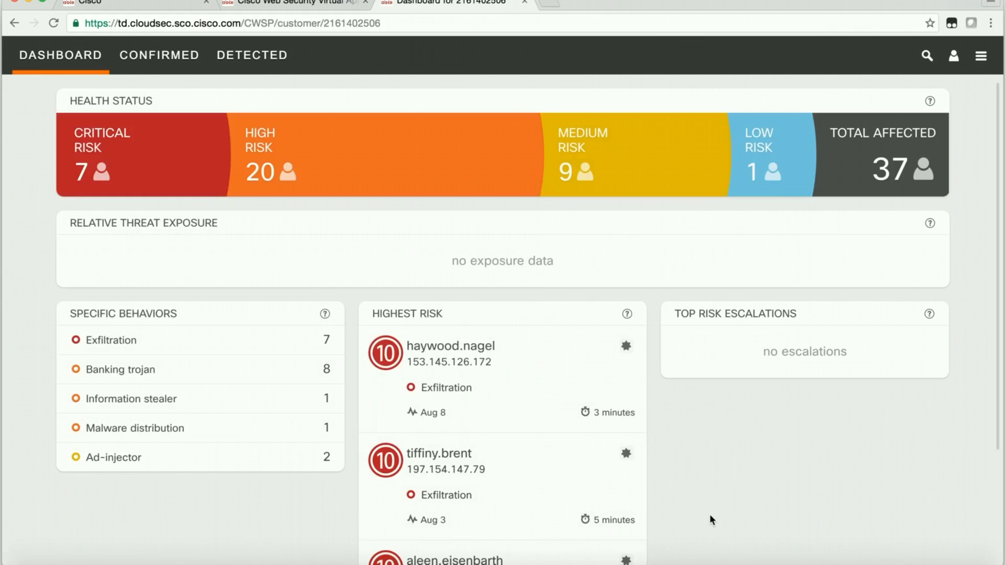
scroll(down, 3)
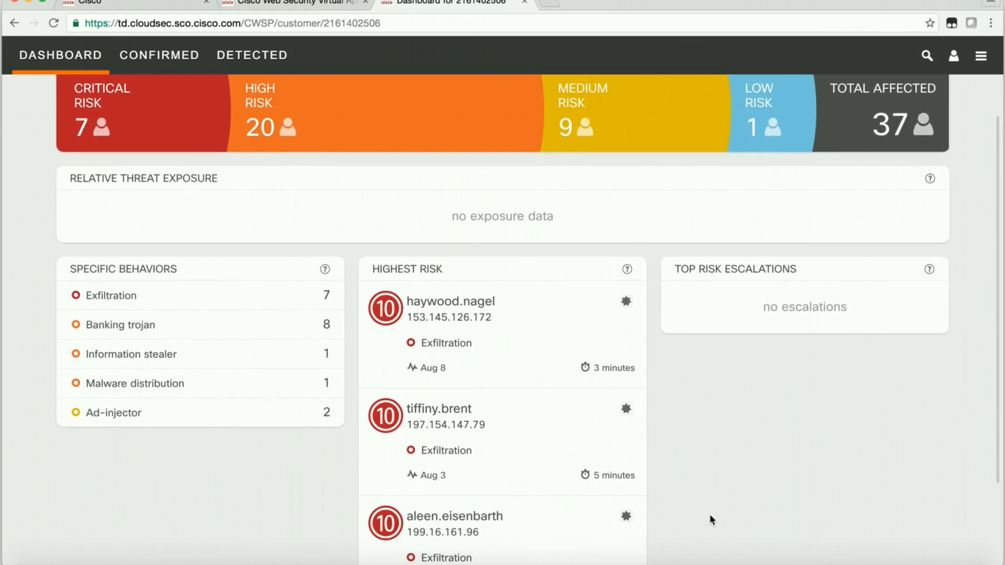
scroll(down, 3)
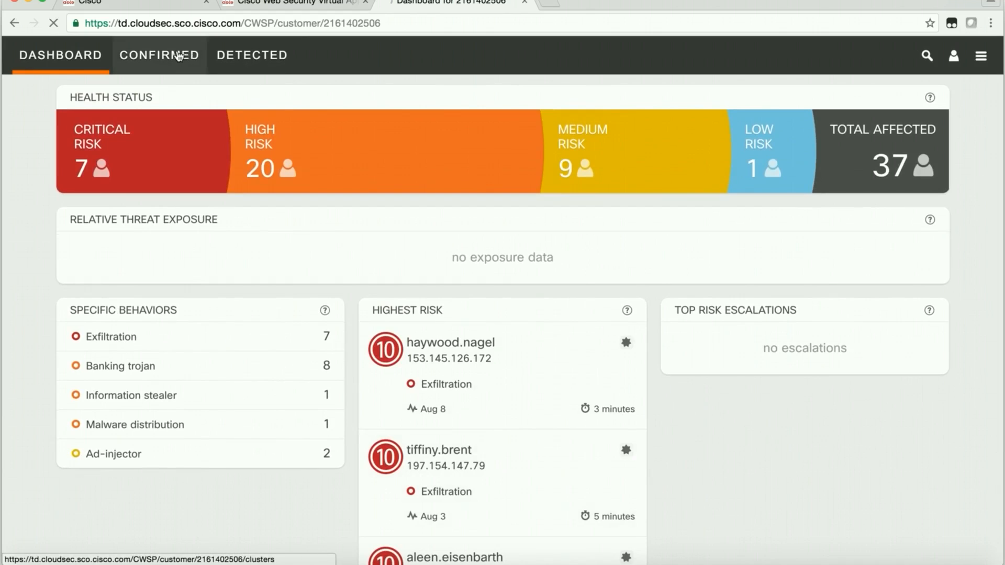
click(160, 55)
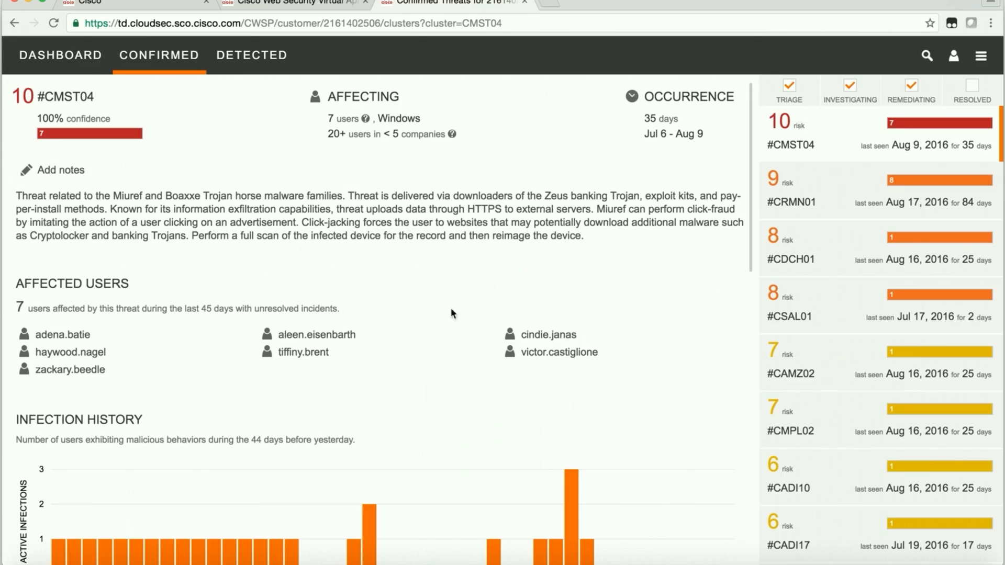
- Review #CMST04's detected incidents and view the first incident's risk explanation
scroll(down, 3)
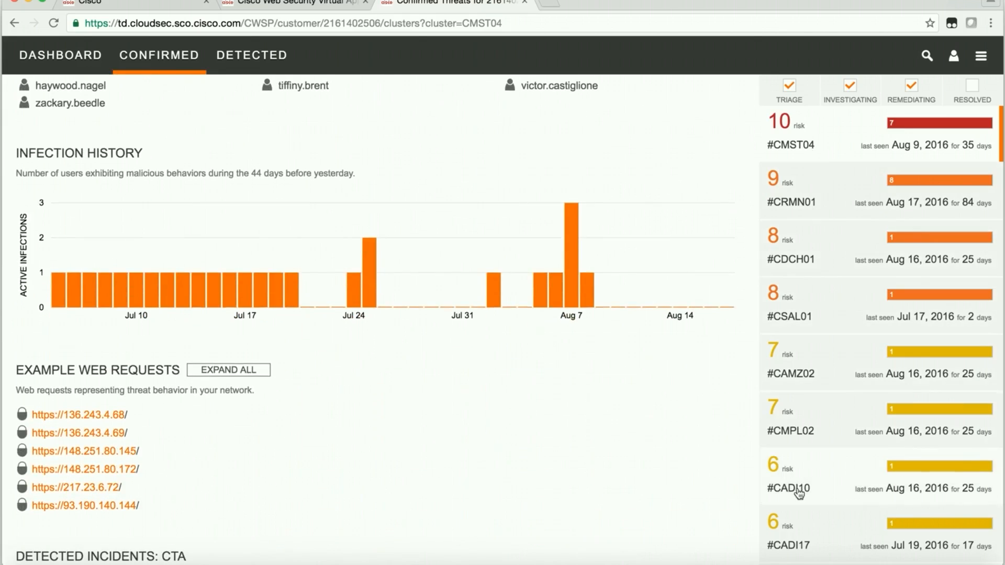
mouse_move(546, 451)
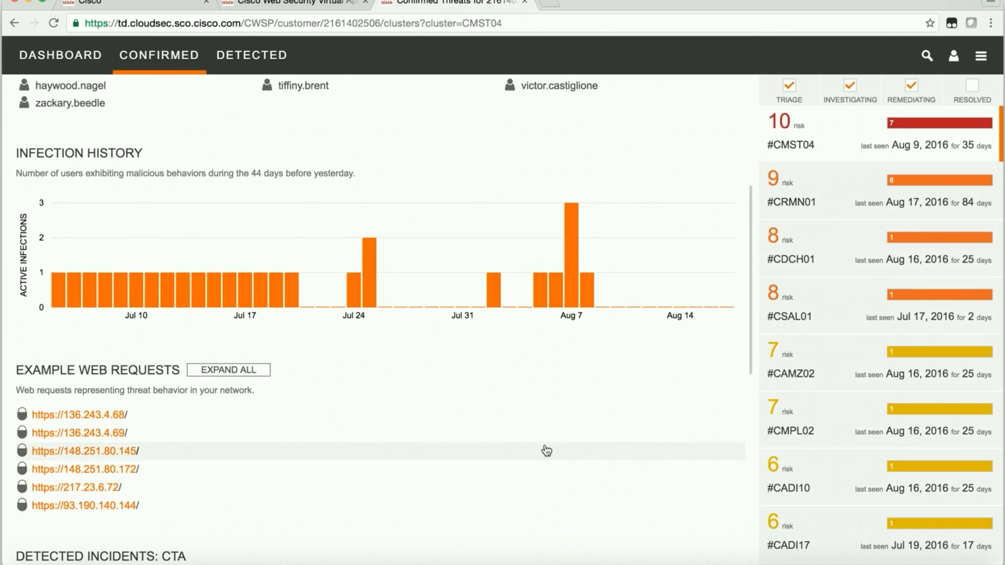
scroll(down, 3)
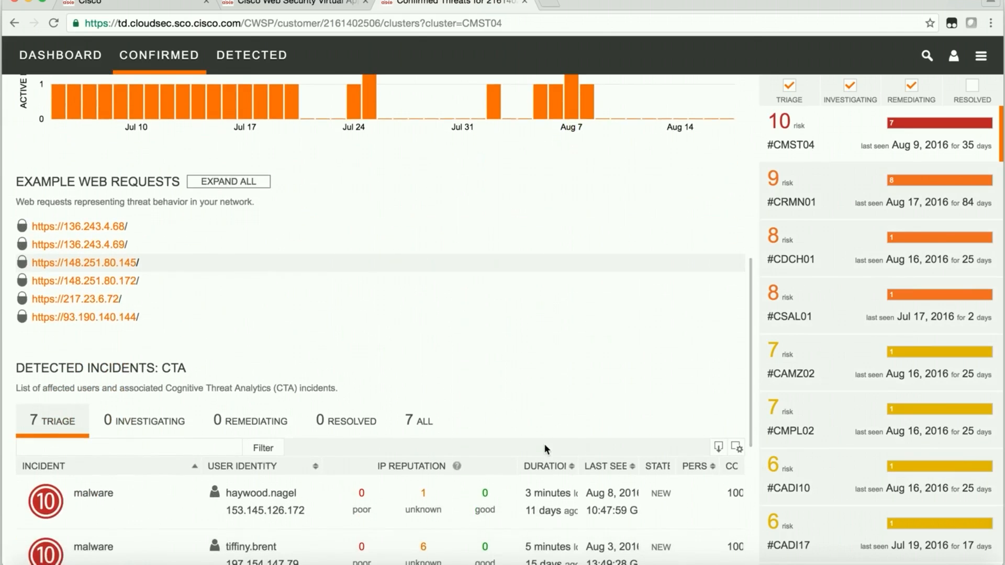
scroll(down, 3)
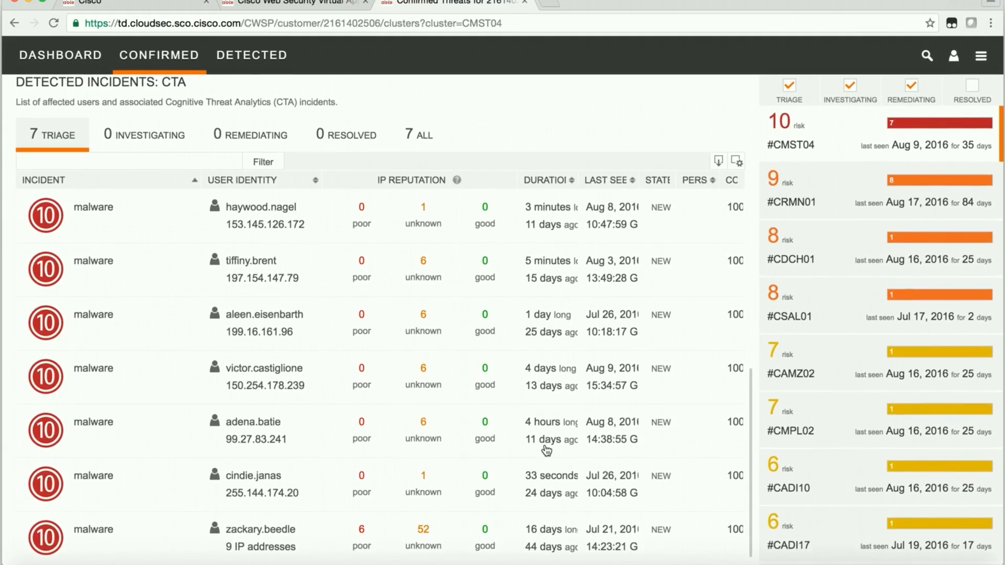
click(44, 214)
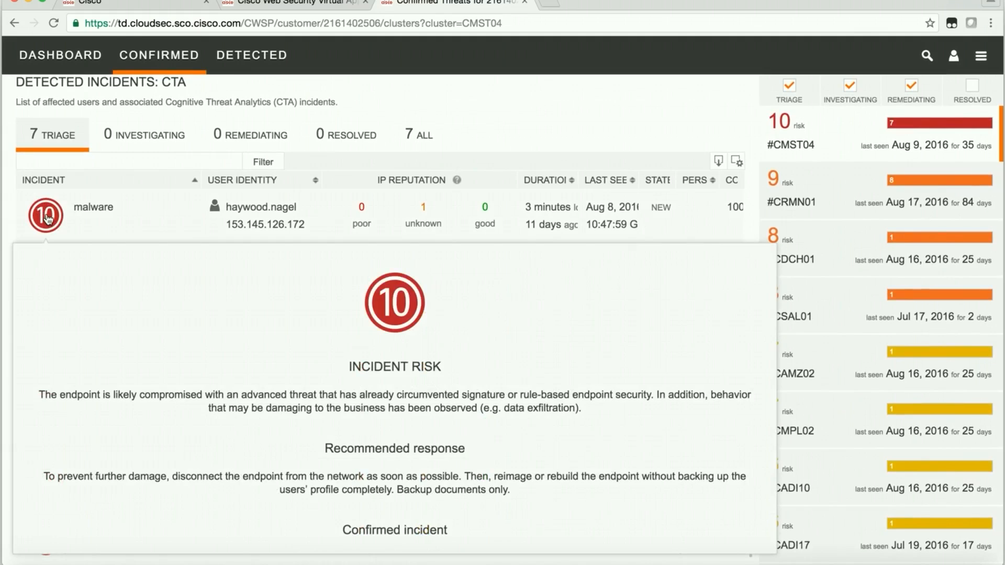
mouse_move(335, 75)
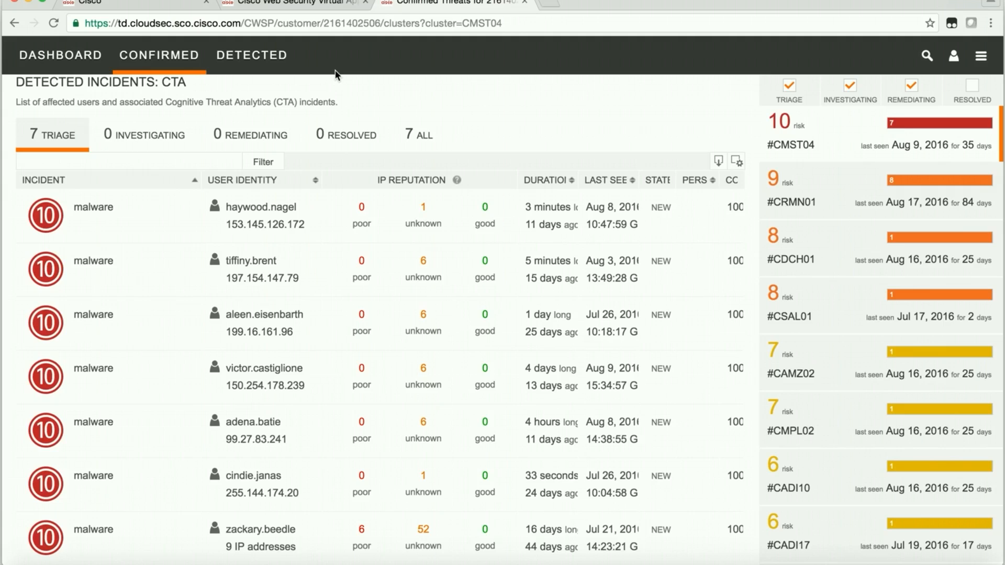
click(251, 55)
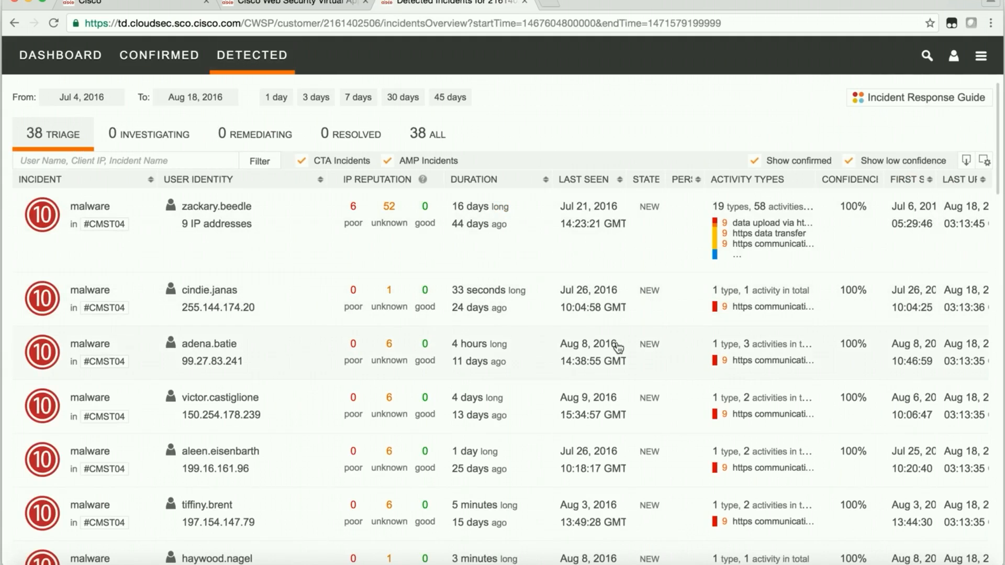
- Scroll the 38 triage incidents in the Detected list
scroll(down, 3)
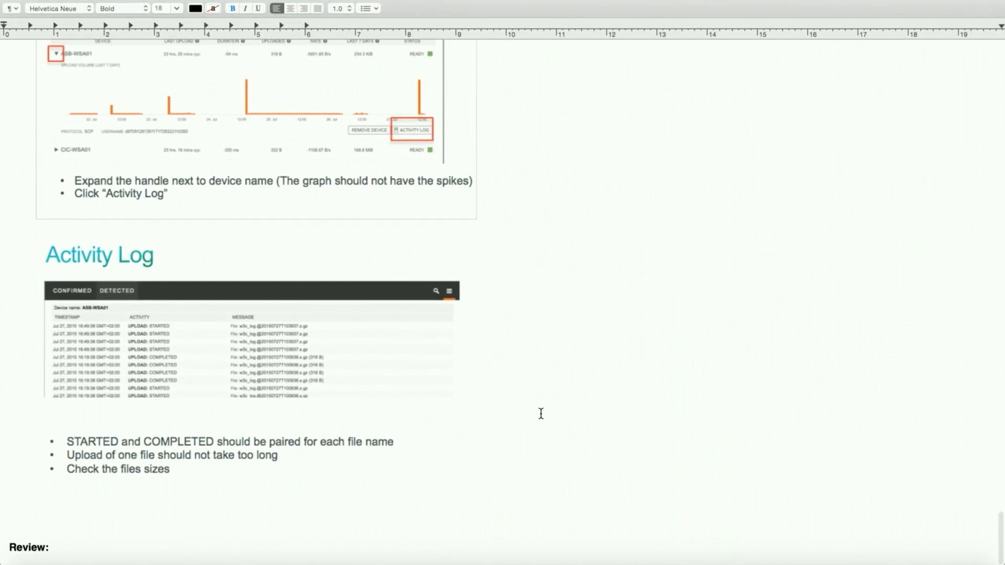
- Return to the TextEdit notes' title, WHY CTA section and CWS/WSA architecture diagrams
scroll(down, 3)
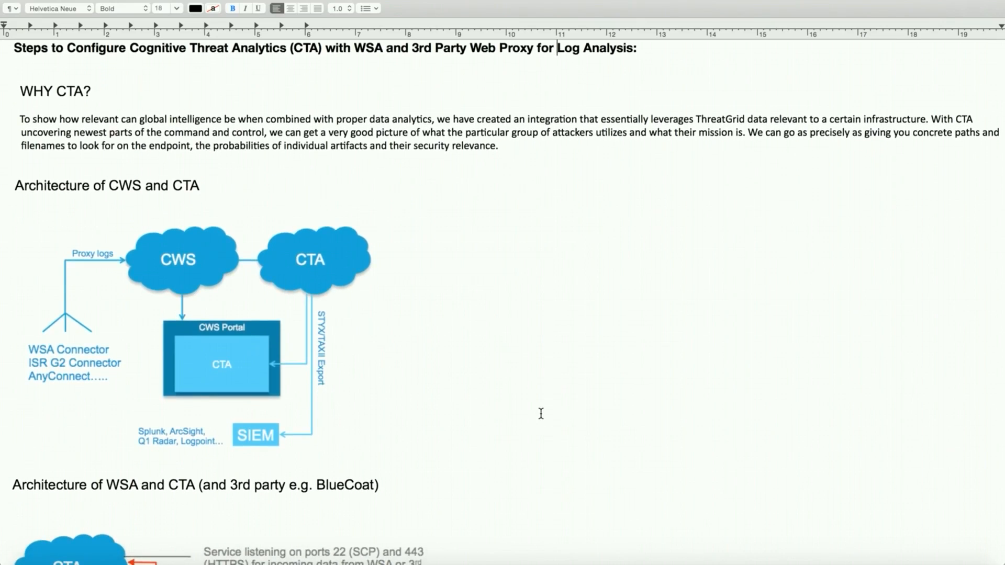
mouse_move(528, 356)
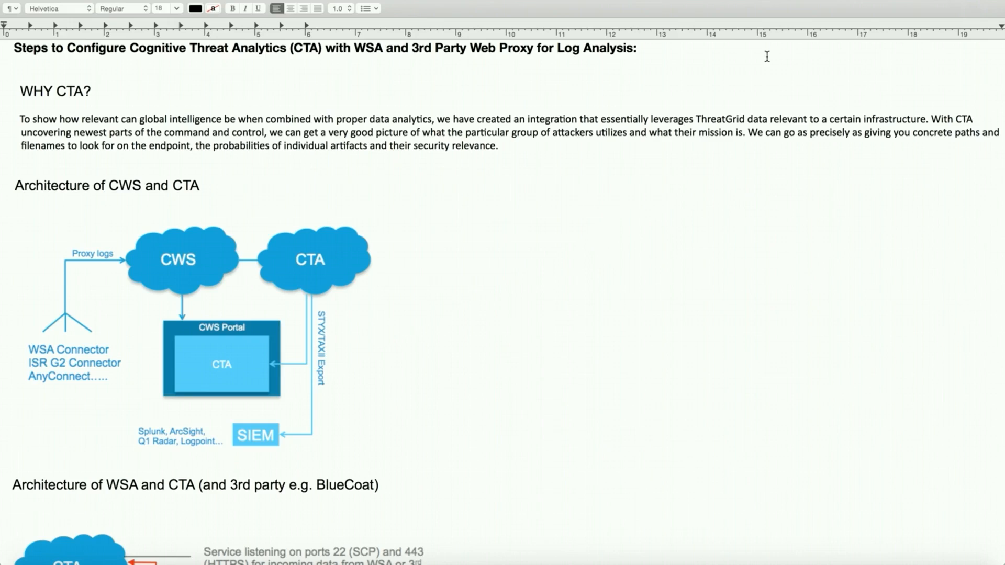
click(4, 64)
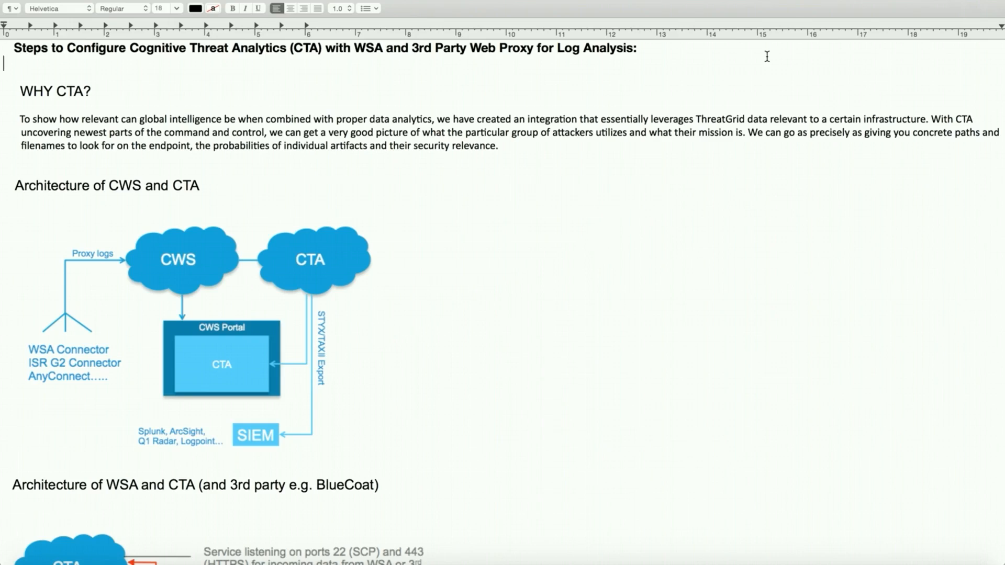
mouse_move(372, 63)
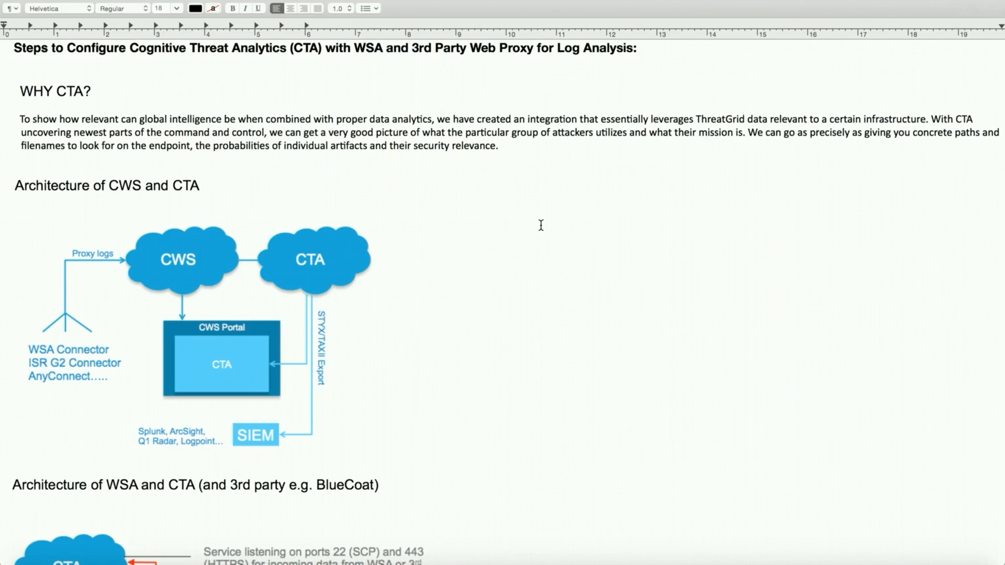
scroll(down, 3)
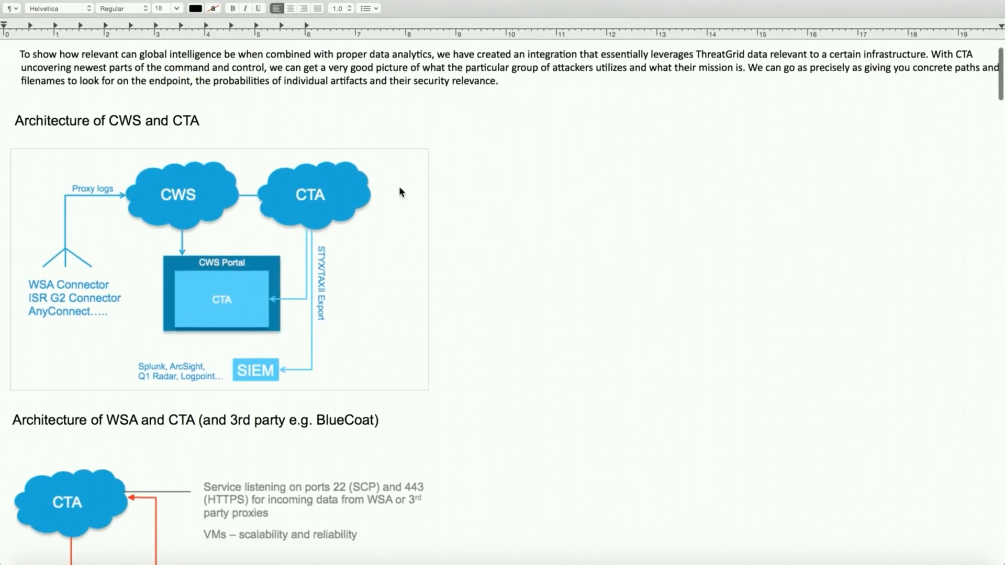
- Scroll past integration options and portal comparison to the Caveat bullets and Step 1
scroll(down, 3)
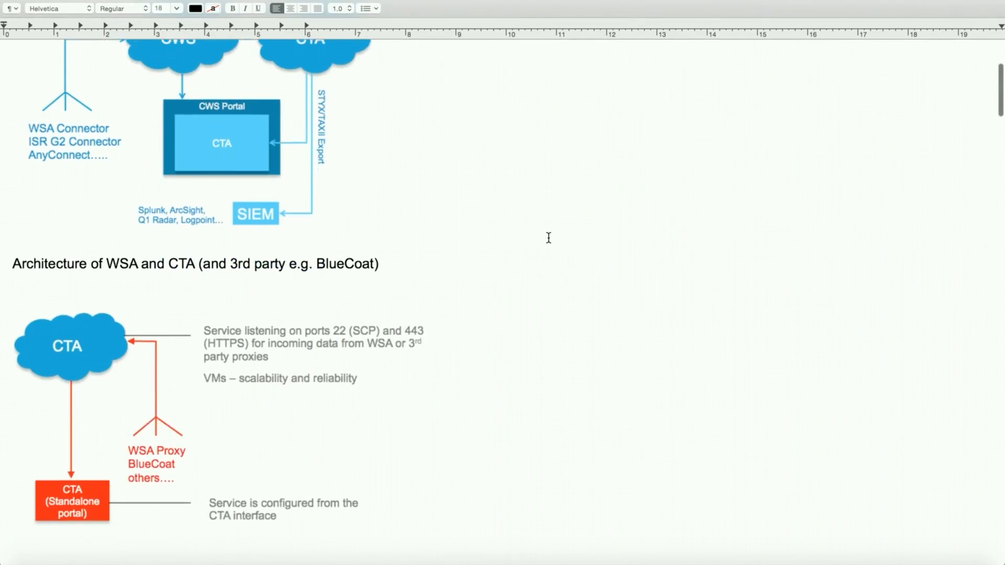
scroll(down, 3)
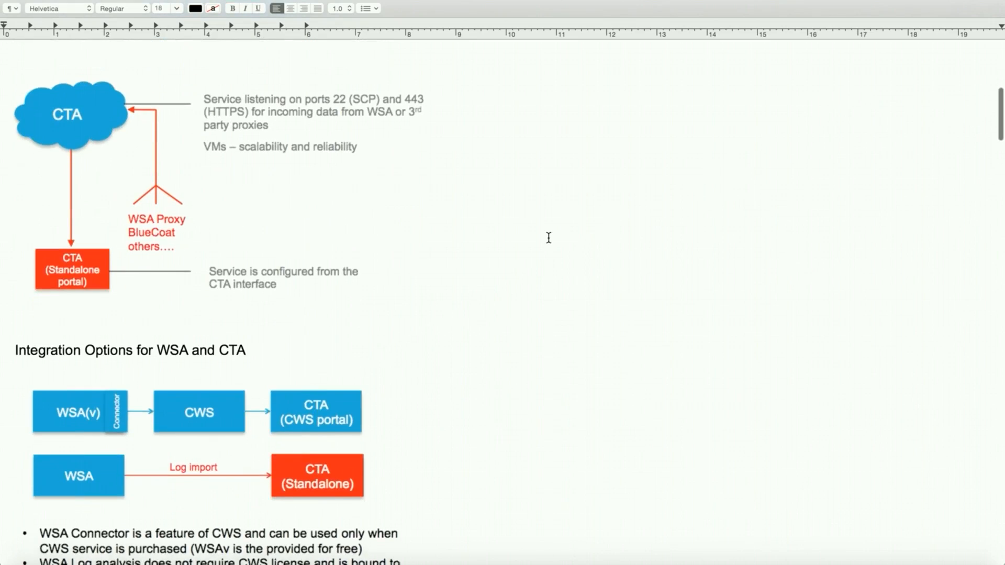
scroll(down, 3)
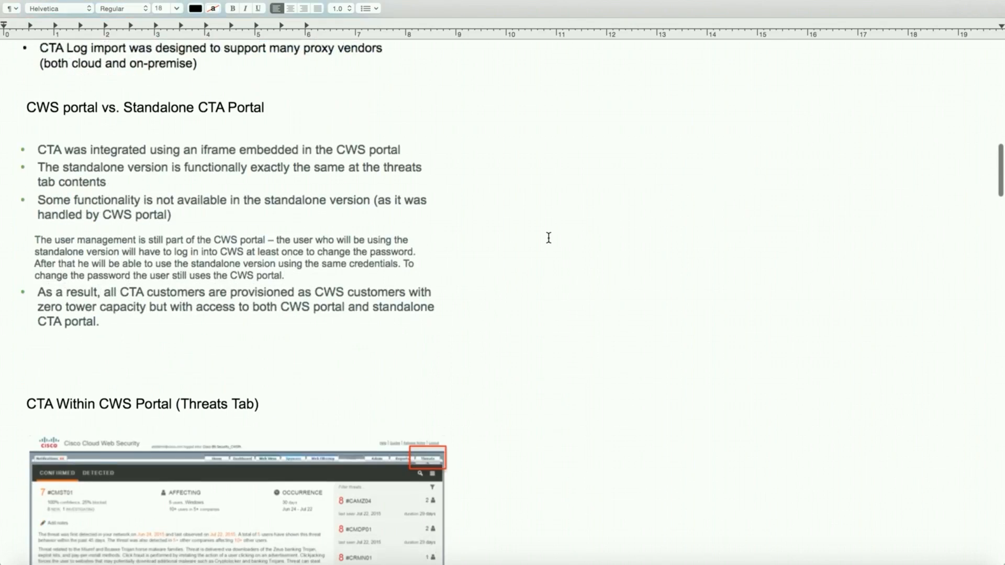
scroll(down, 3)
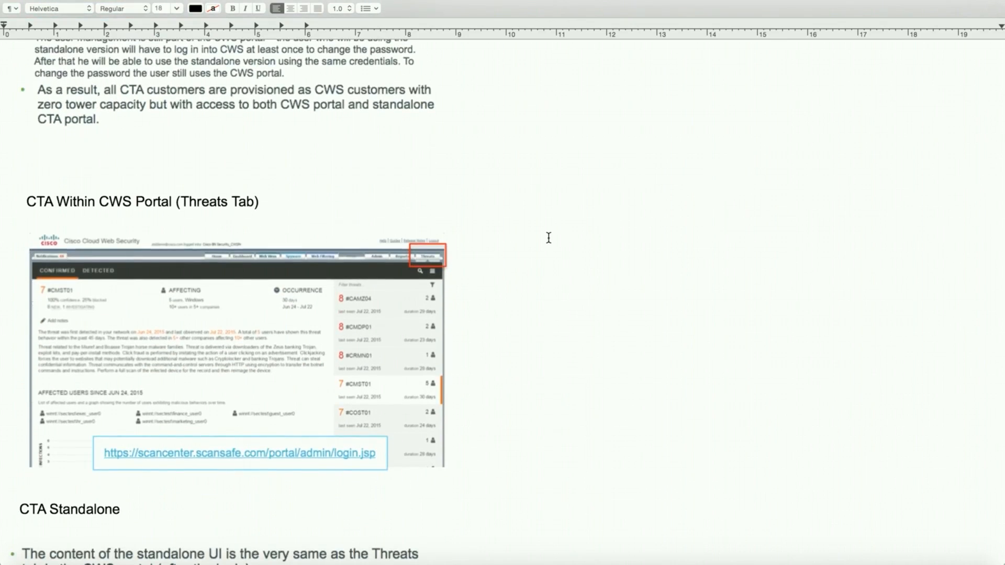
scroll(down, 3)
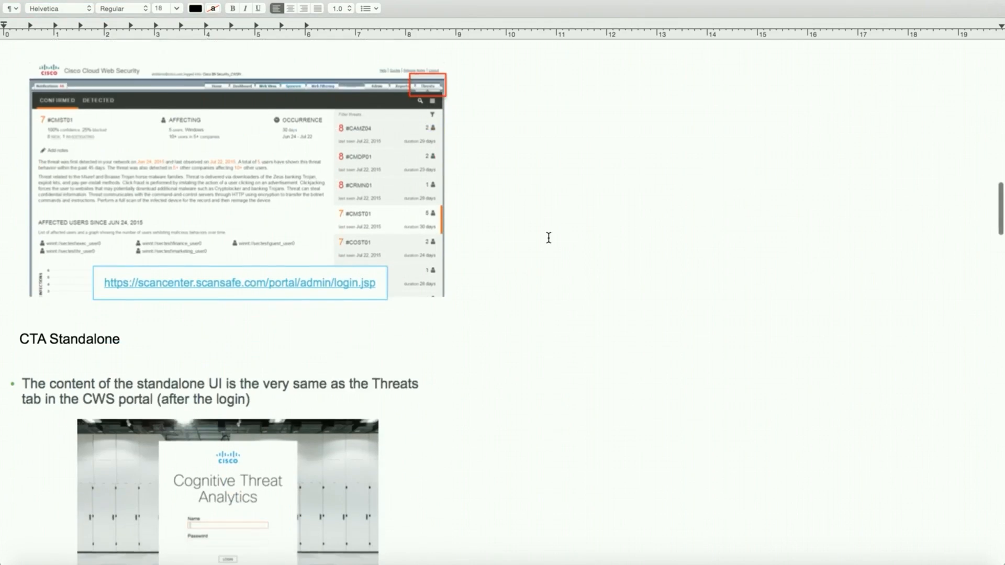
scroll(down, 3)
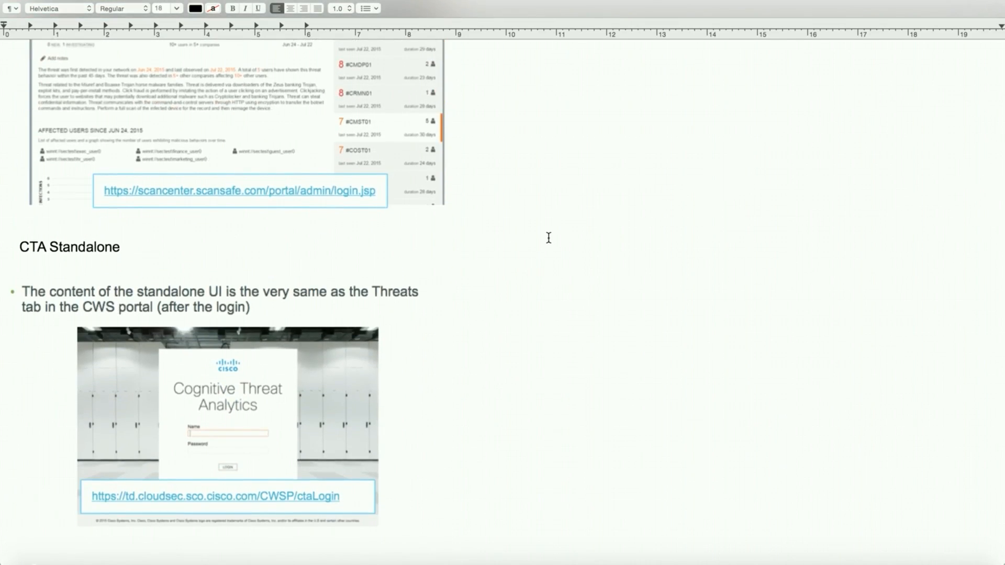
scroll(down, 3)
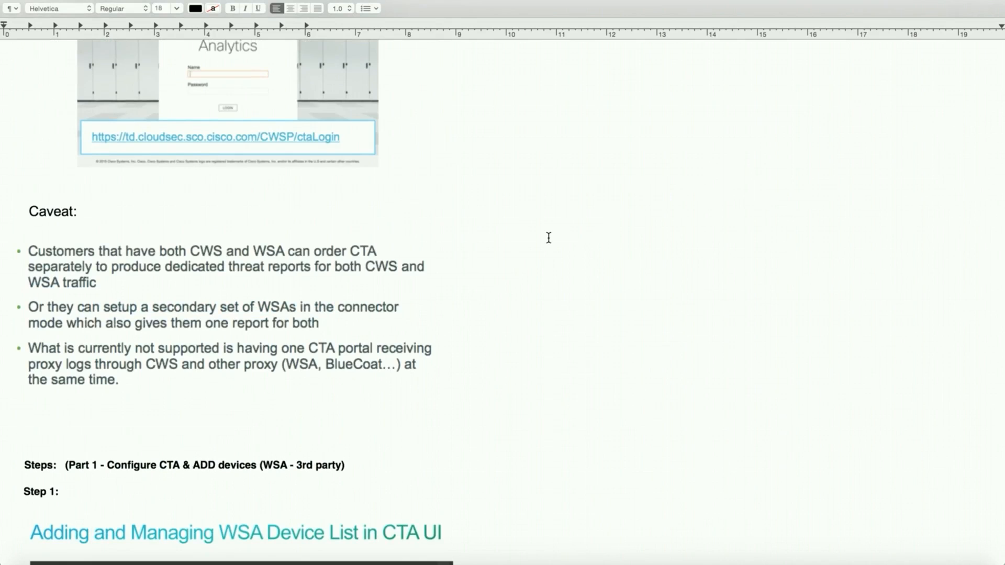
scroll(down, 3)
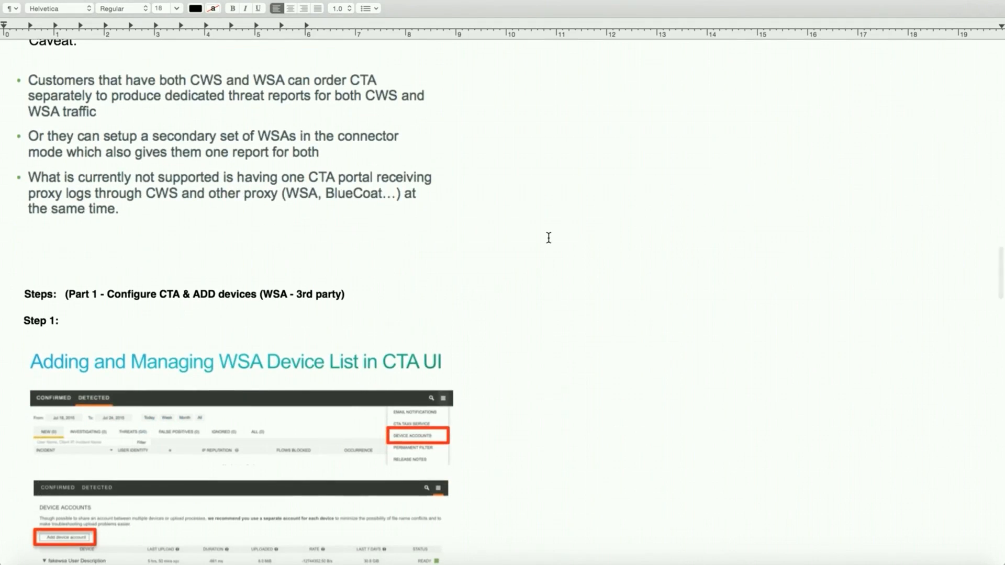
- Scroll through Part 1's upload type and device steps into Part 2's WSA Device Config
scroll(down, 3)
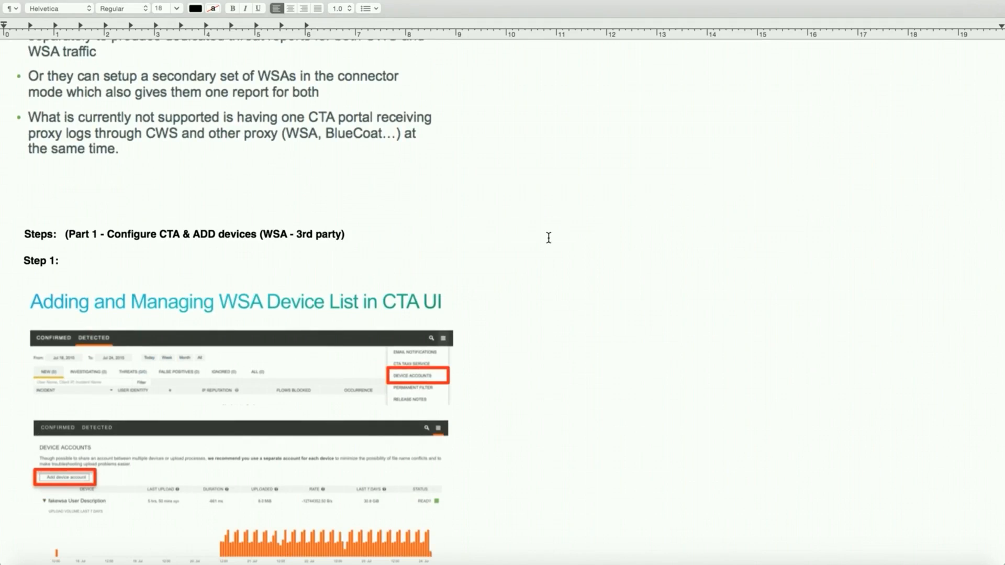
scroll(down, 3)
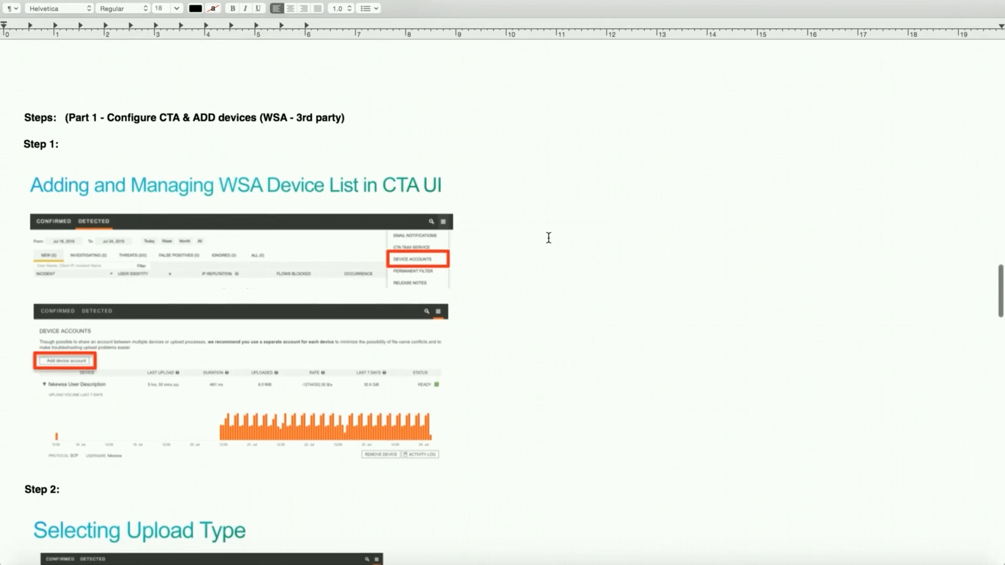
scroll(down, 3)
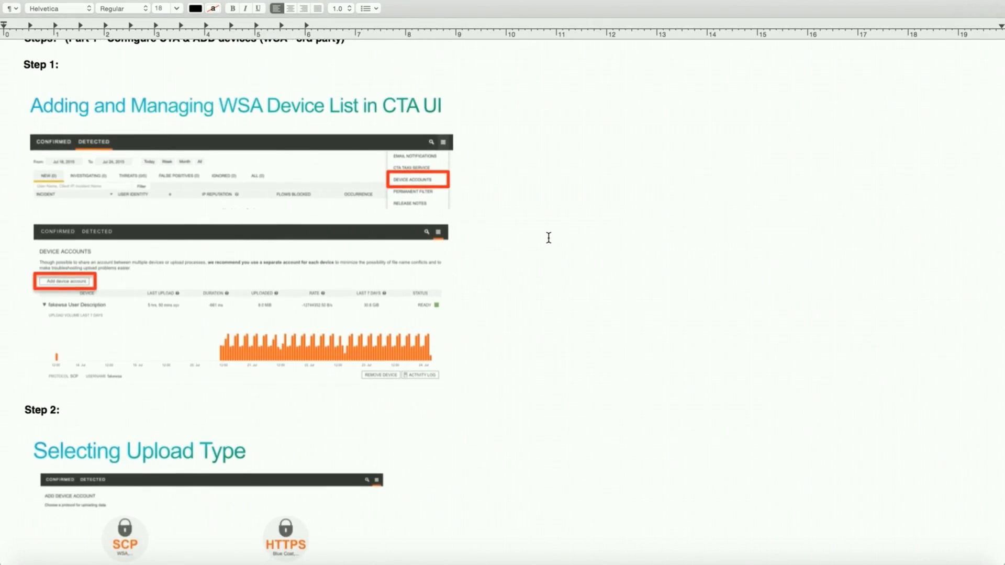
scroll(down, 3)
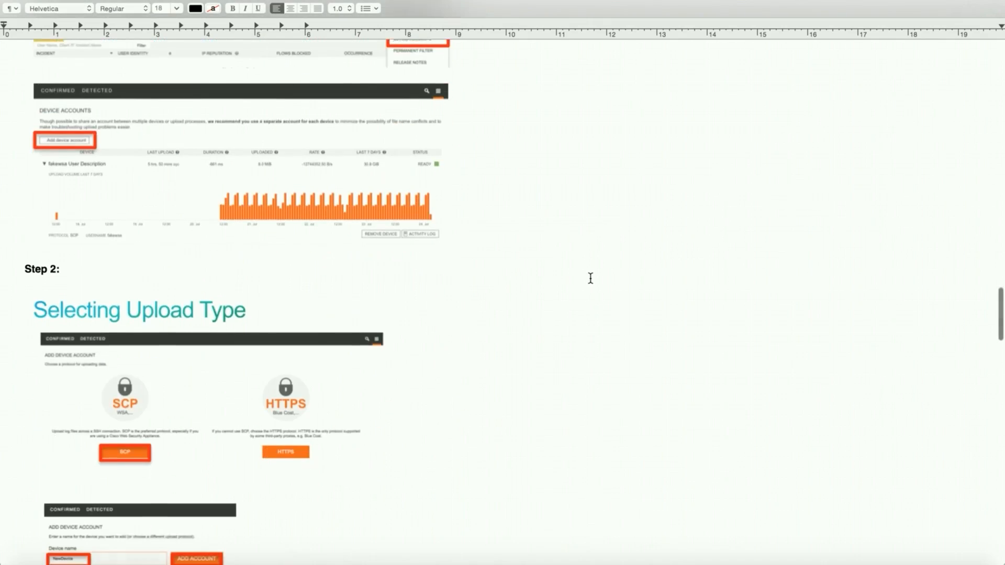
scroll(down, 3)
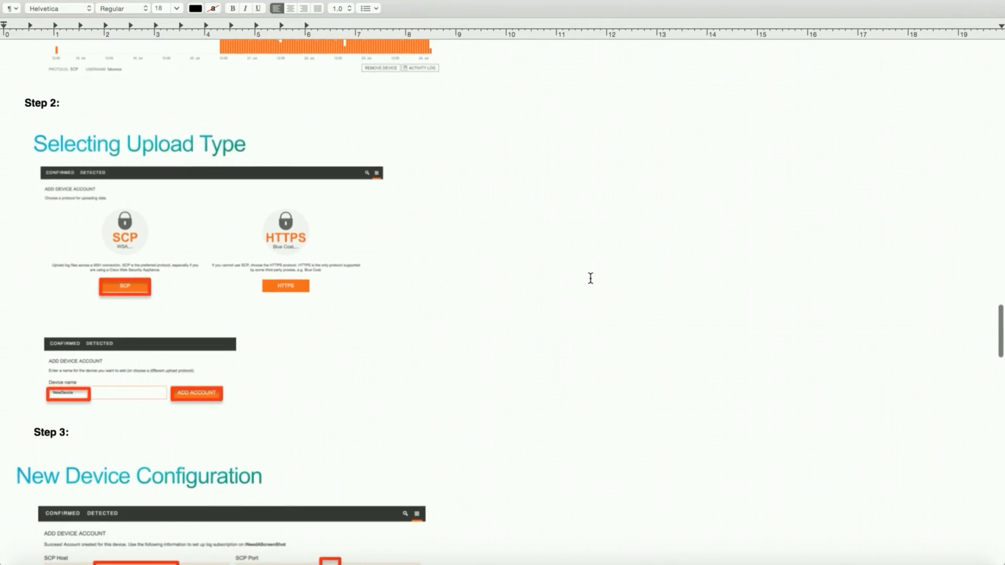
scroll(down, 3)
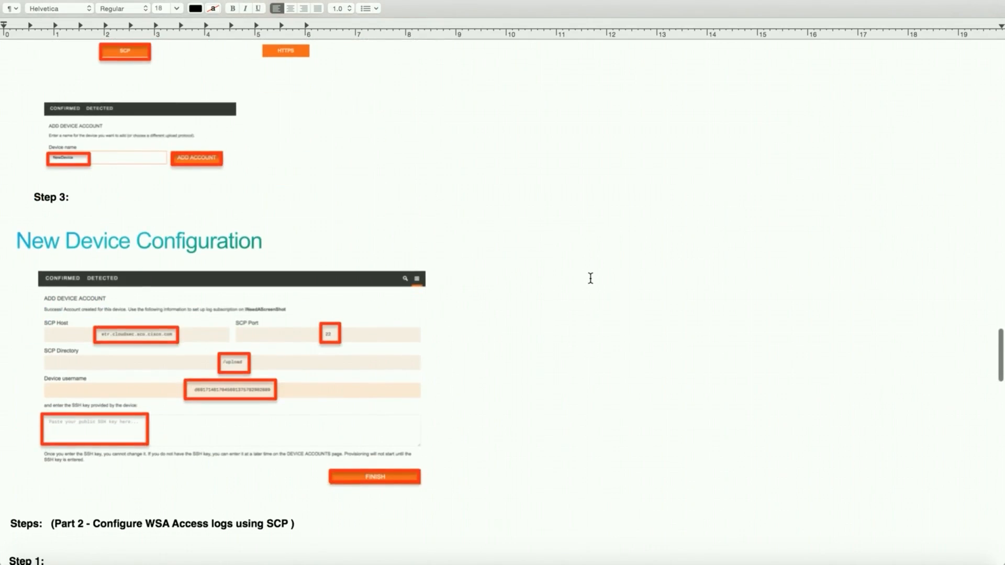
scroll(down, 3)
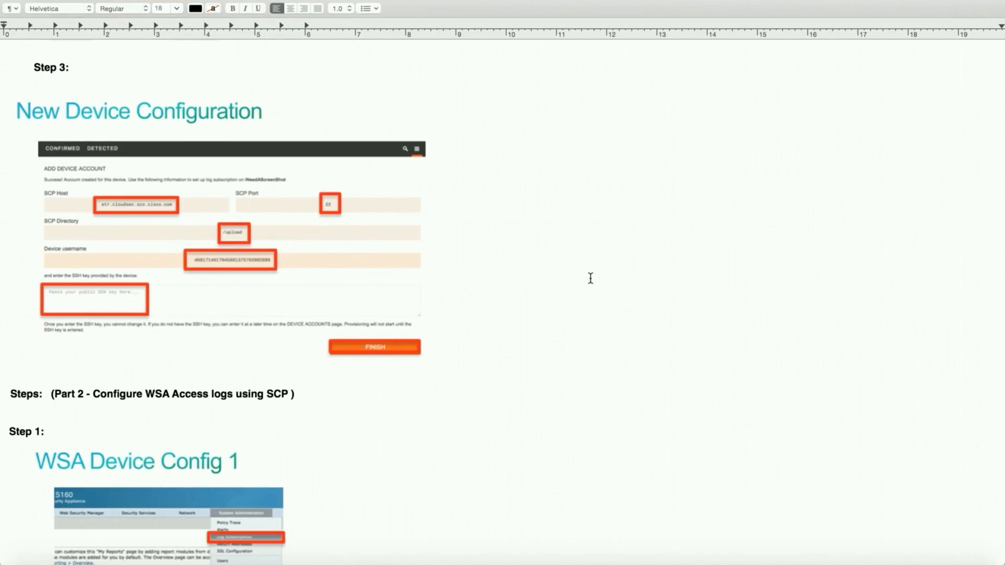
scroll(down, 3)
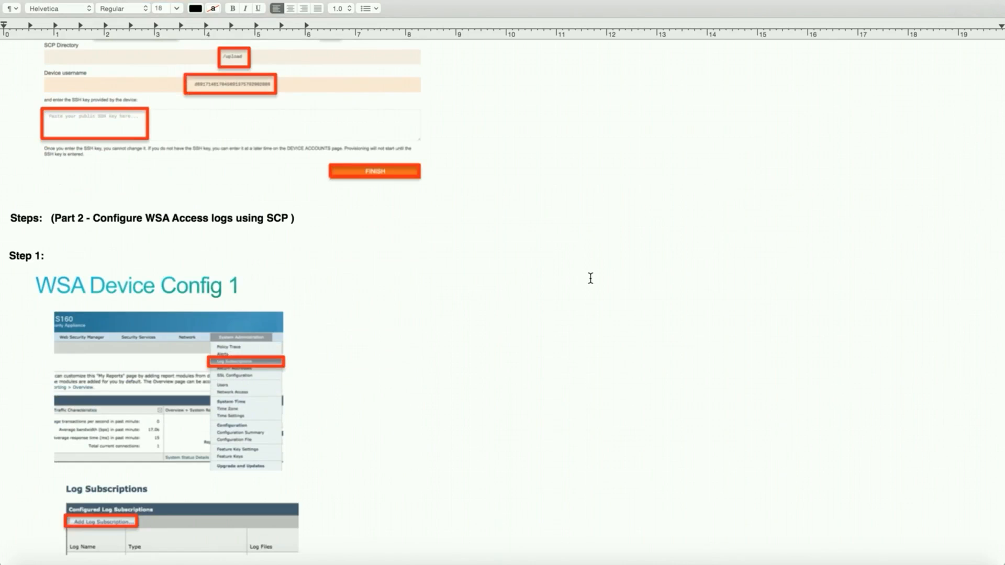
scroll(down, 3)
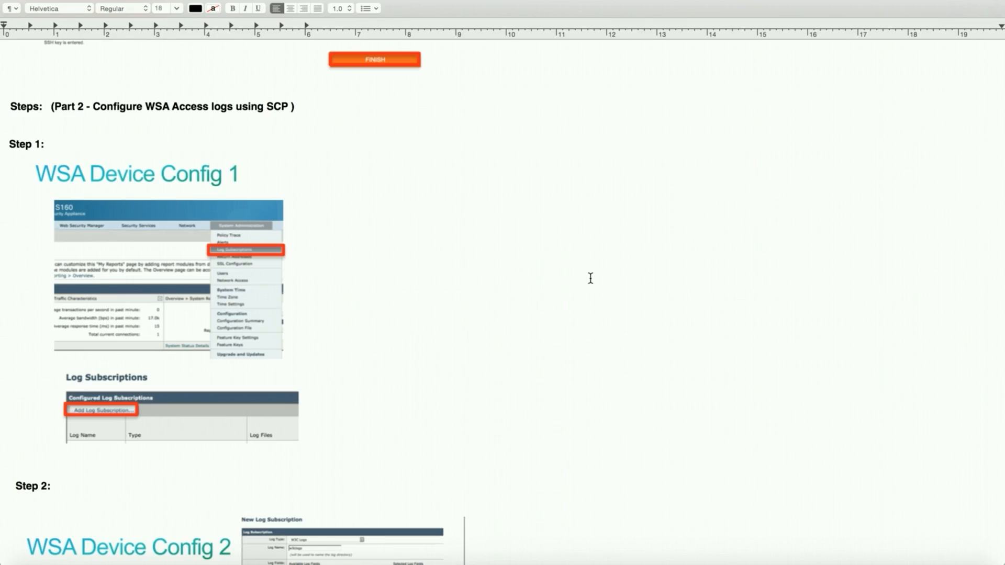
scroll(down, 3)
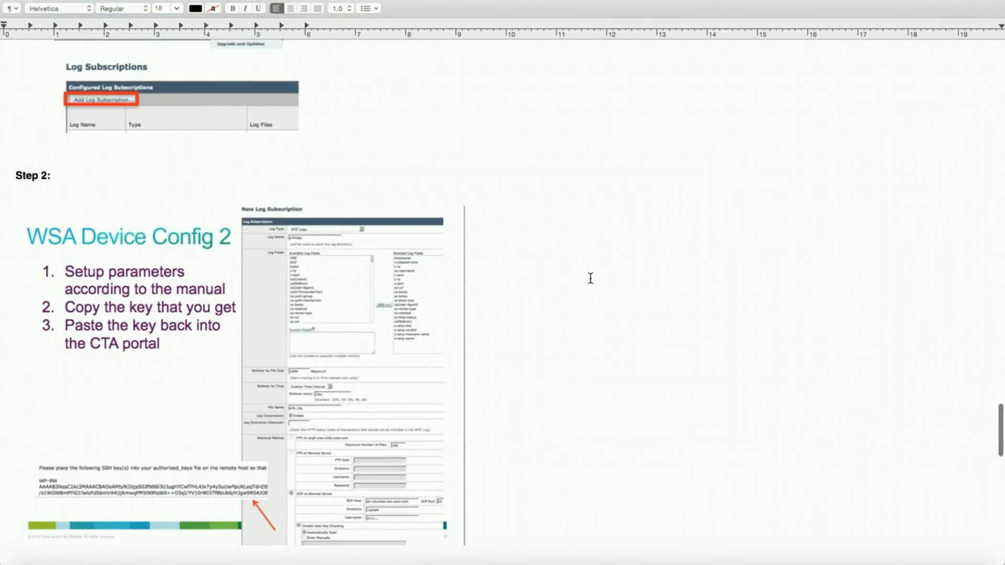
- Scroll through WSA Device Config 2–3, Verification and Activity Log sections
scroll(down, 3)
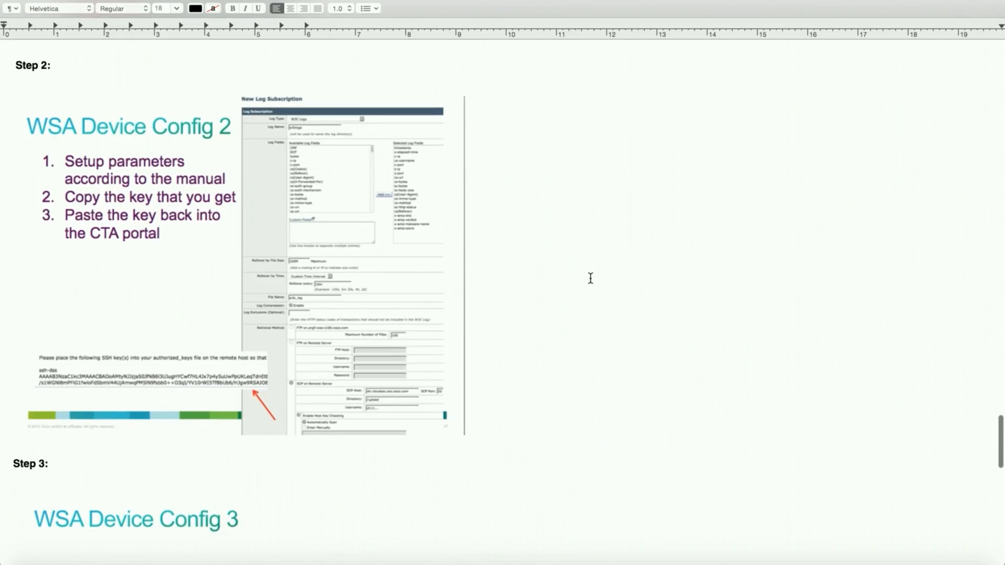
scroll(down, 3)
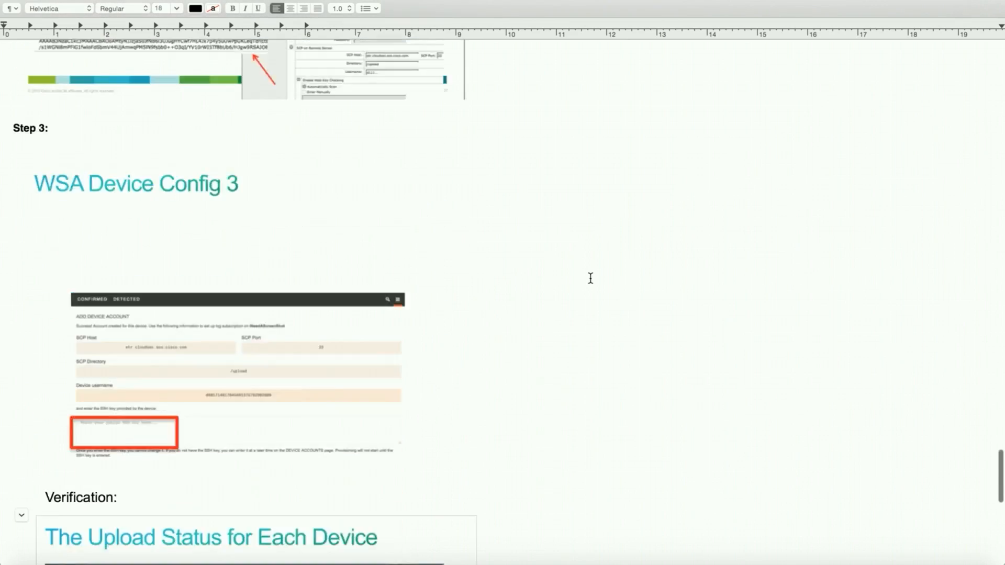
scroll(down, 3)
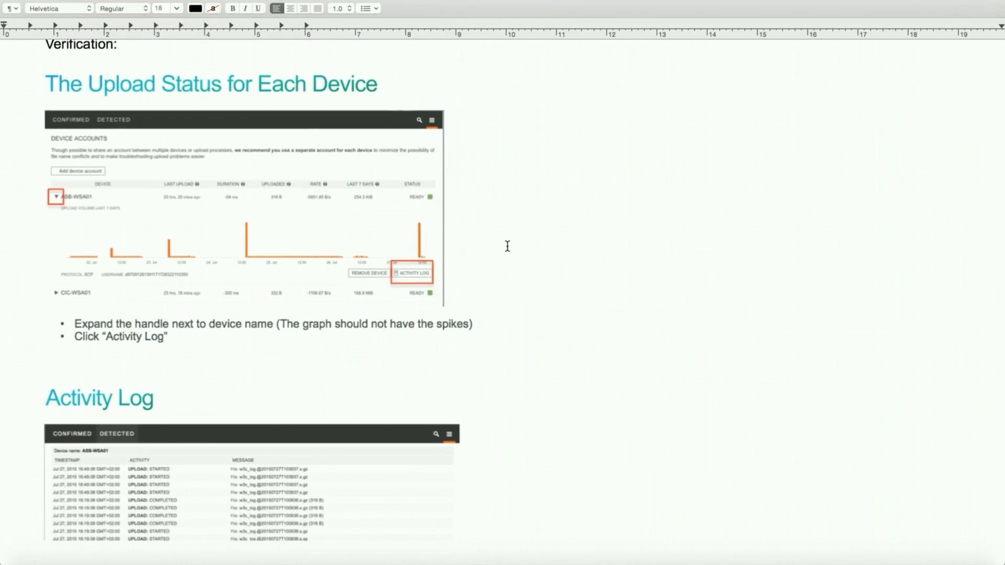
scroll(down, 3)
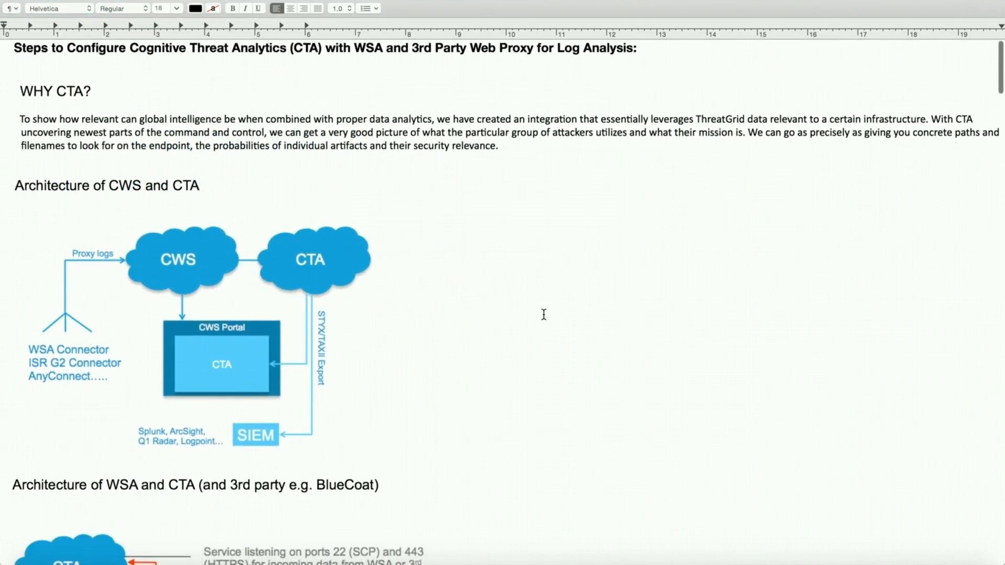
mouse_move(692, 376)
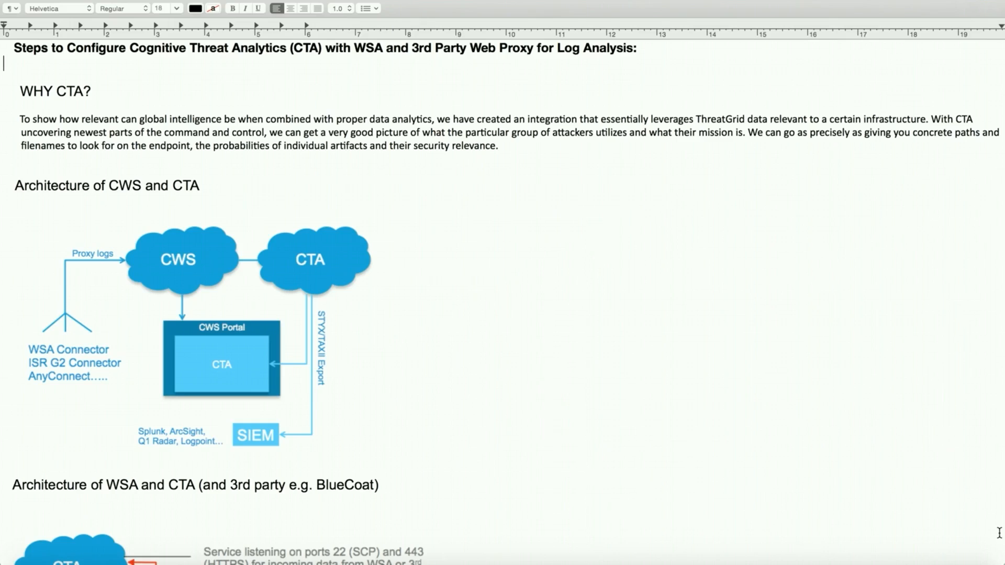
mouse_move(897, 357)
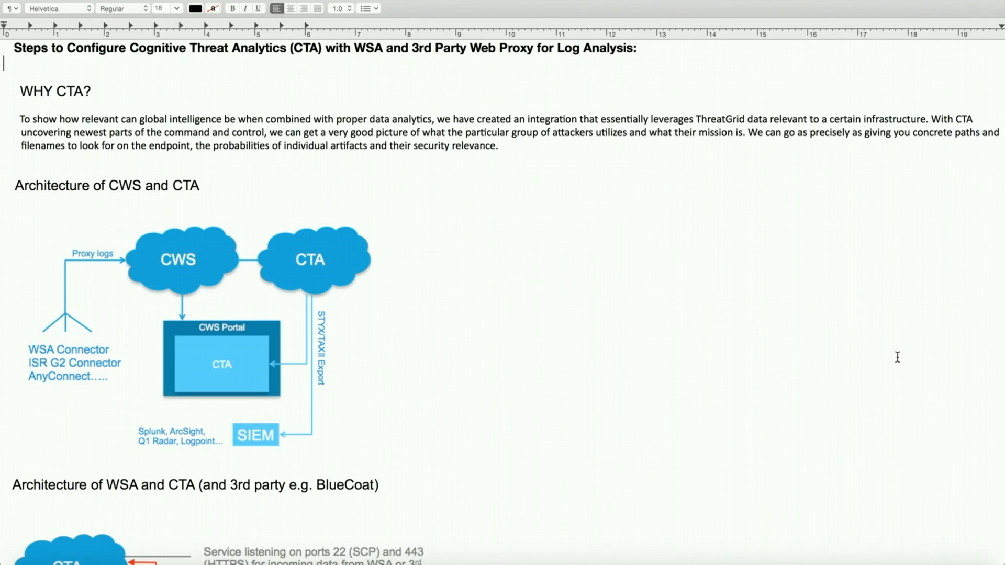